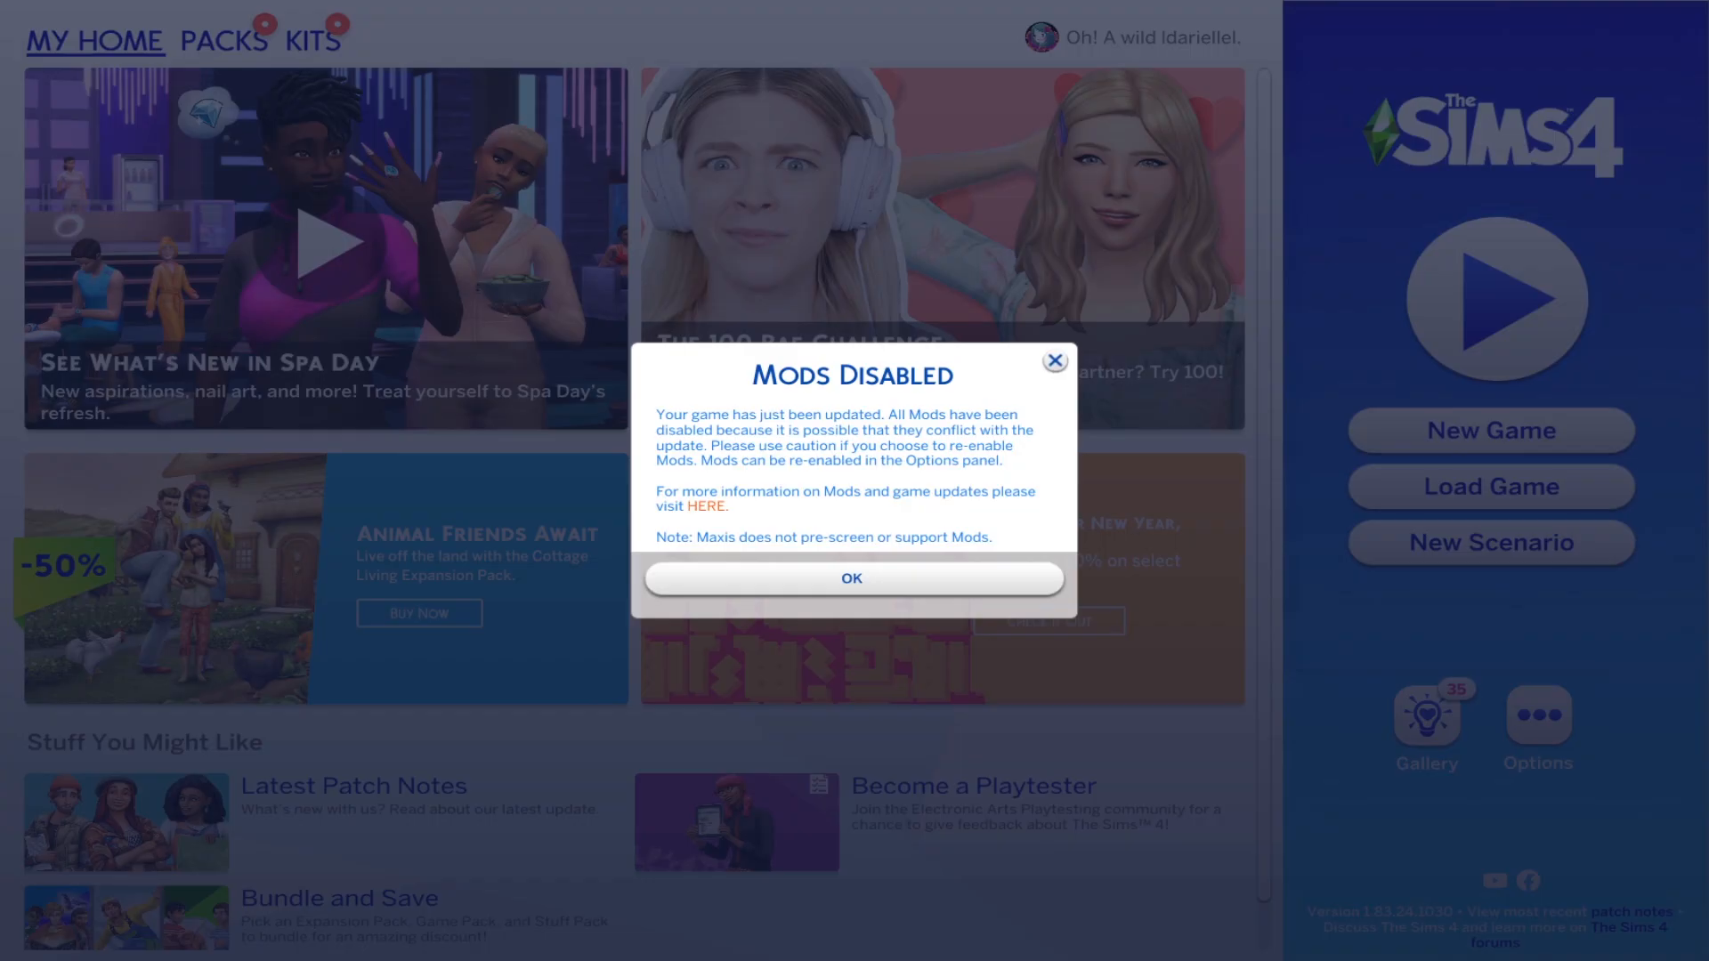
- Dismiss the mods-disabled notice, then bring up actions for the script mods and localthumbcache.package
left_click(851, 578)
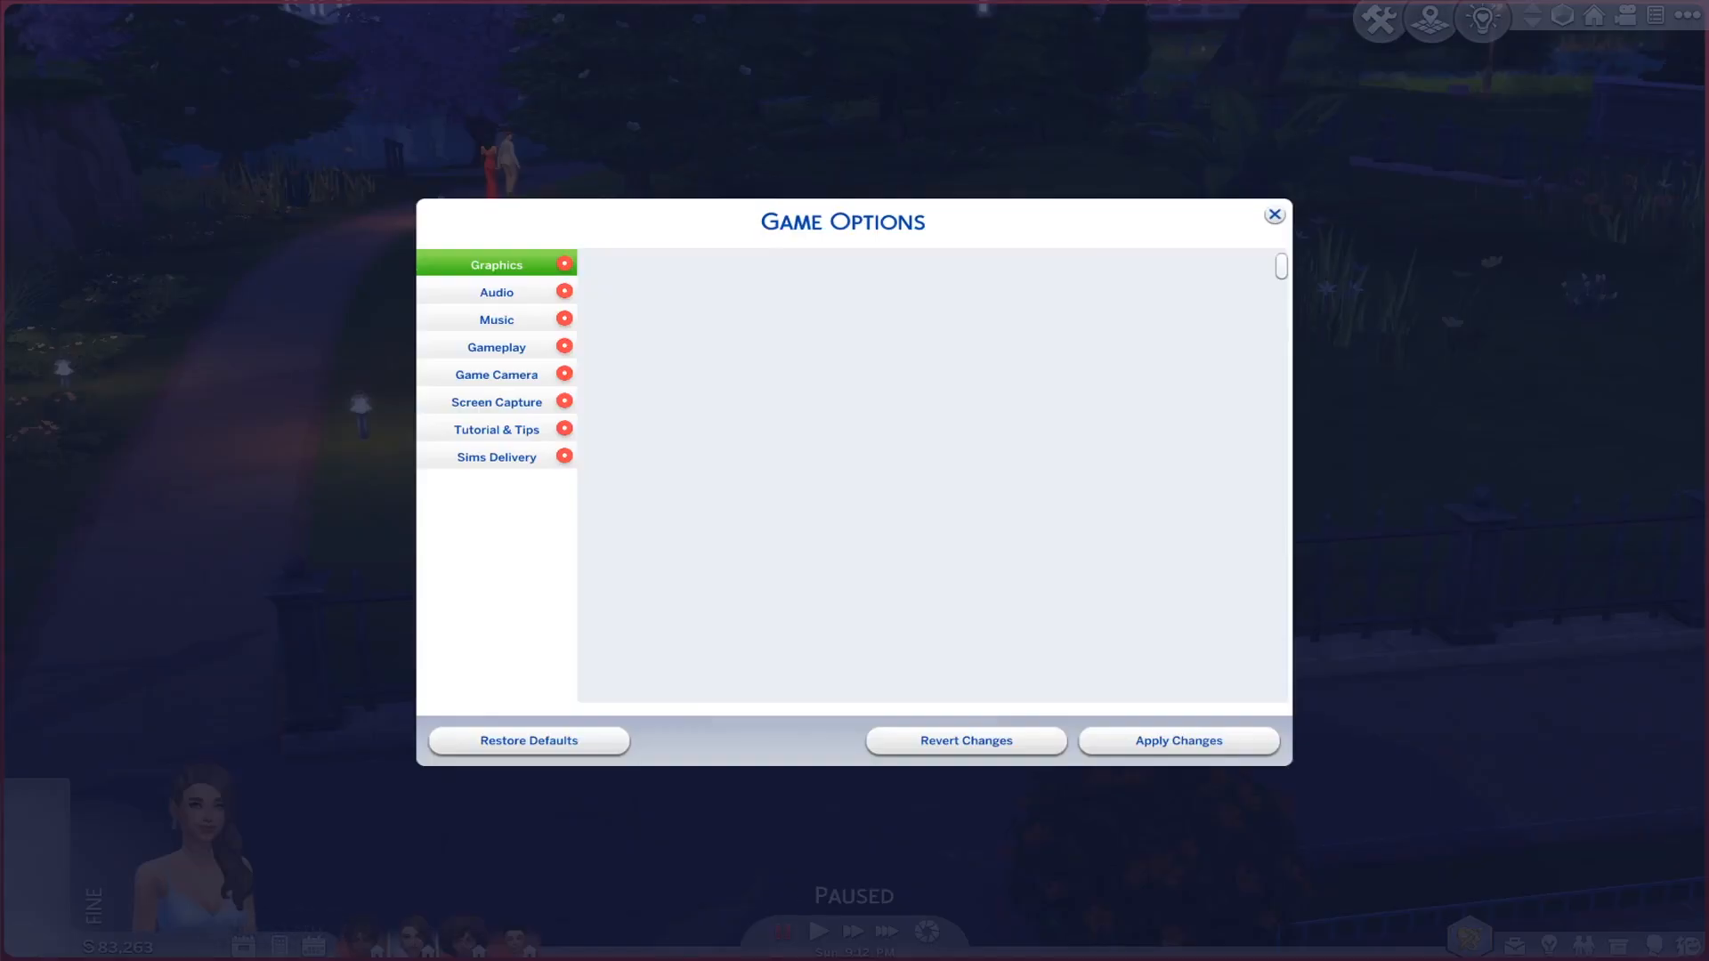
left_click(1272, 213)
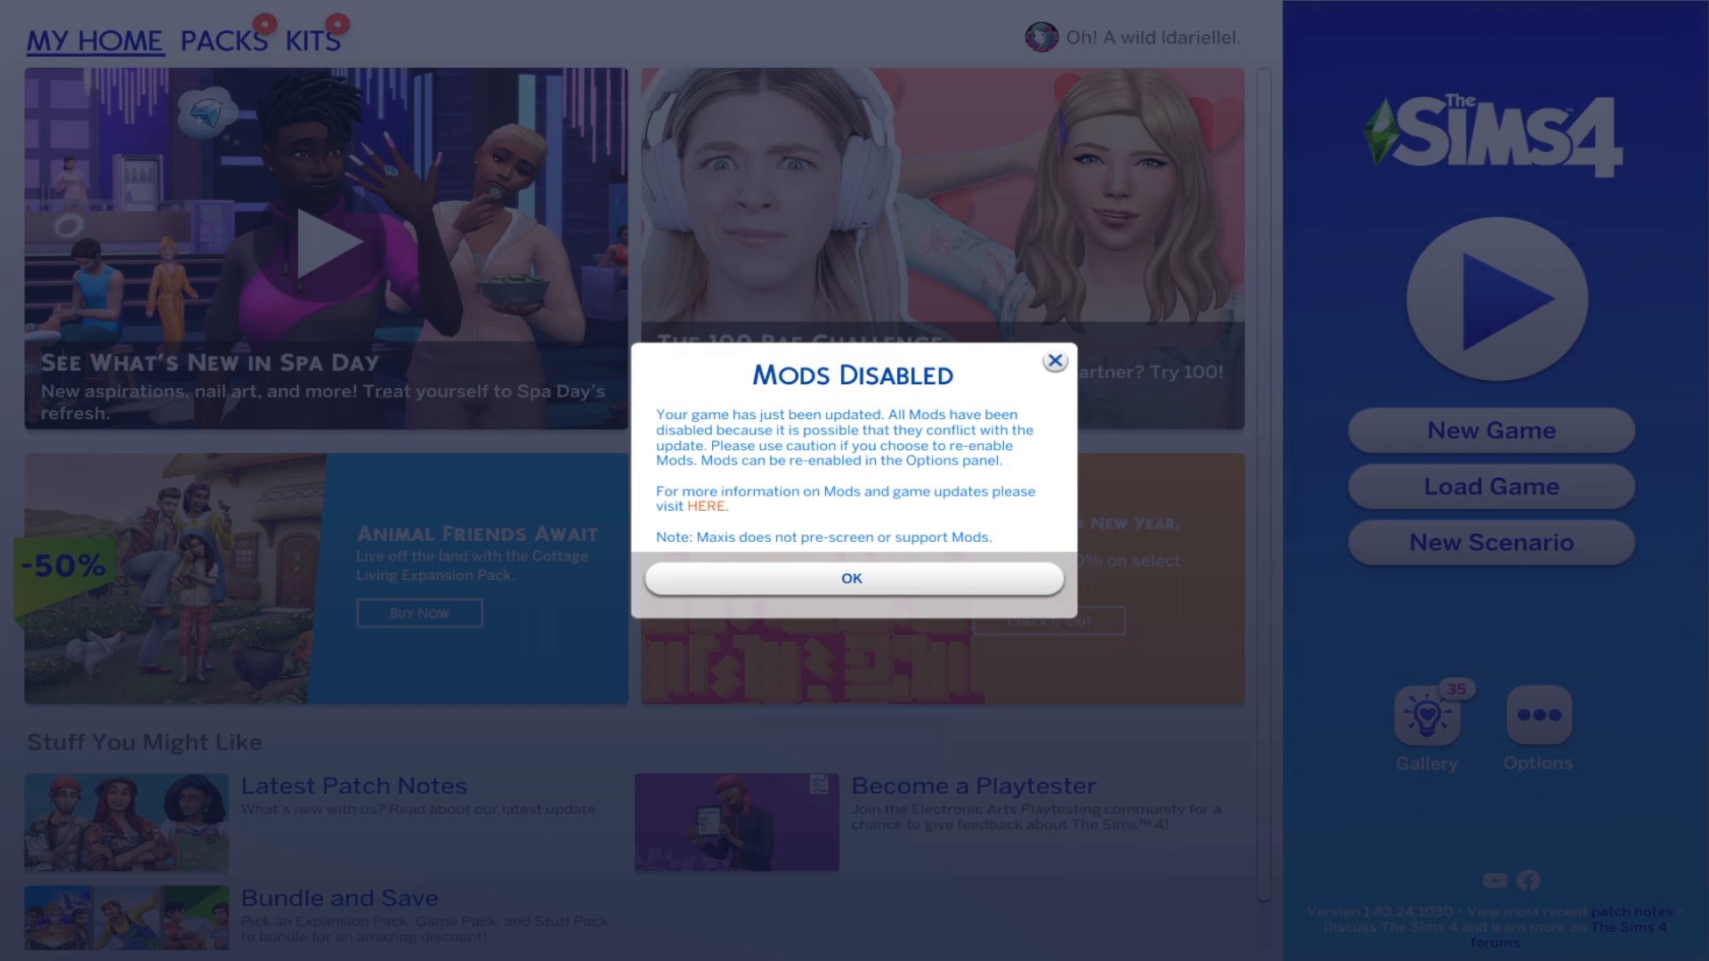
left_click(851, 579)
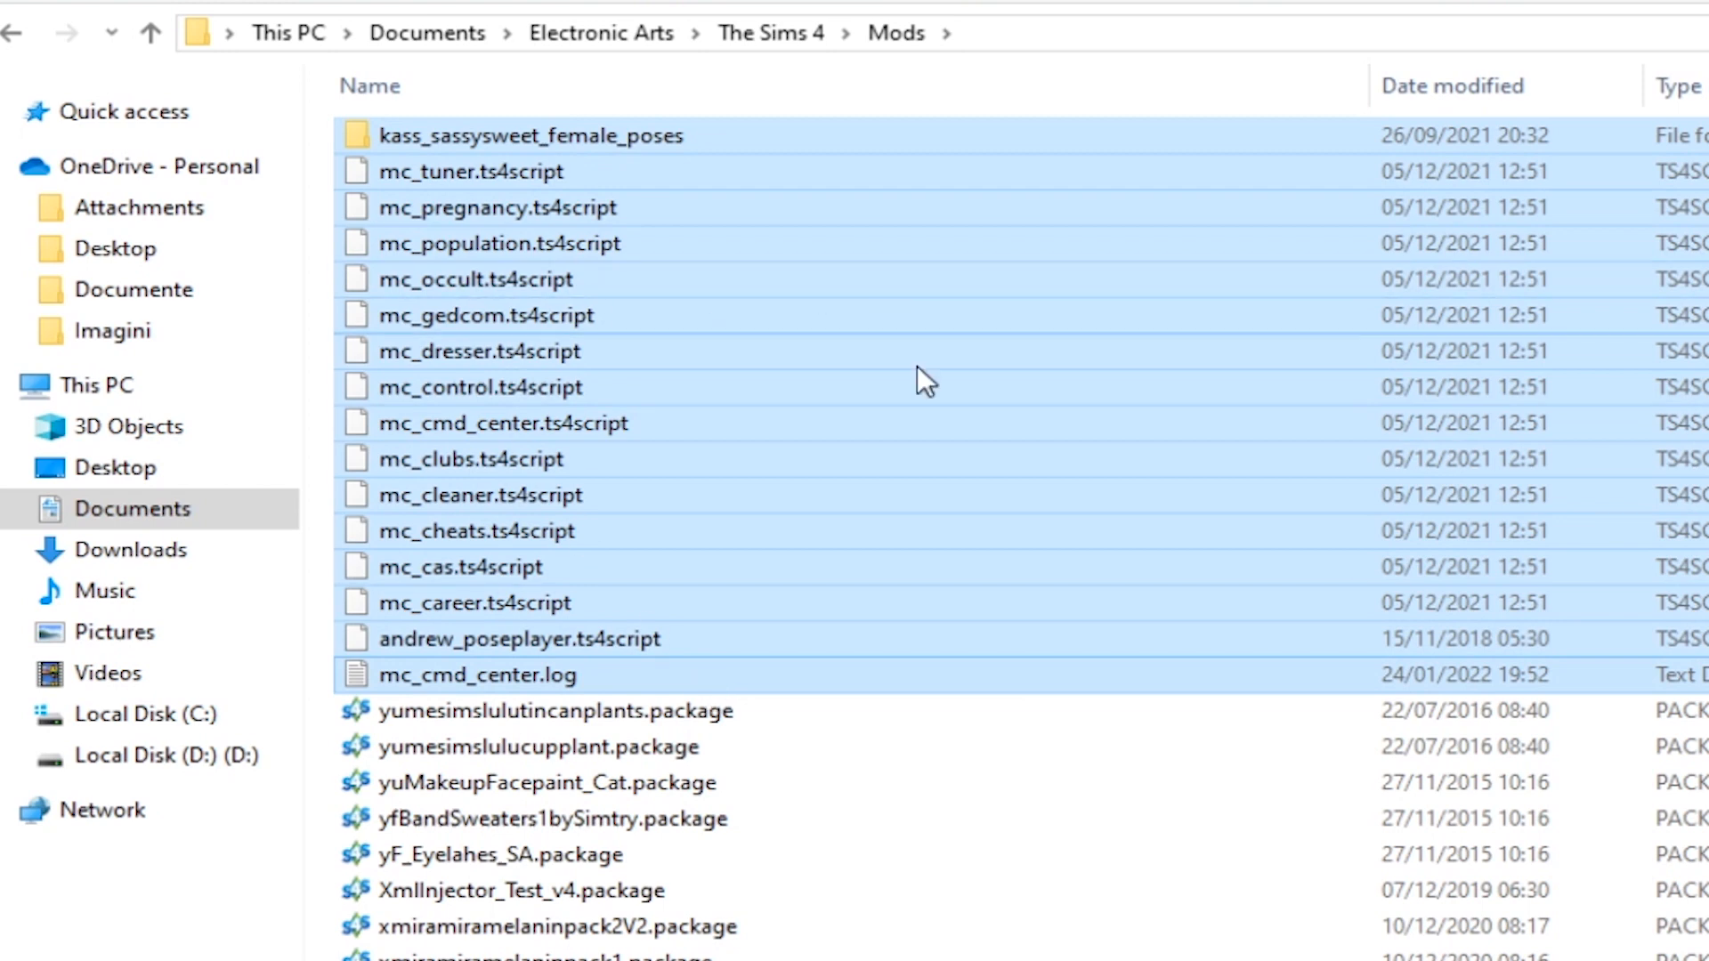
right_click(924, 380)
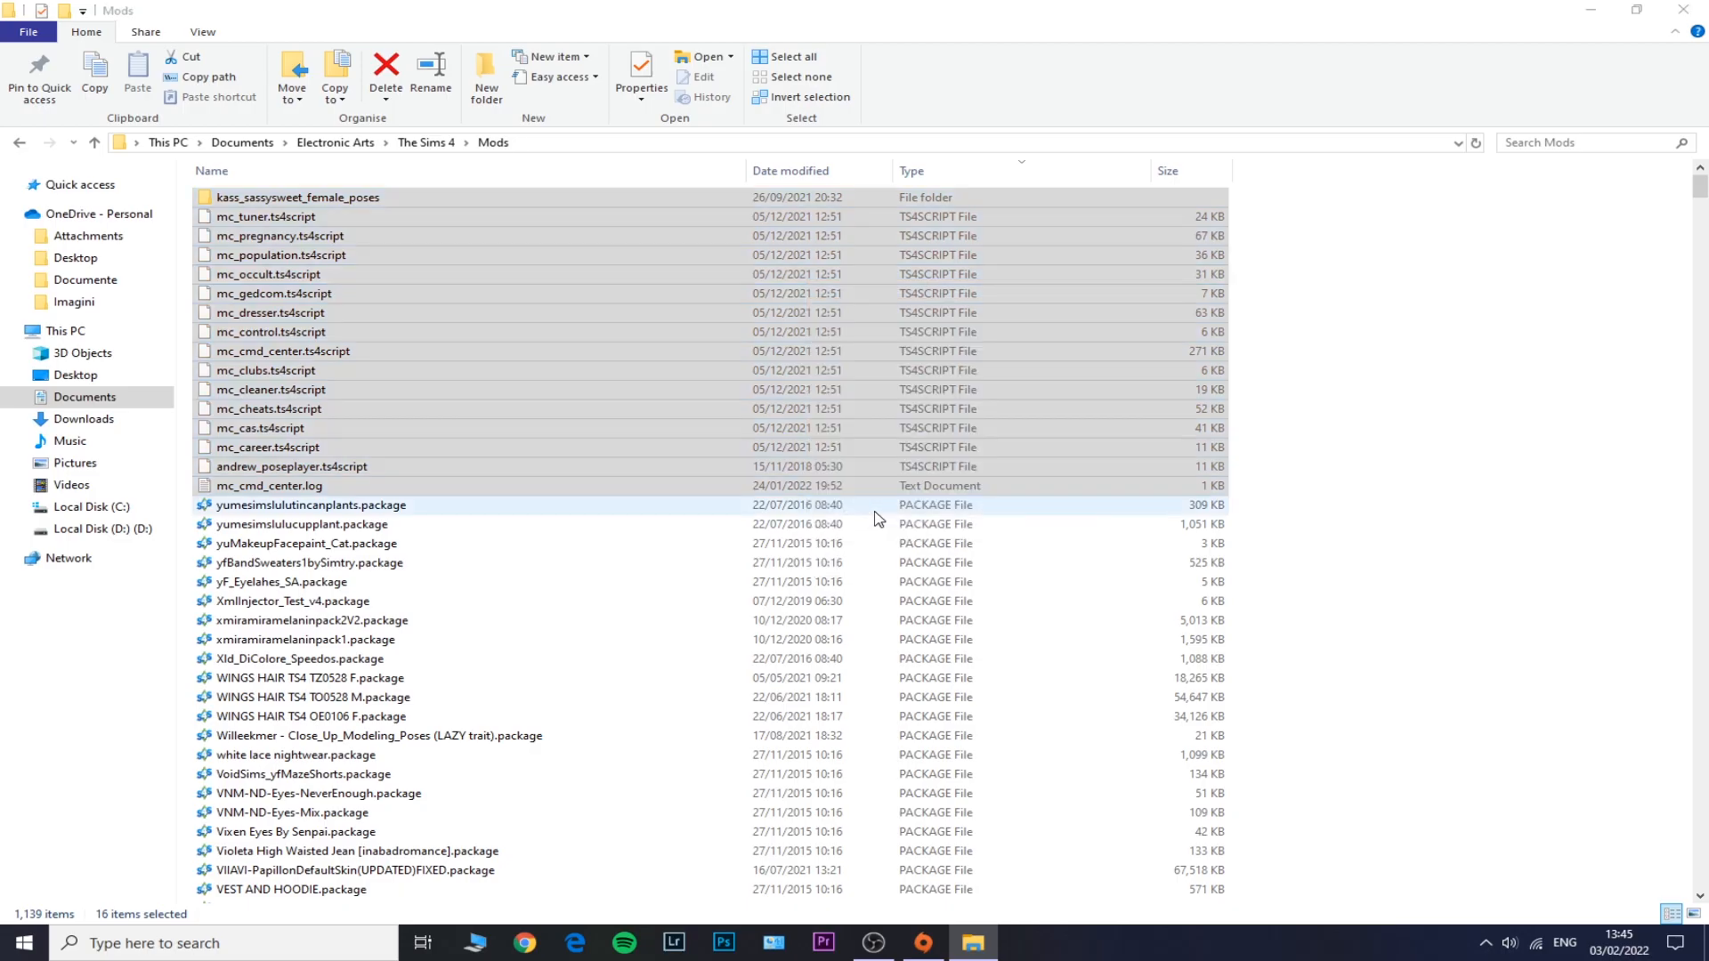
scroll("down", 3)
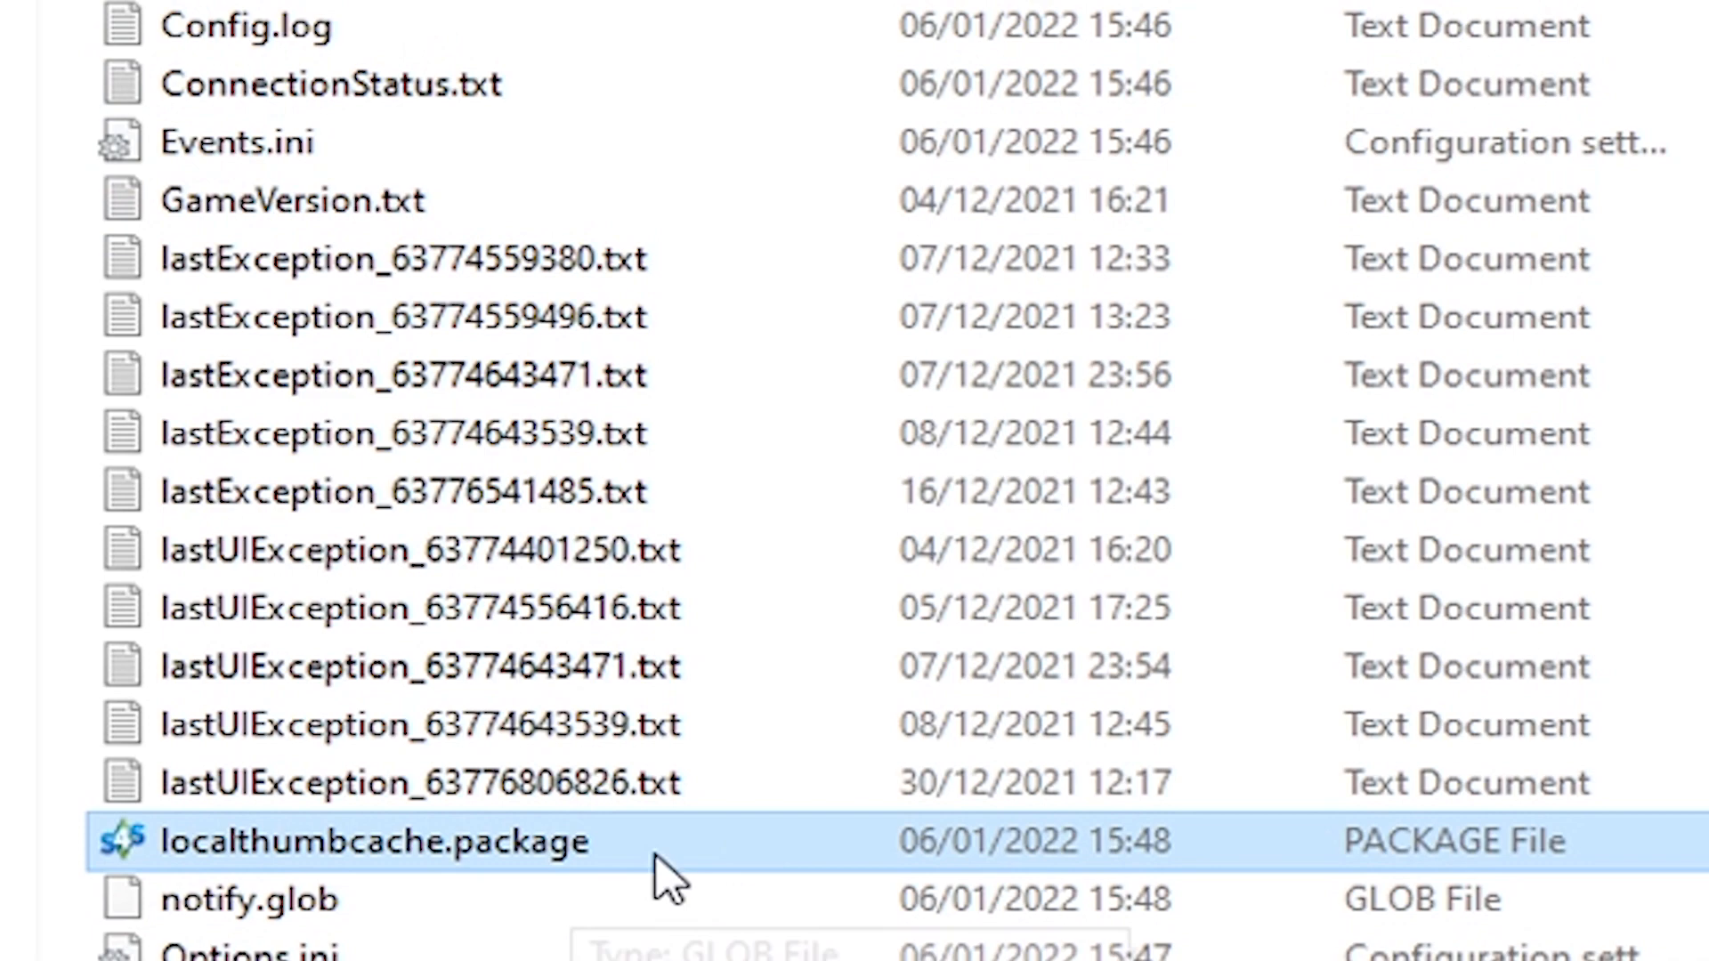
right_click(374, 841)
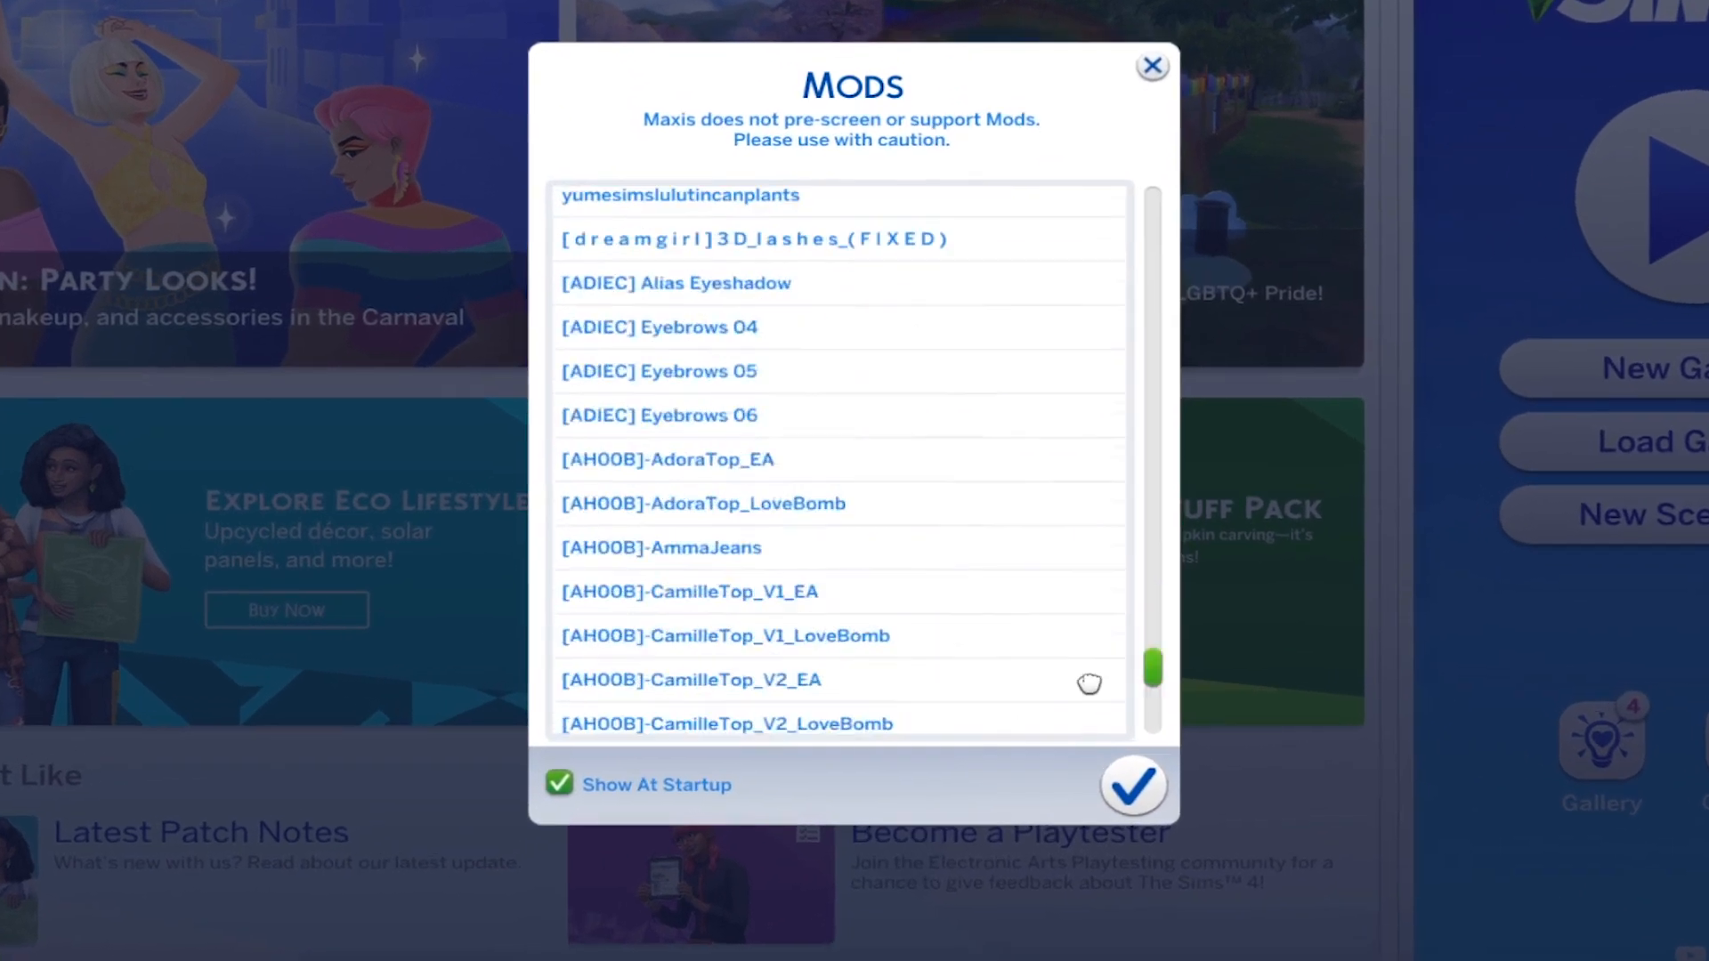
left_click(1132, 785)
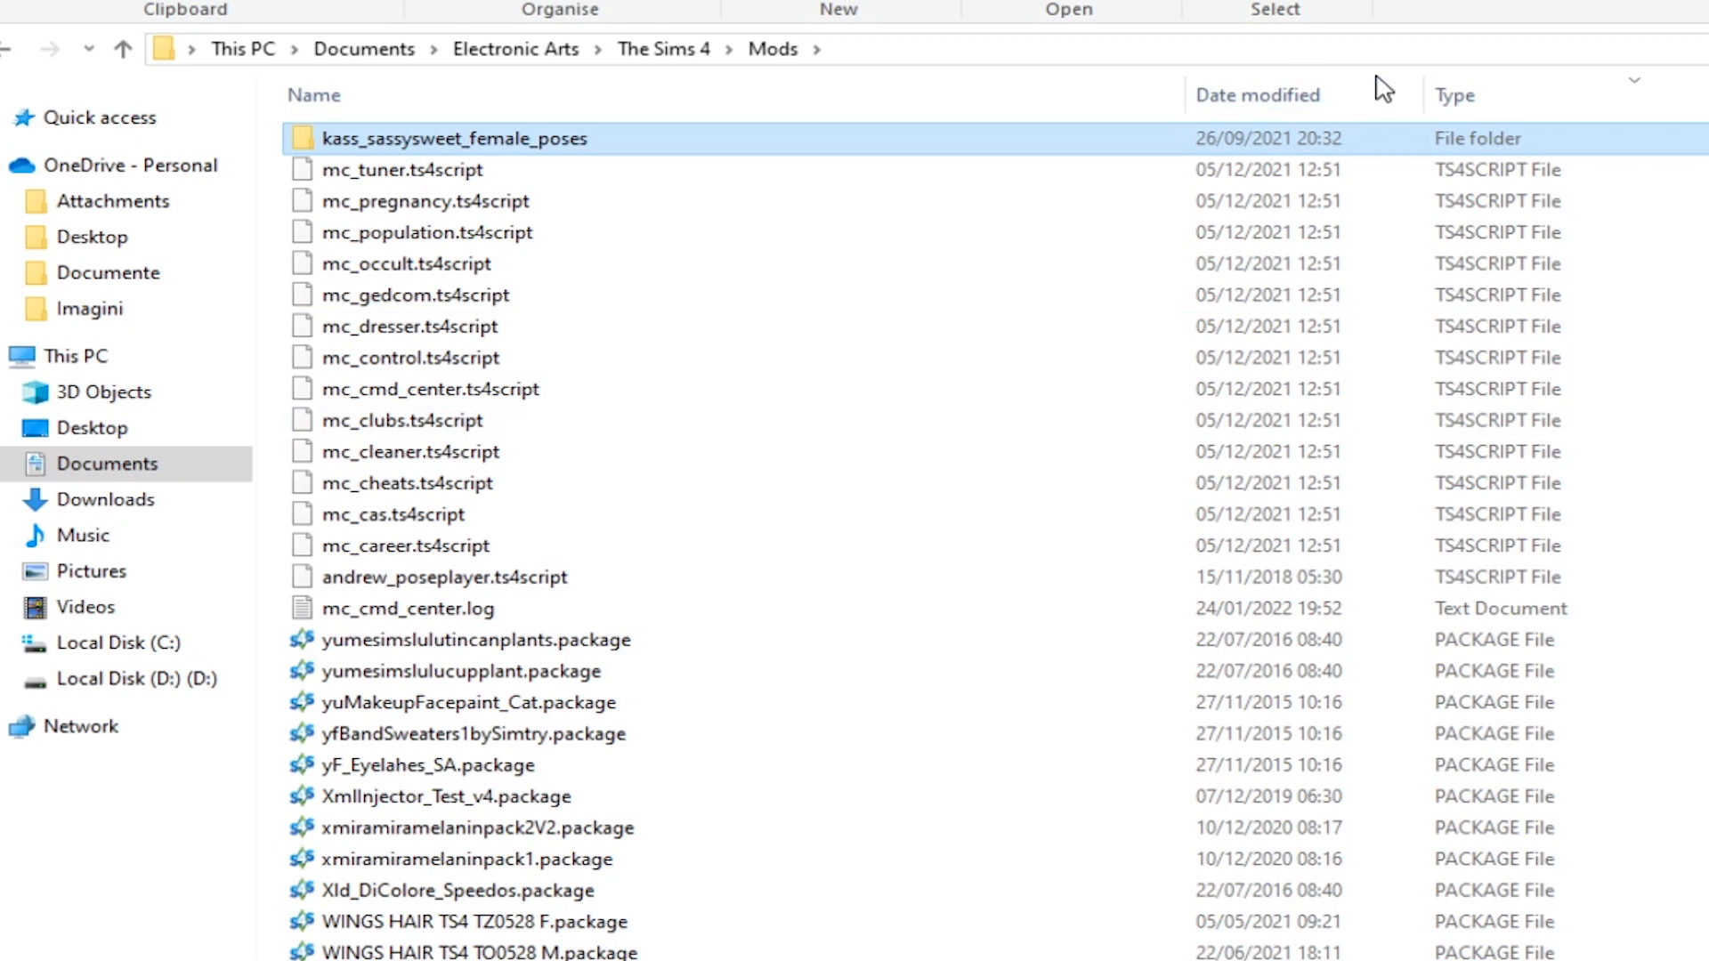
mouse_move(406, 608)
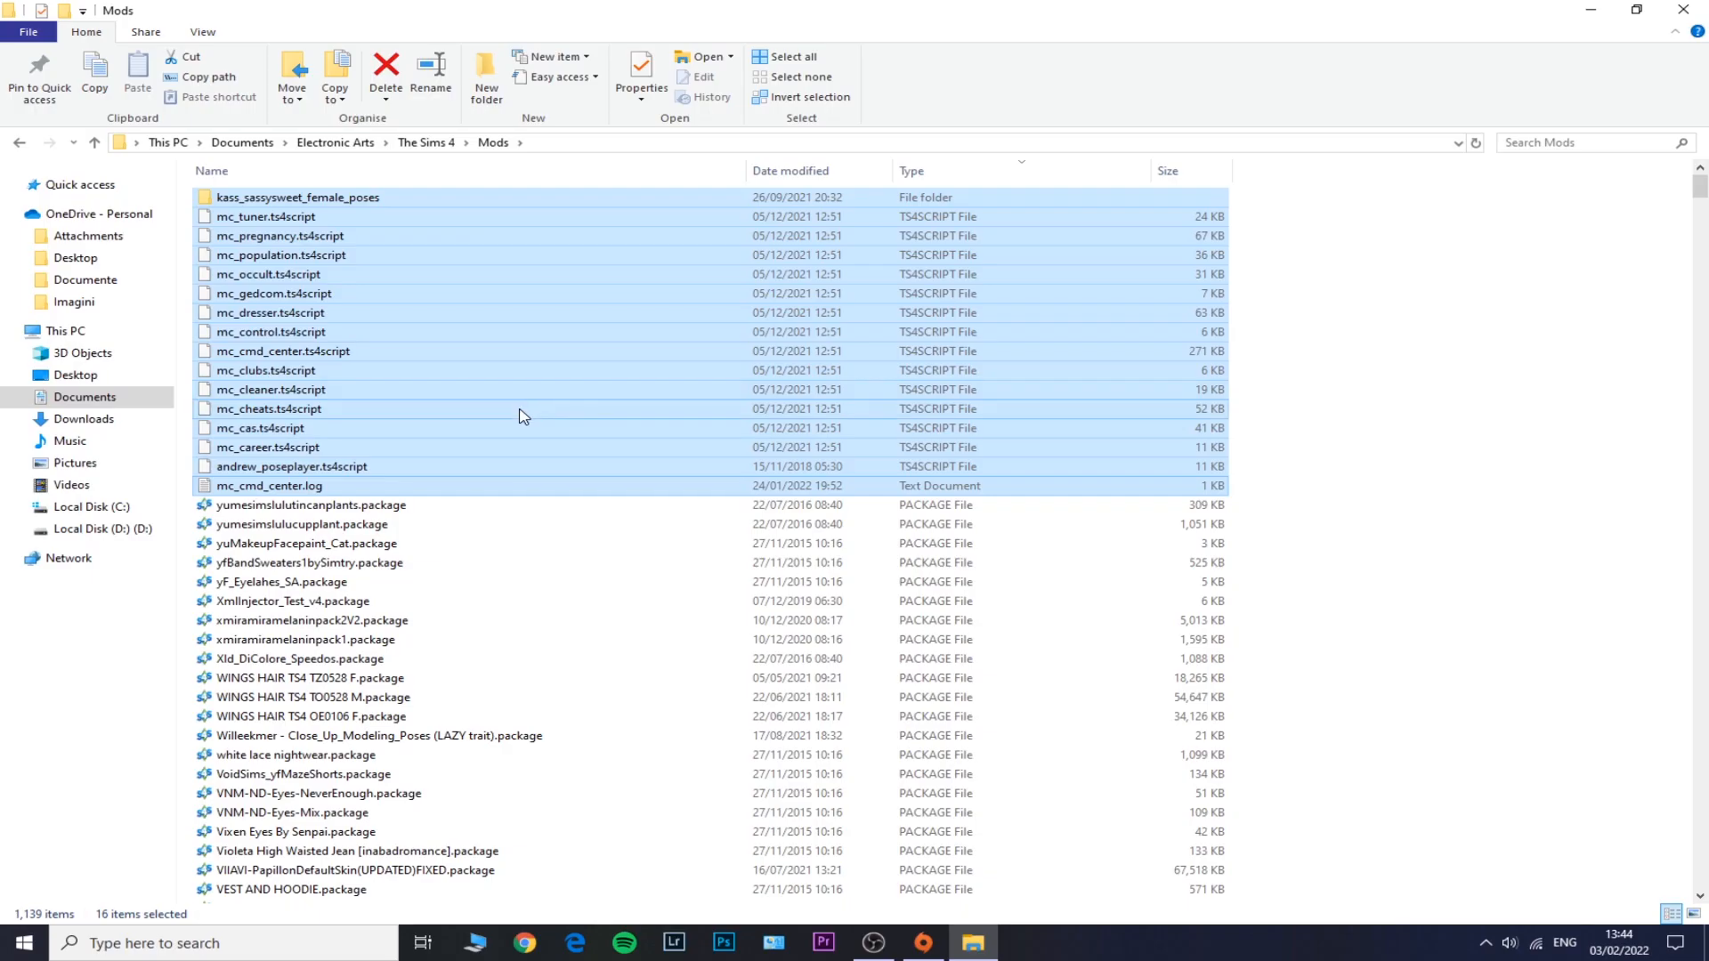
- Delete the selected .ts4script mod files and log from the Mods folder
right_click(520, 415)
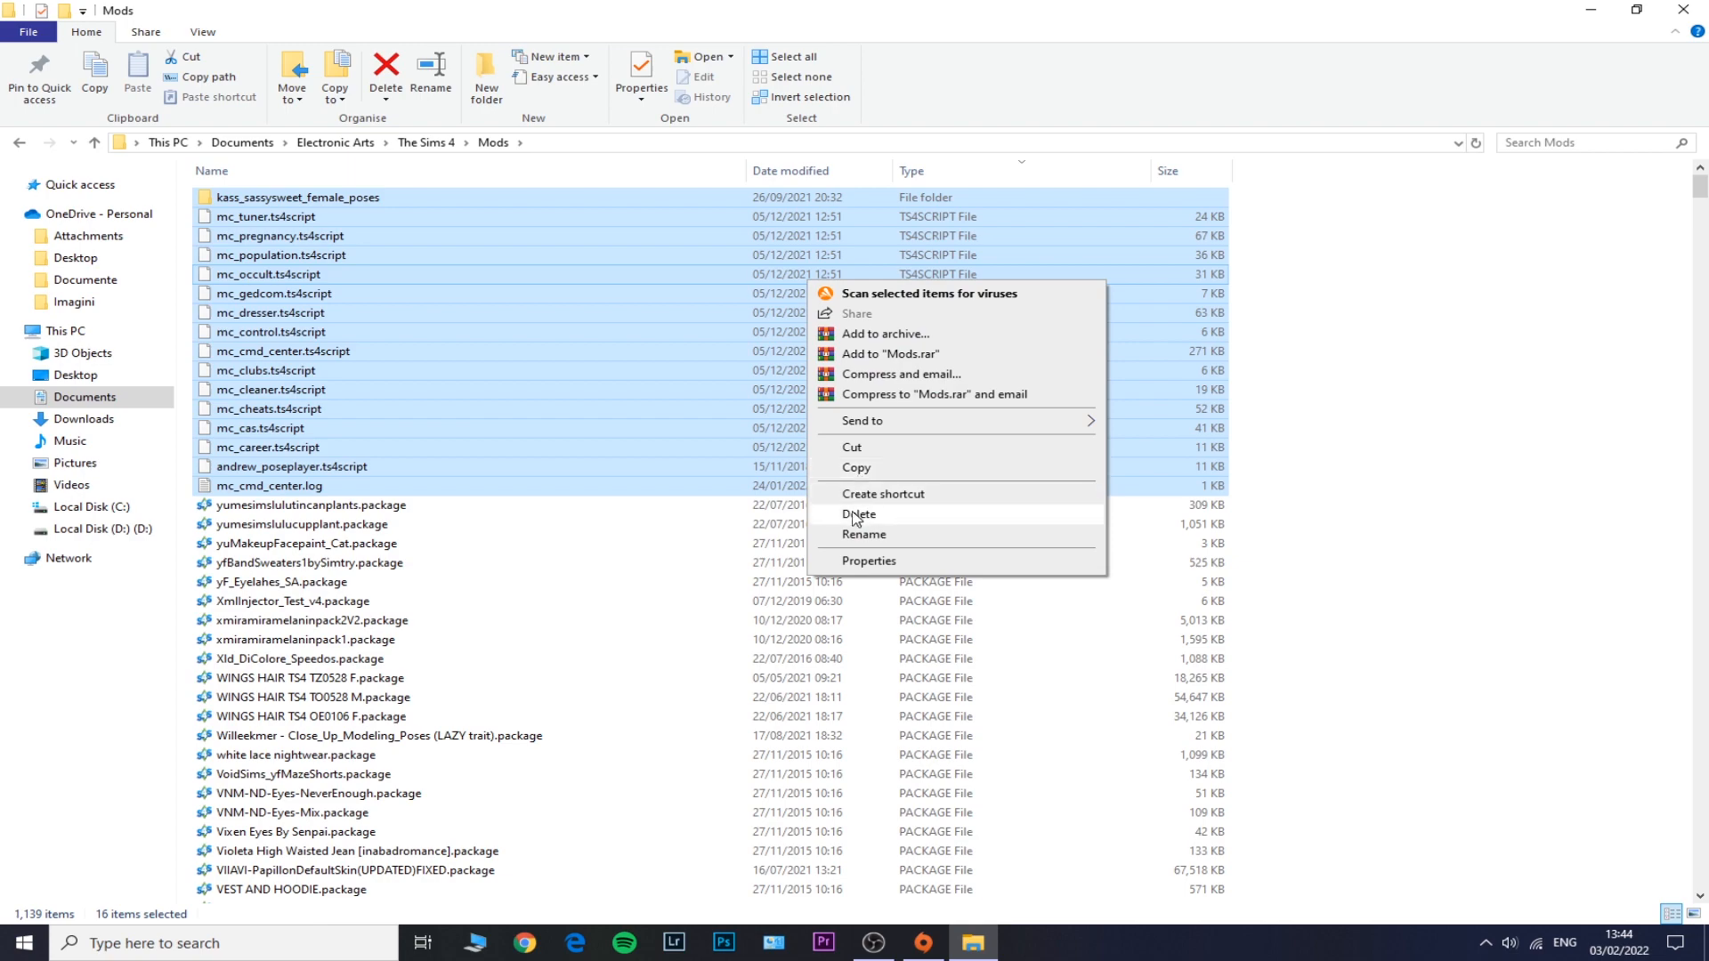
left_click(859, 514)
type("mc")
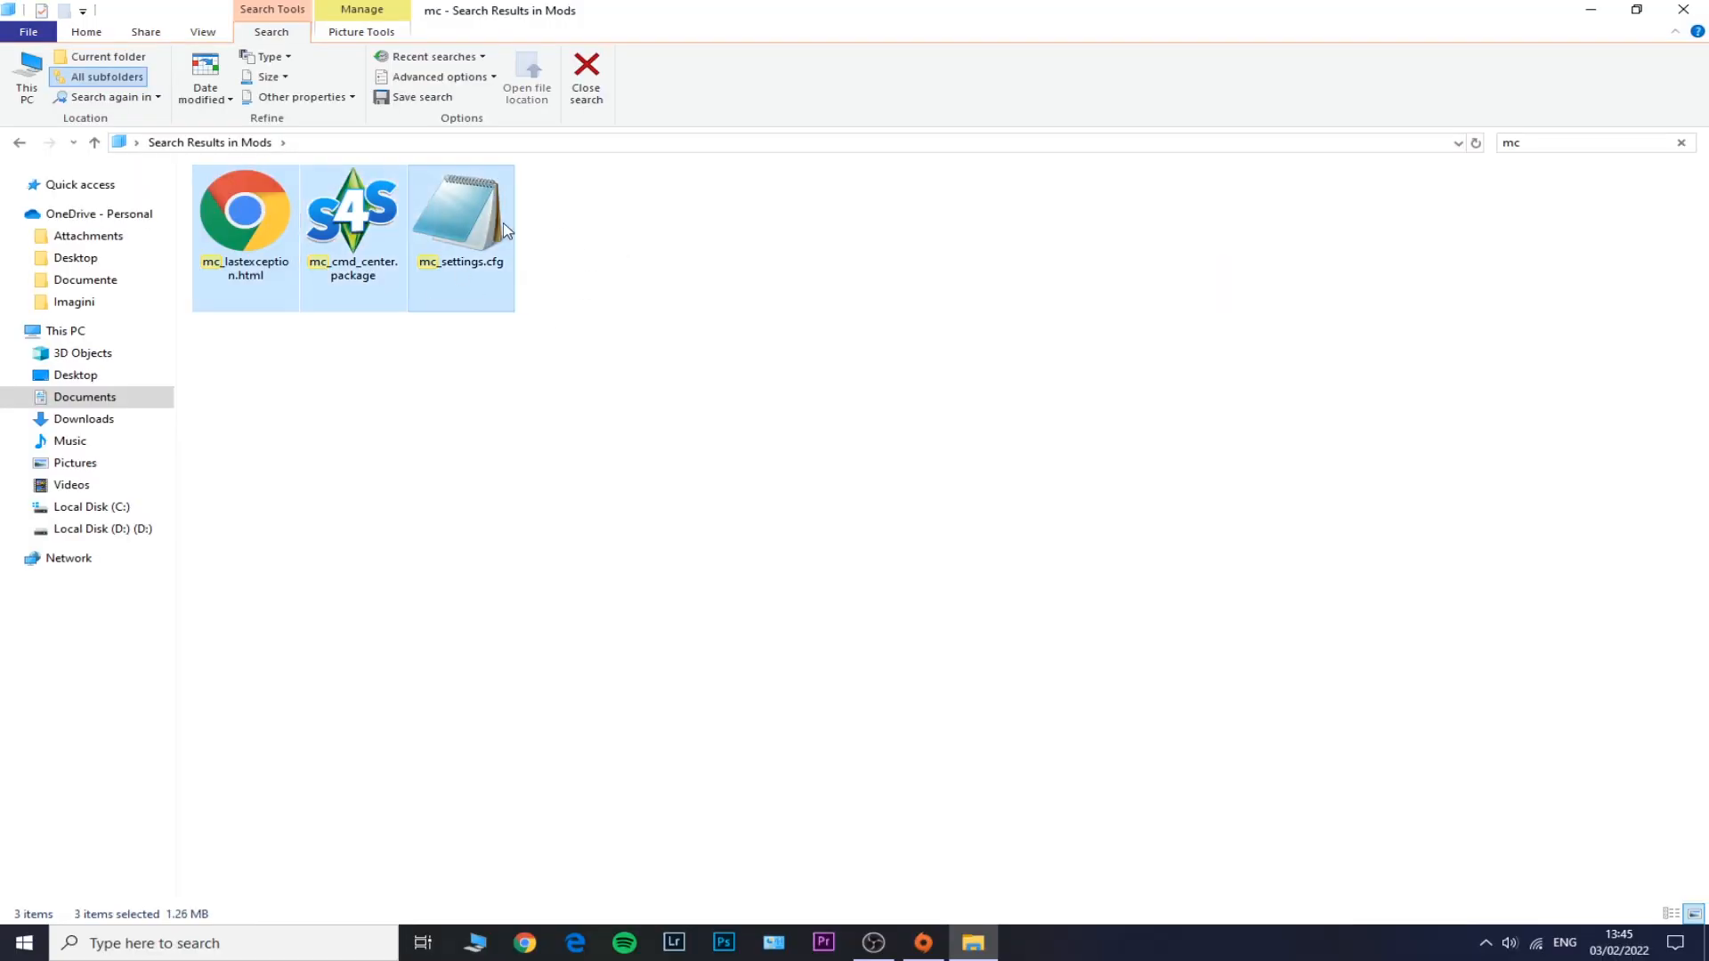
- Bring up actions for the three found mc files and an mc script file
right_click(460, 213)
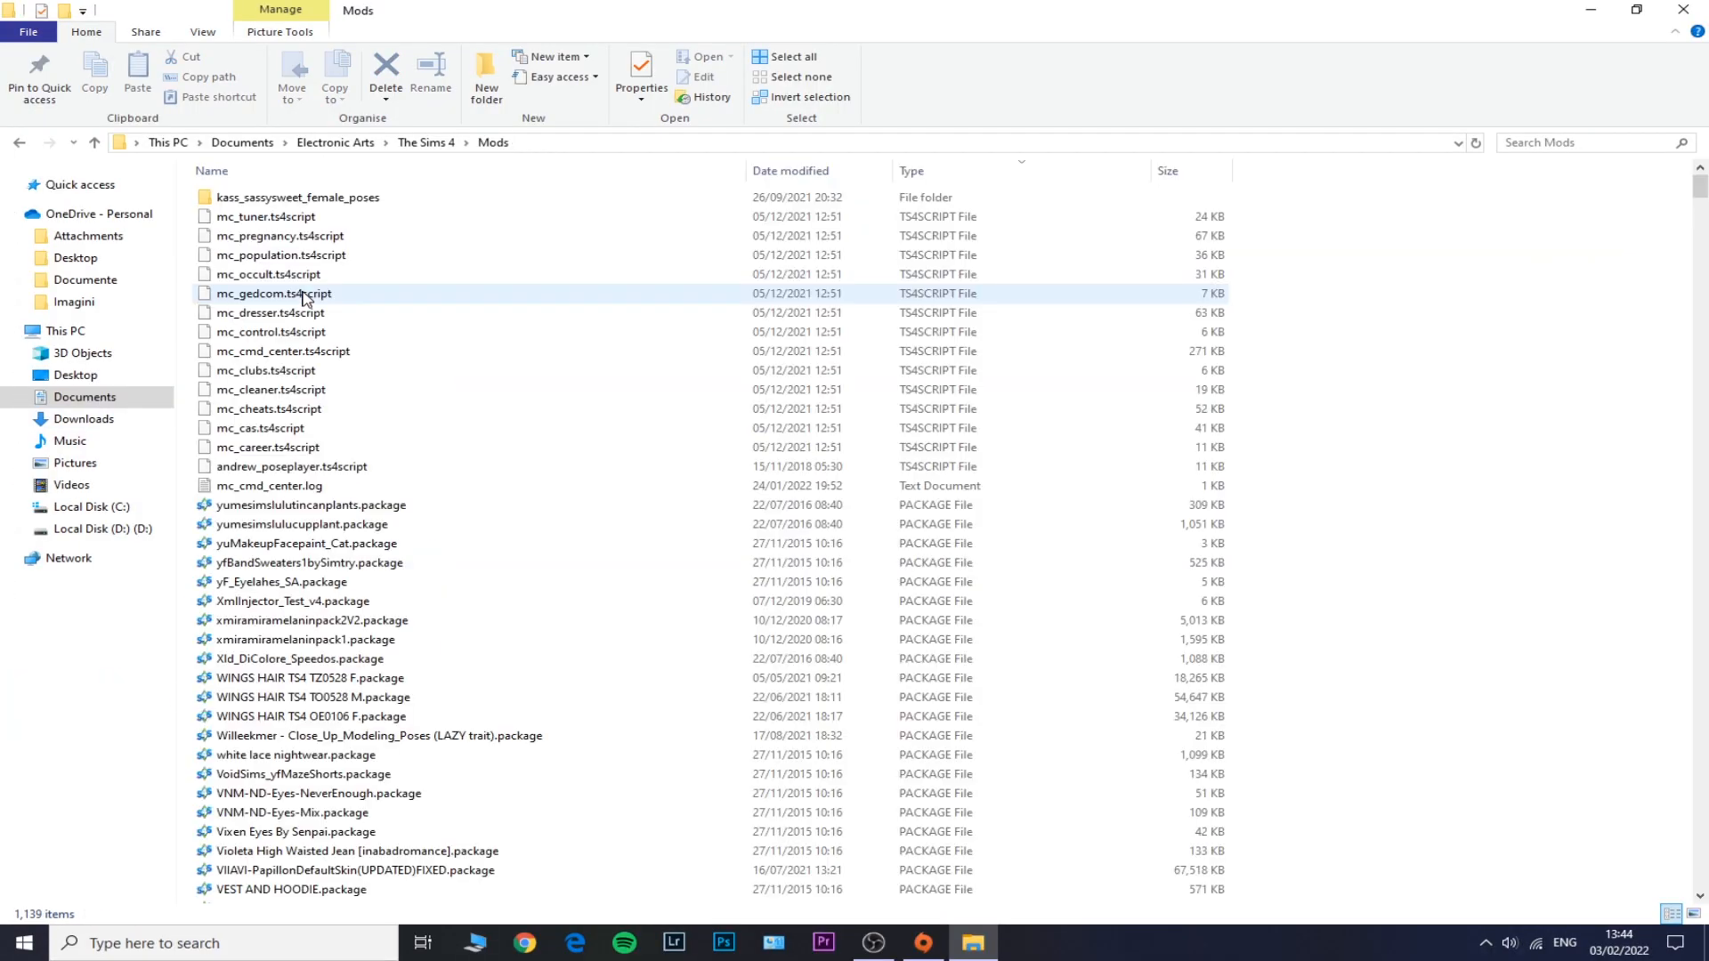
right_click(273, 293)
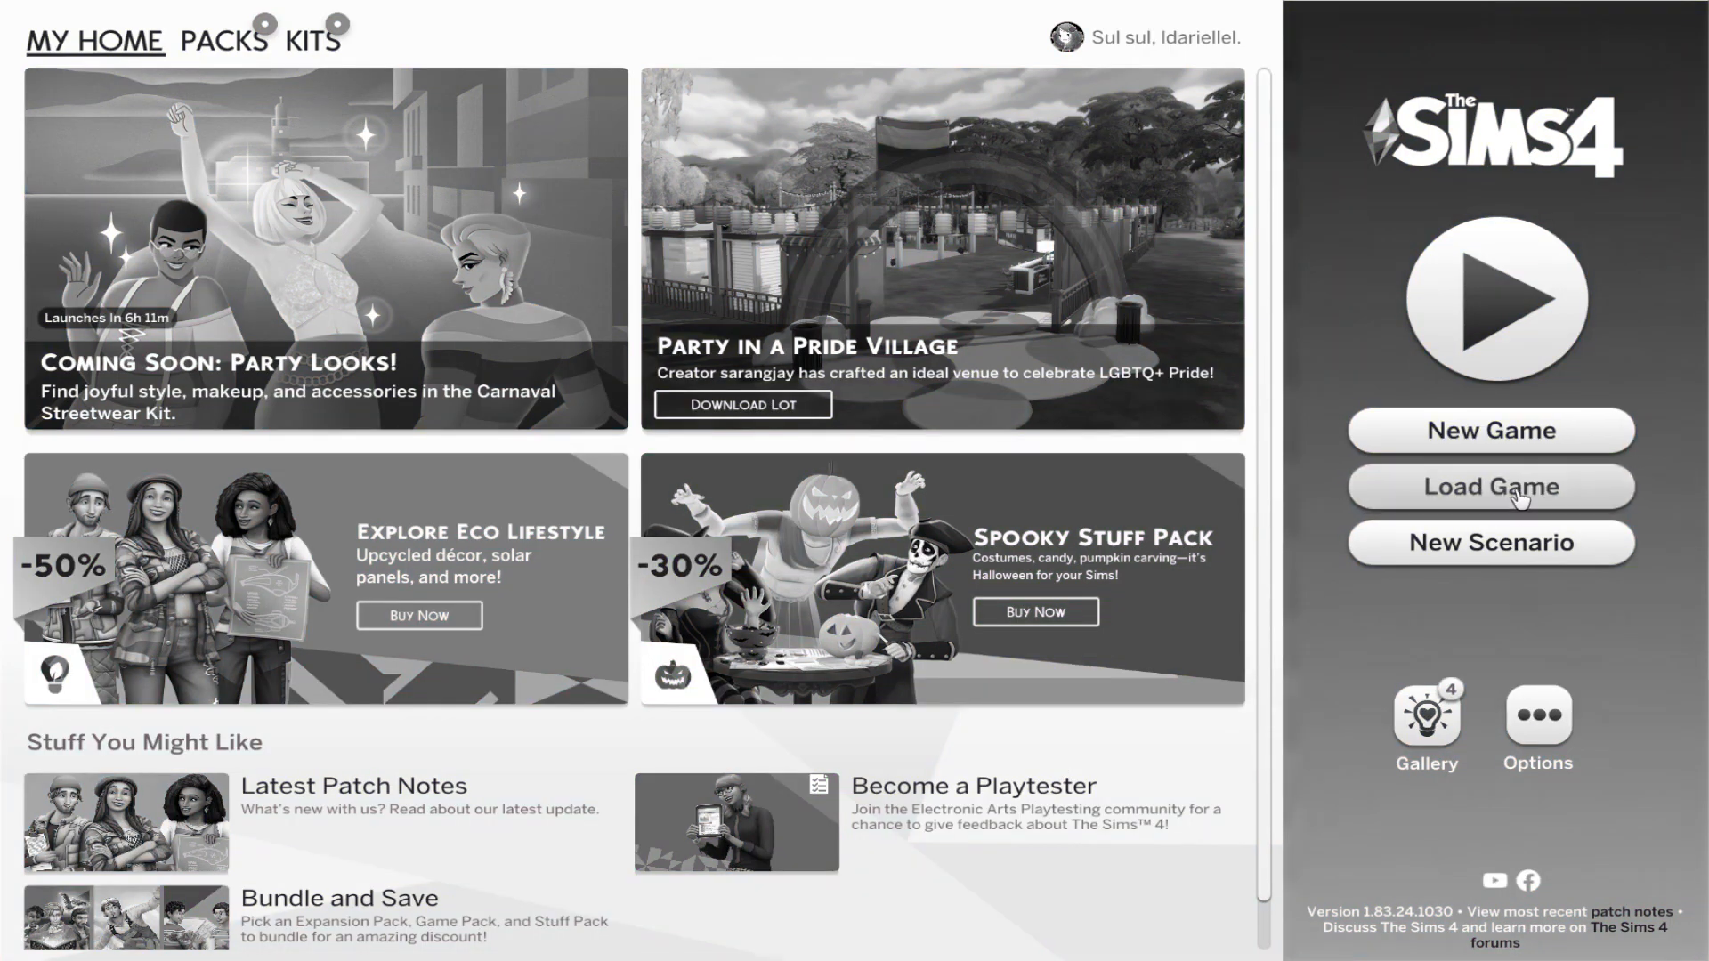
- Load an existing save and play the household lot in Willow Creek
left_click(1489, 486)
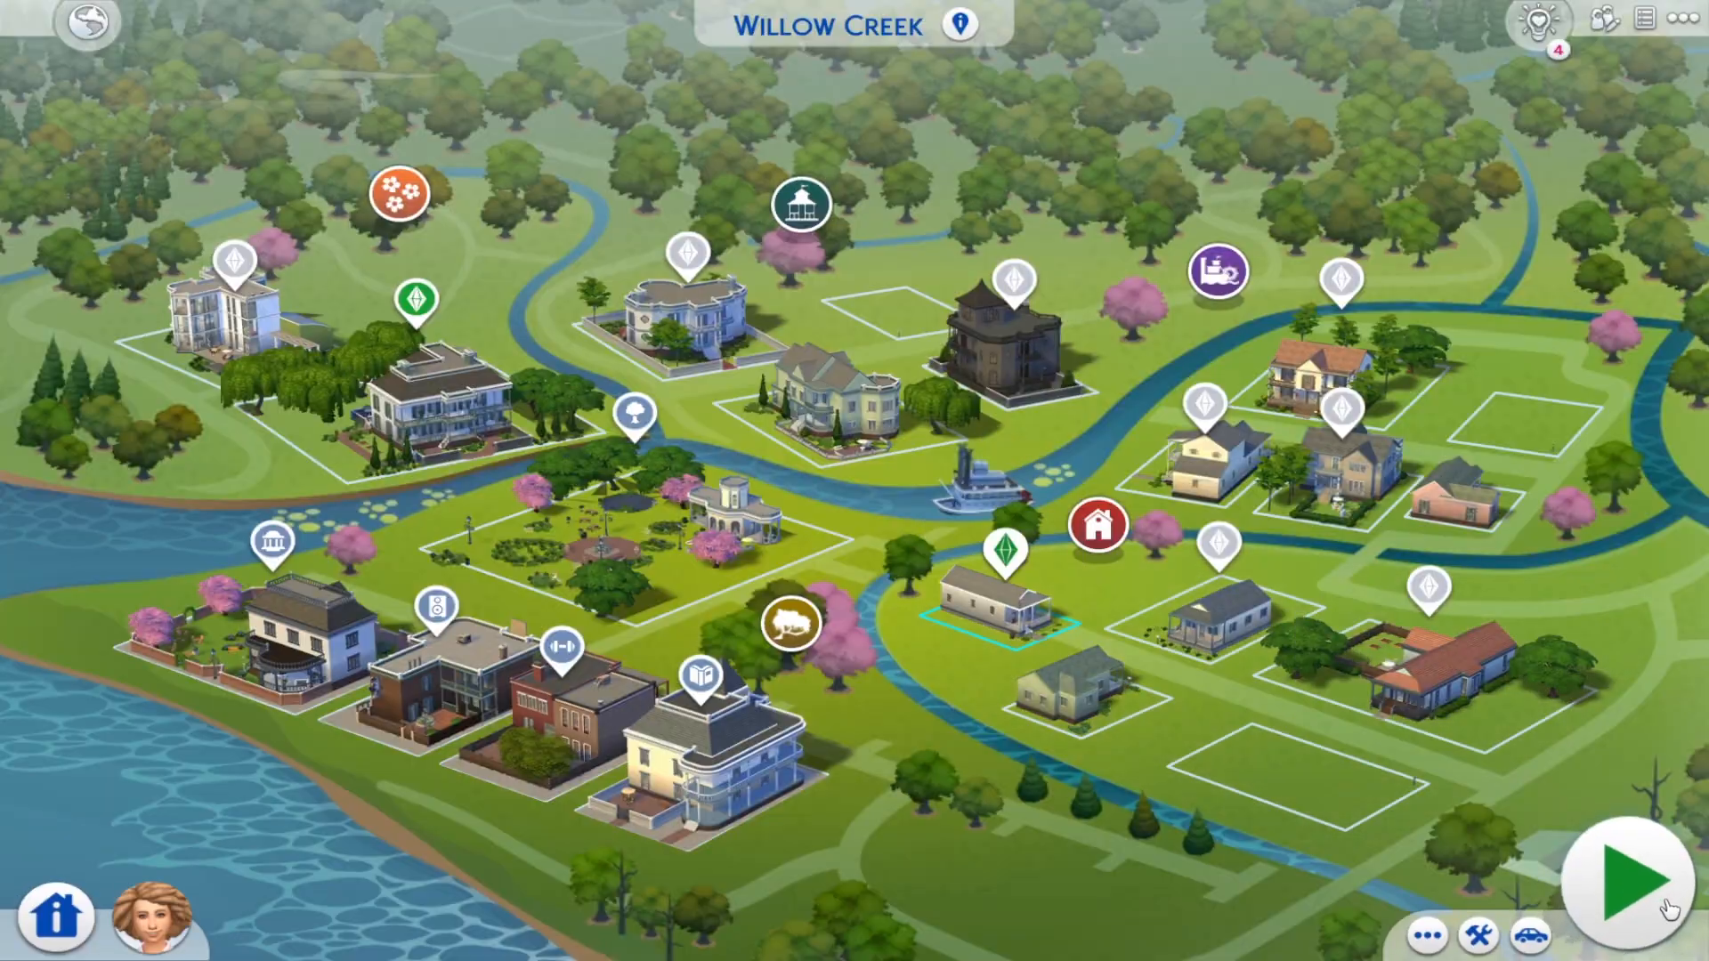
left_click(1592, 898)
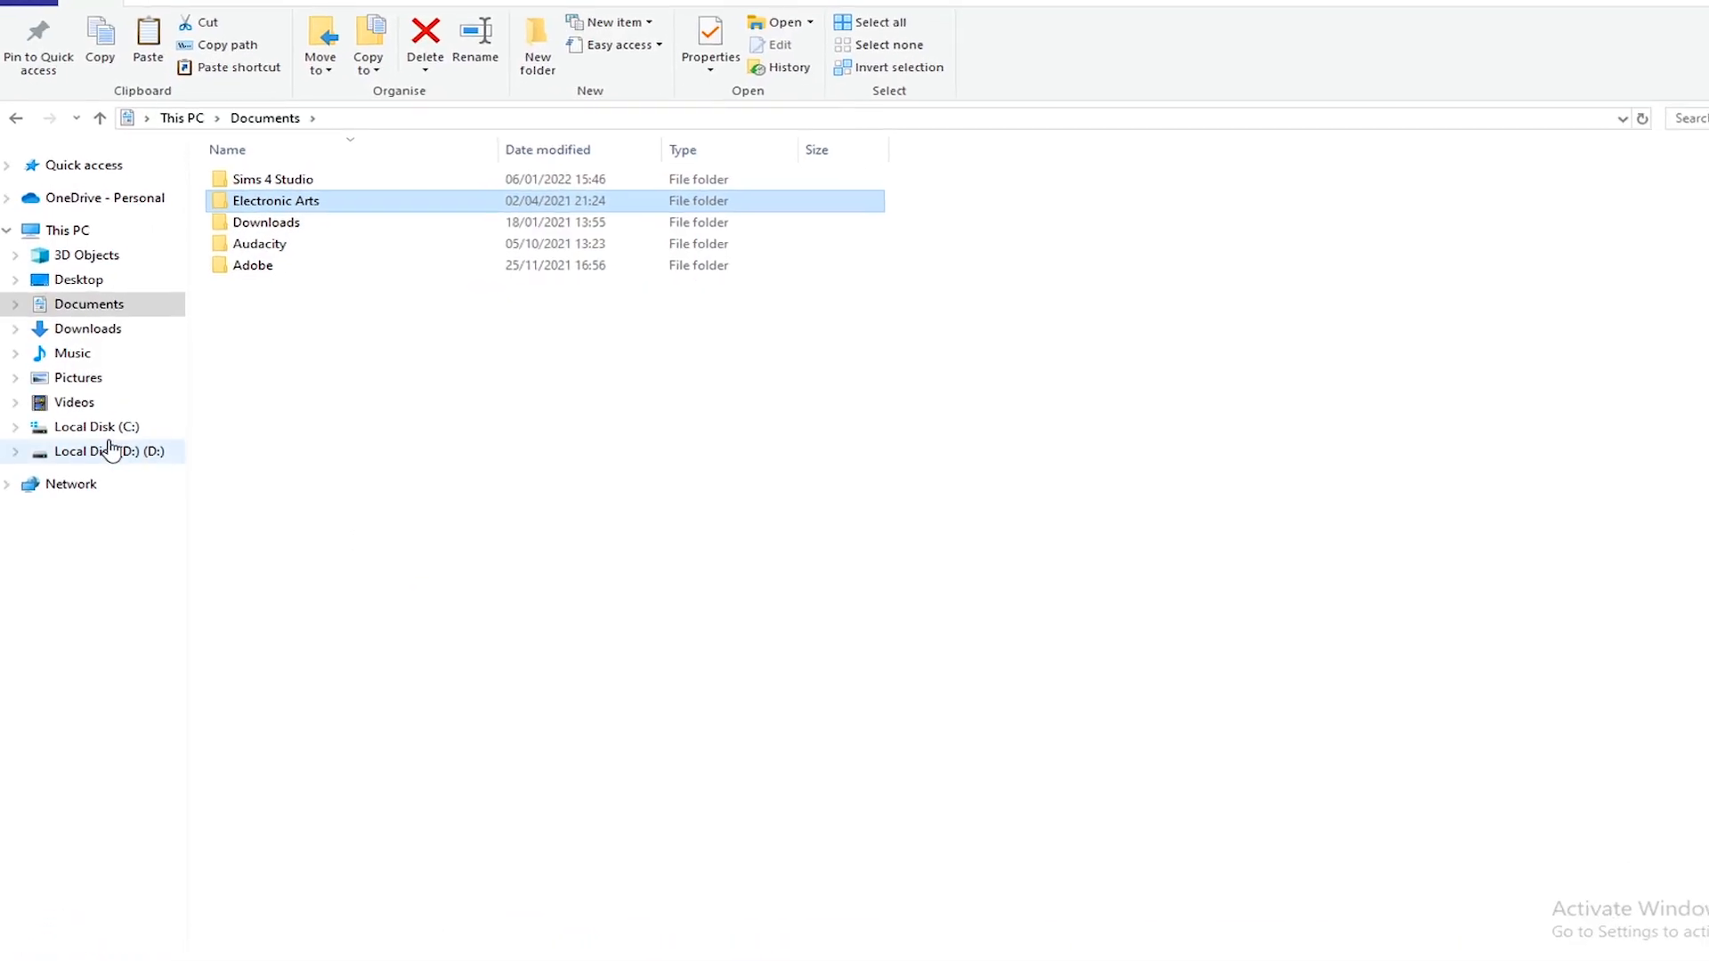
- Copy the Electronic Arts folder's 4,142 items onto Local Disk (D:)
right_click(108, 451)
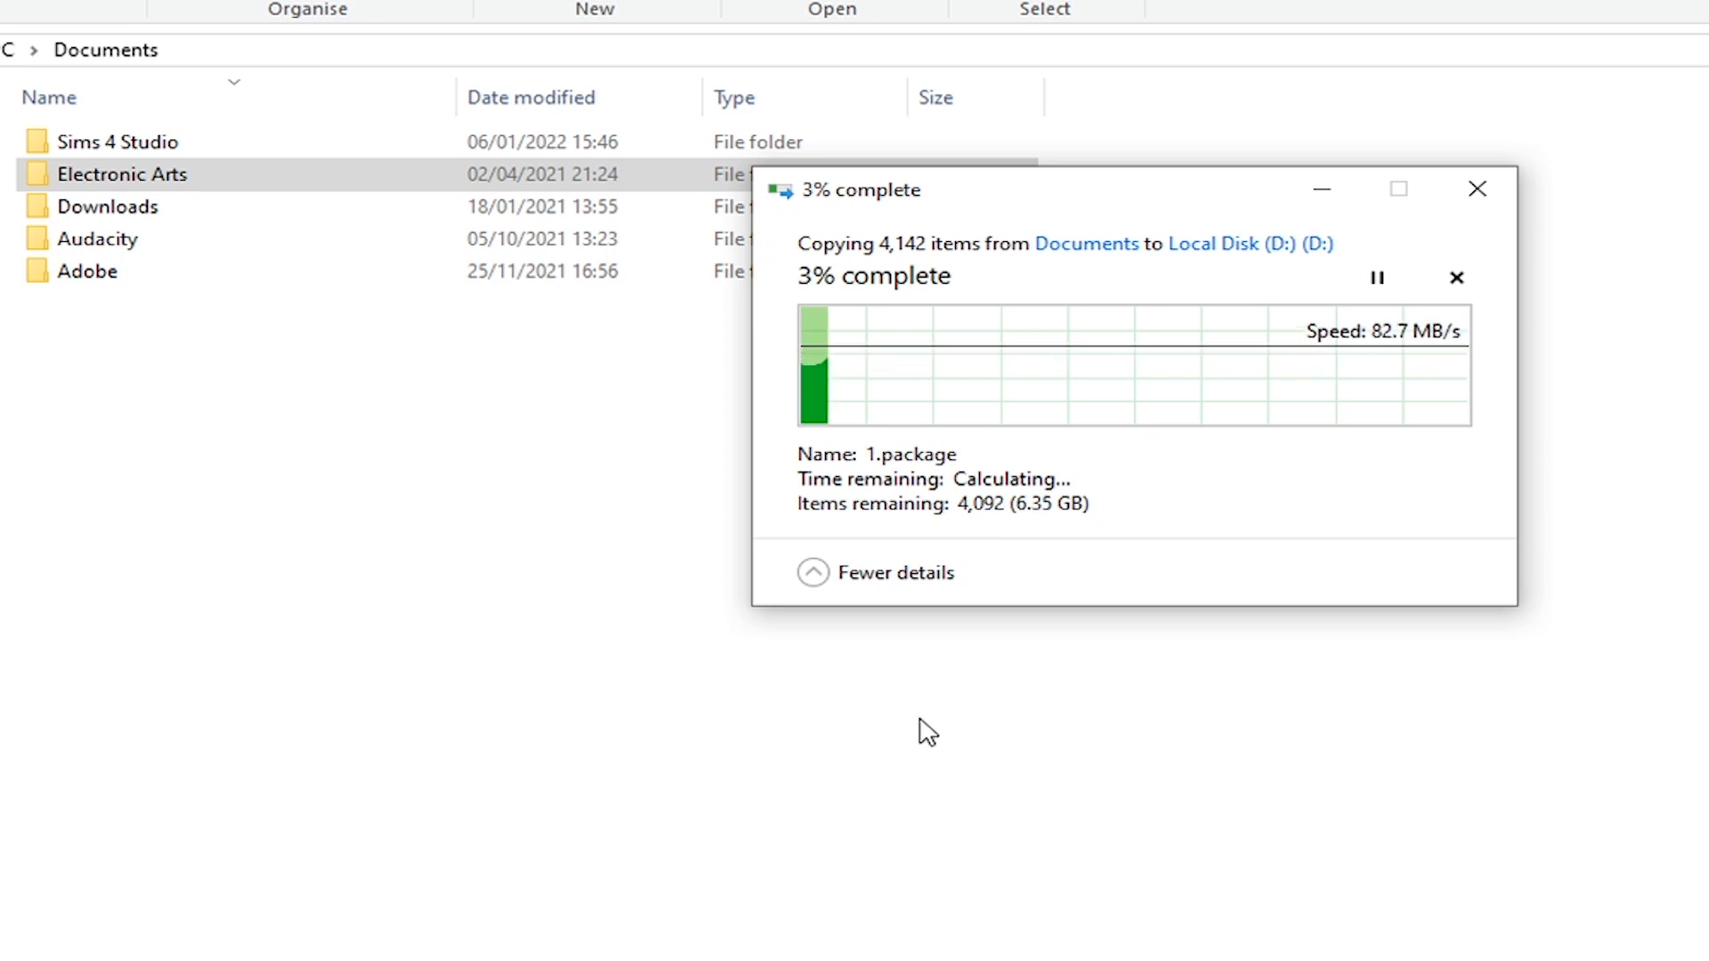
left_click(1456, 276)
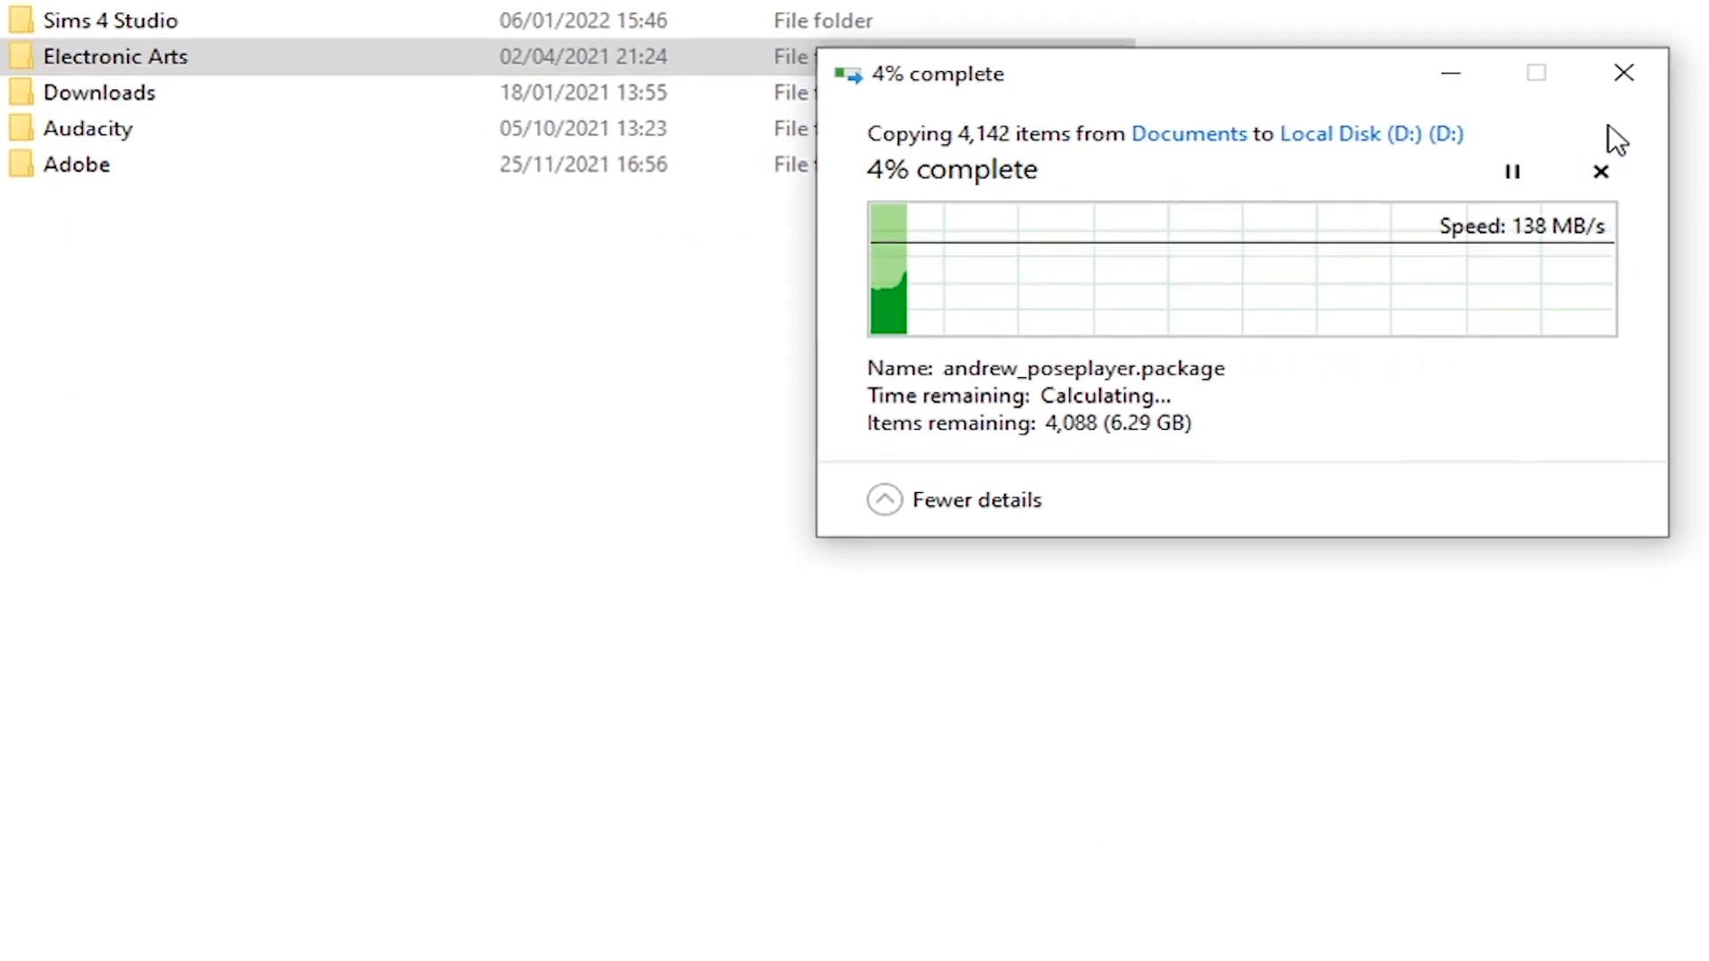
left_click(1623, 73)
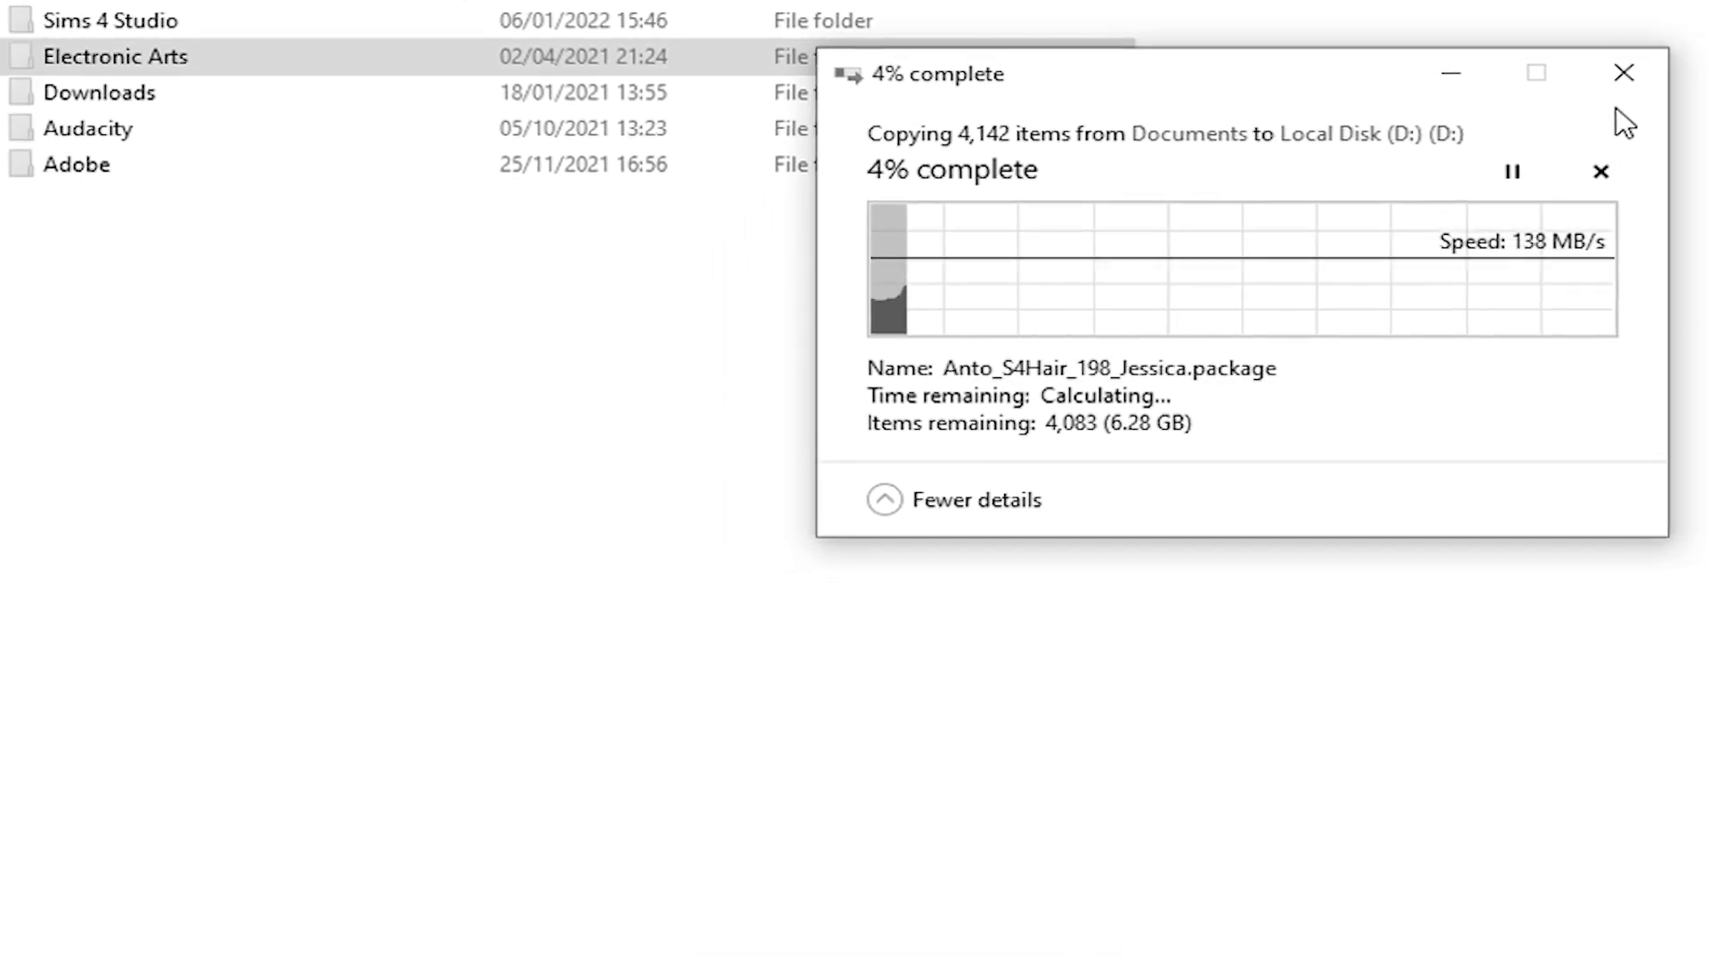
right_click(115, 55)
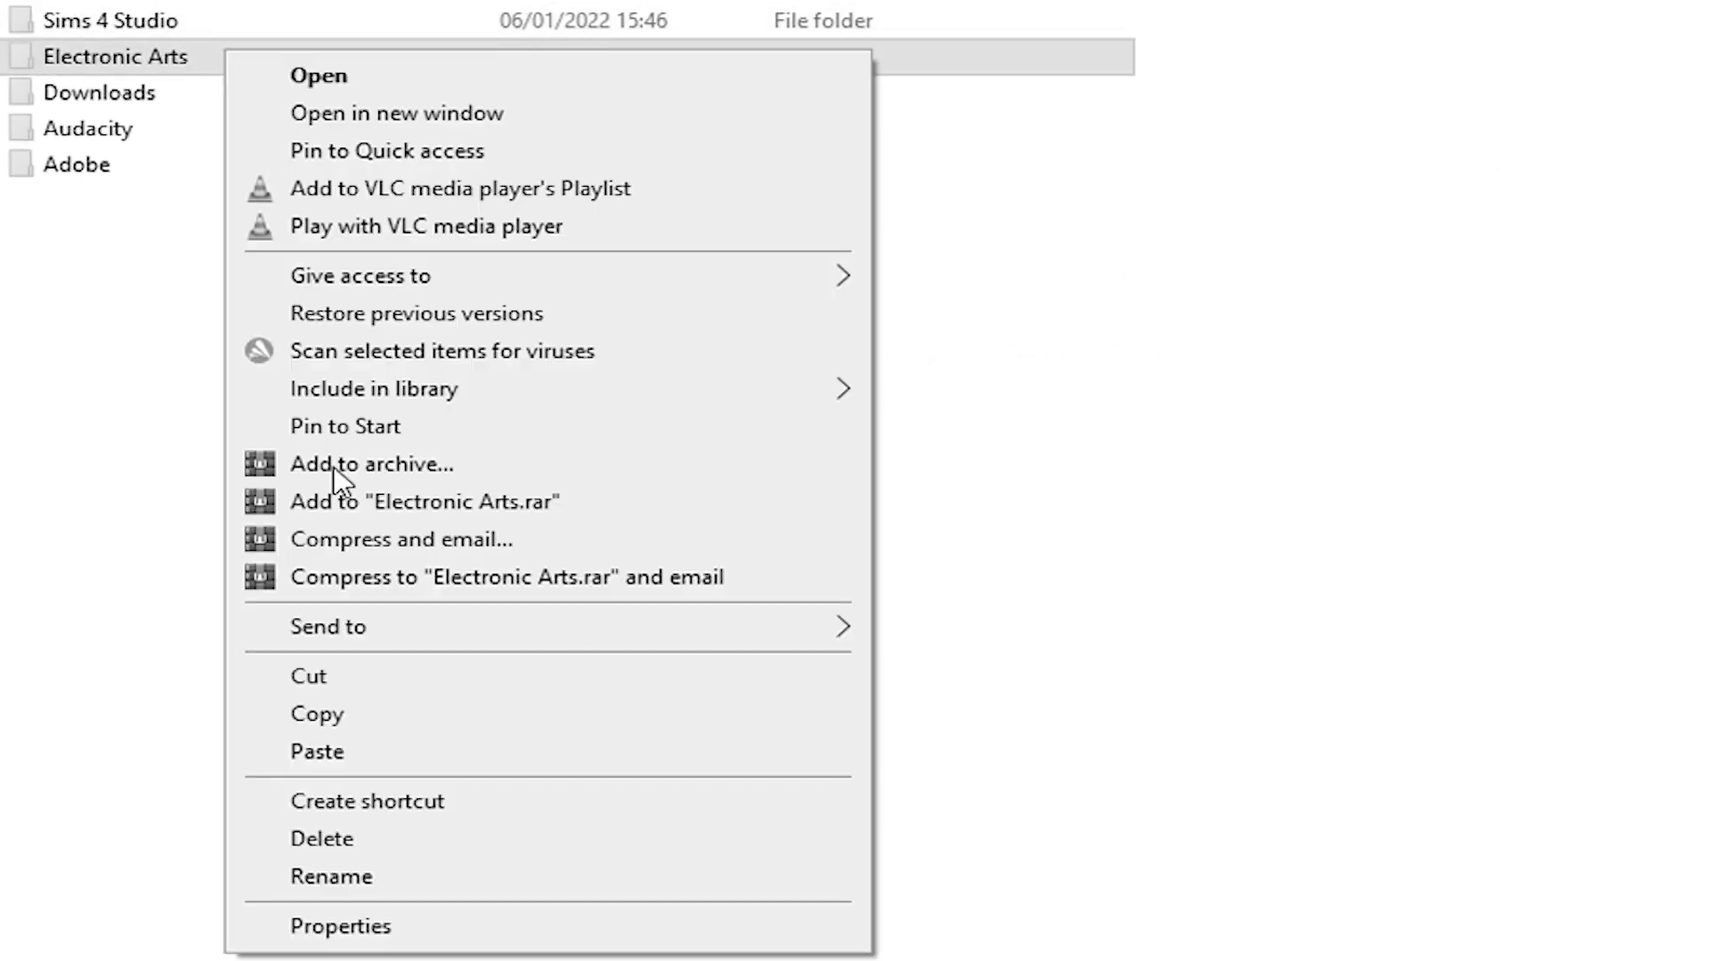
left_click(340, 926)
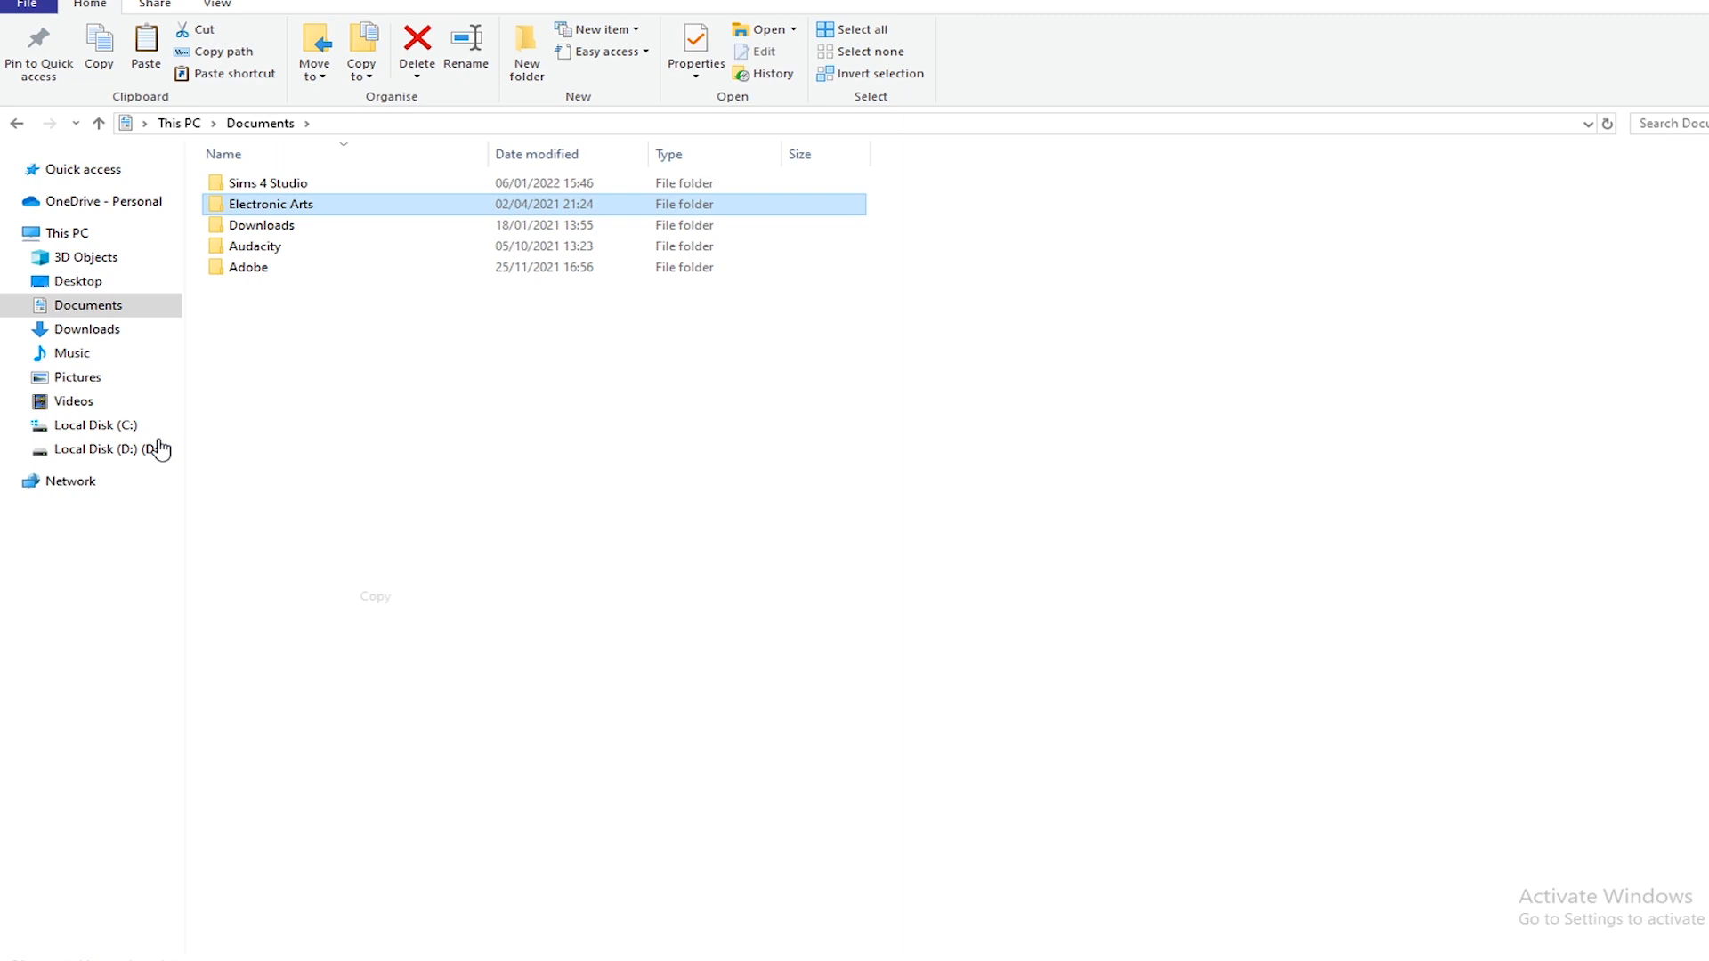
- Rename the Electronic Arts folder to 'Electronic Arts OLD'
right_click(103, 449)
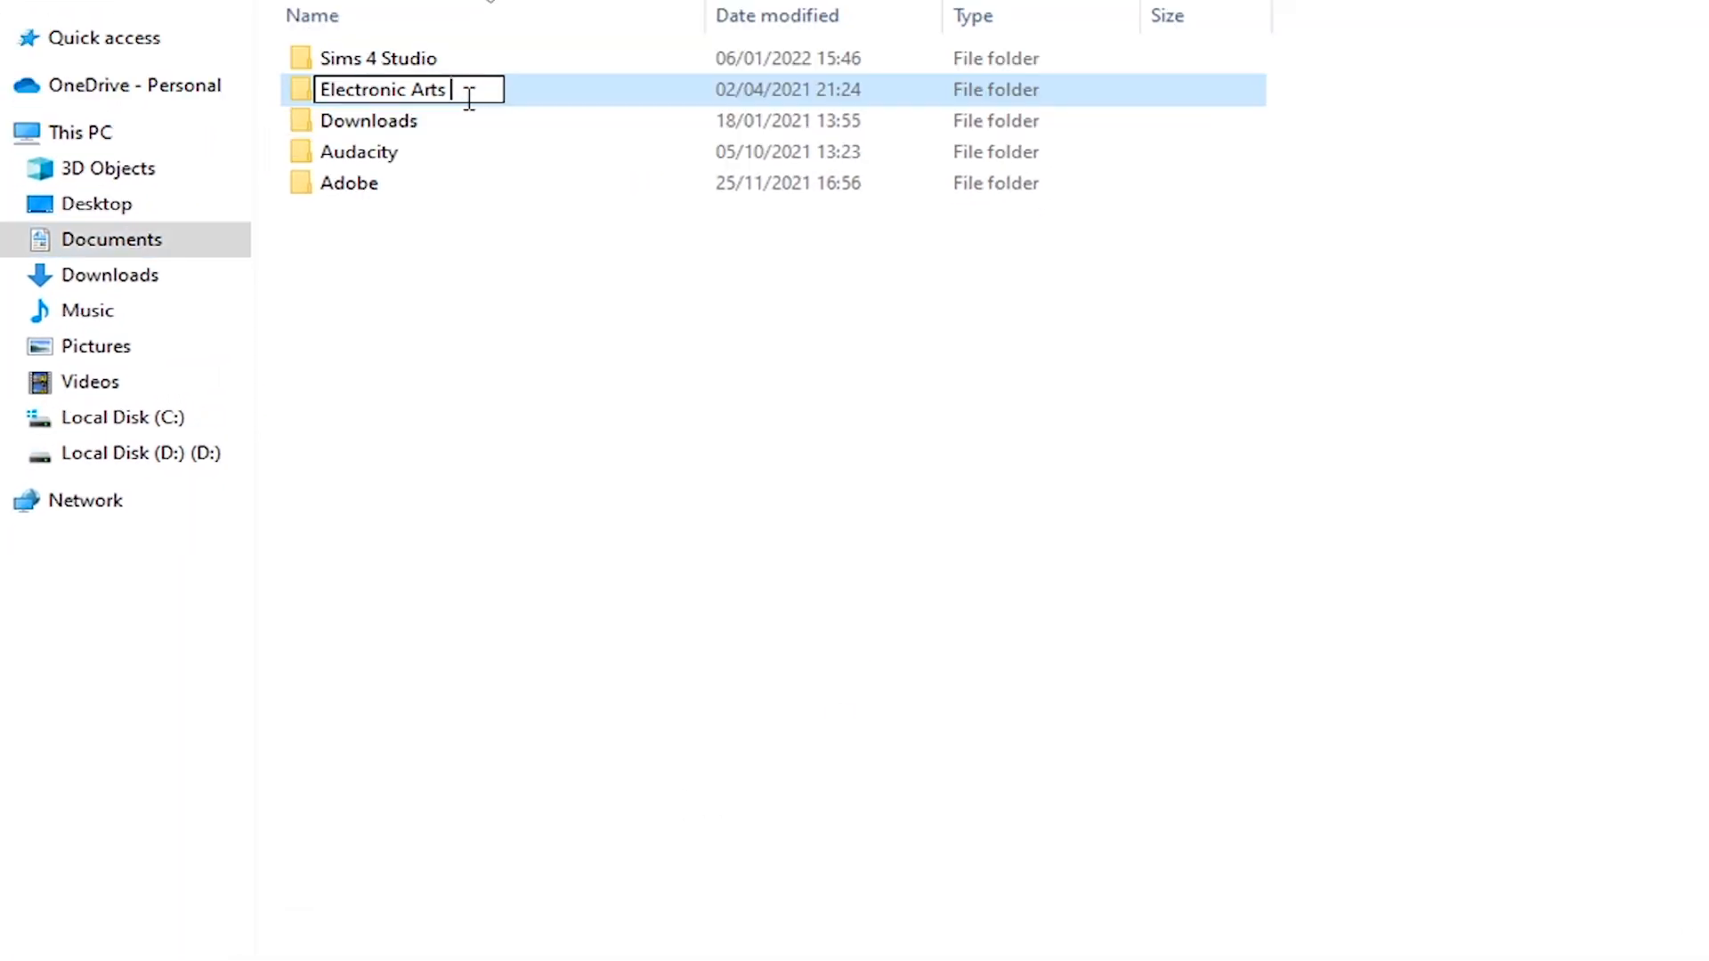
type("OLD")
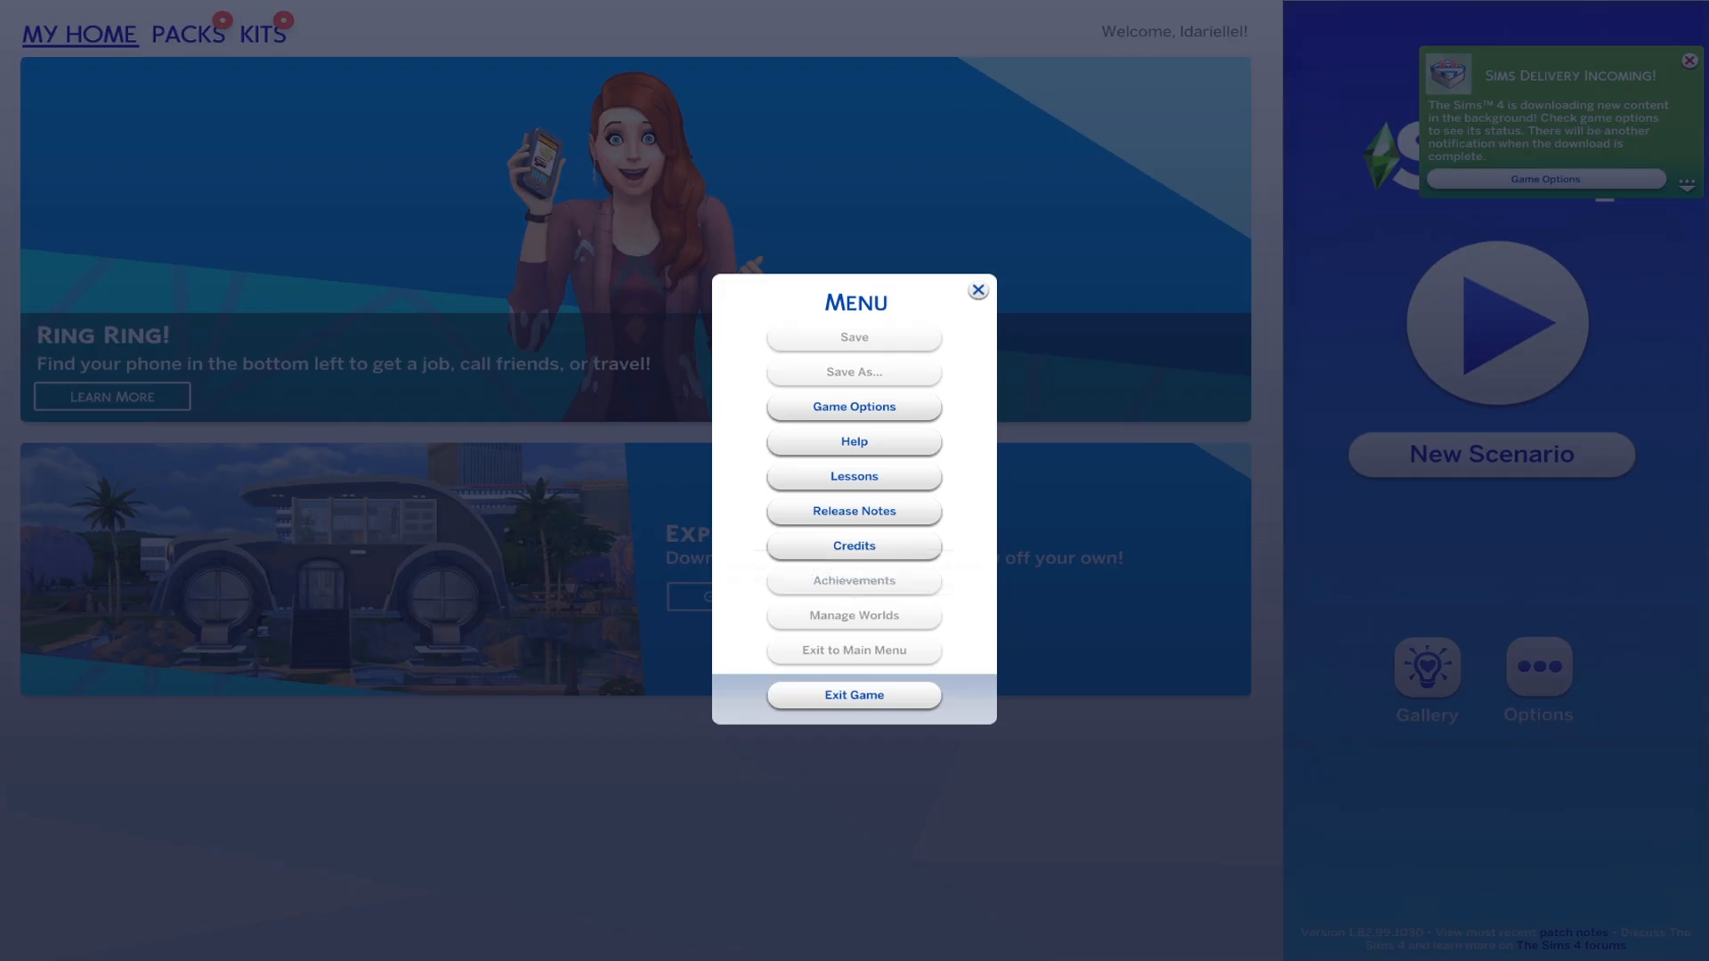
- Dismiss the Sims Delivery notification and exit The Sims 4 back to Documents
left_click(976, 288)
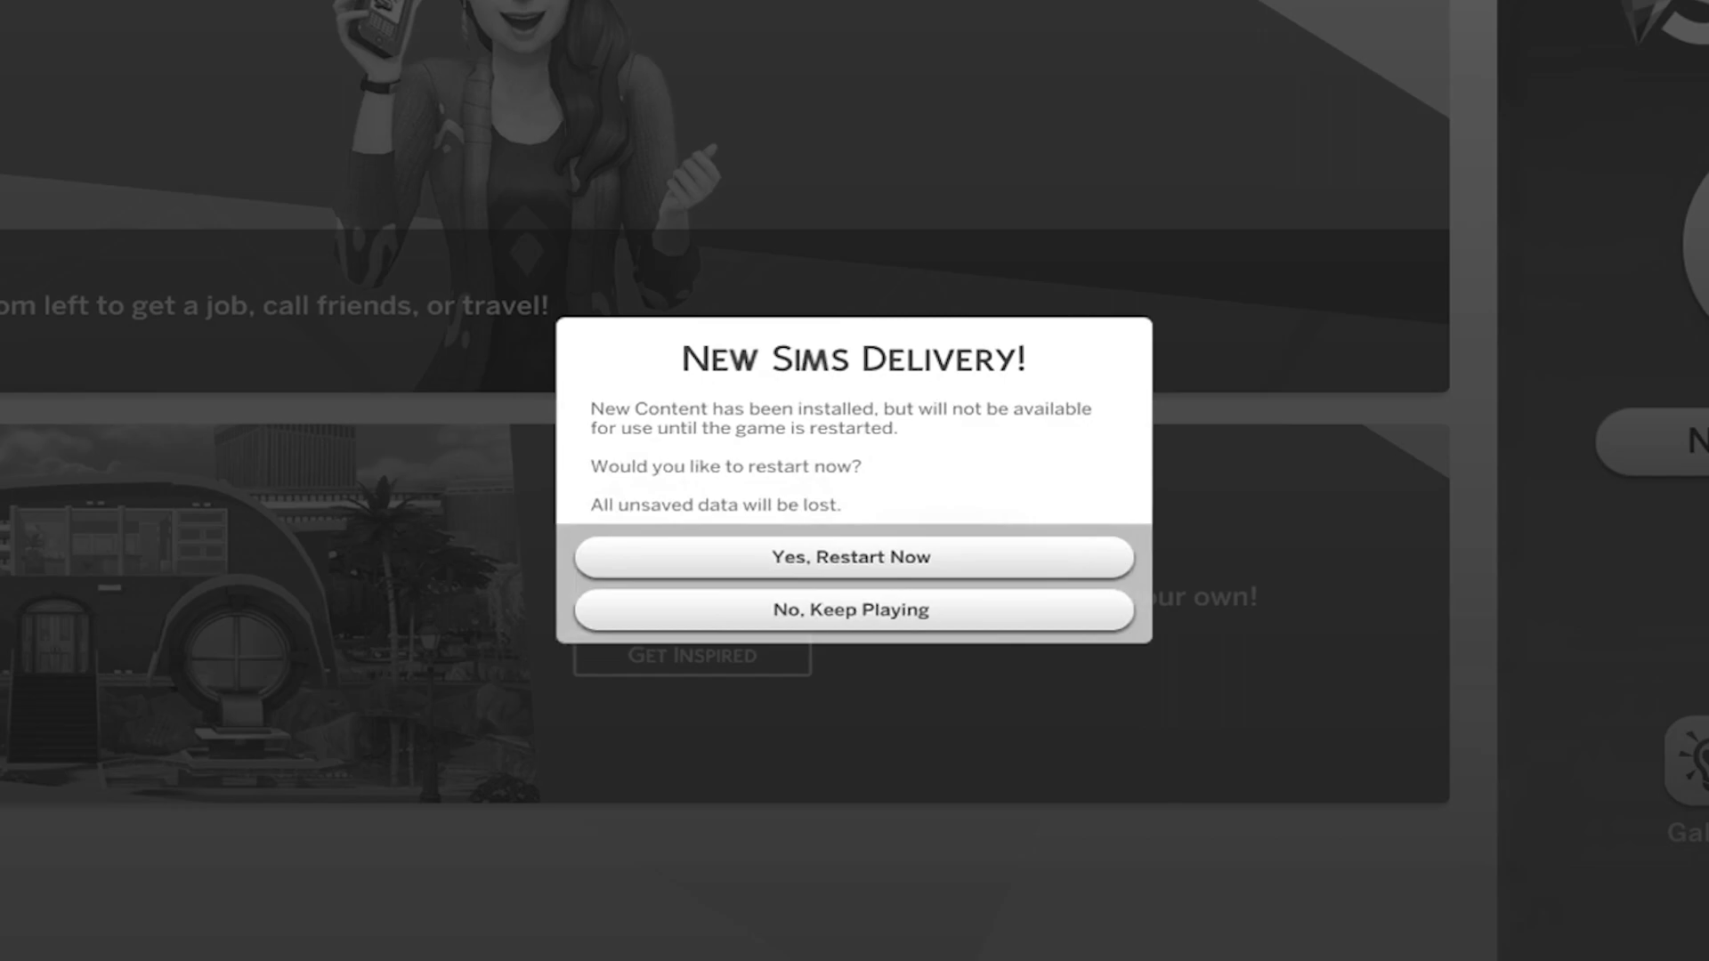
left_click(854, 609)
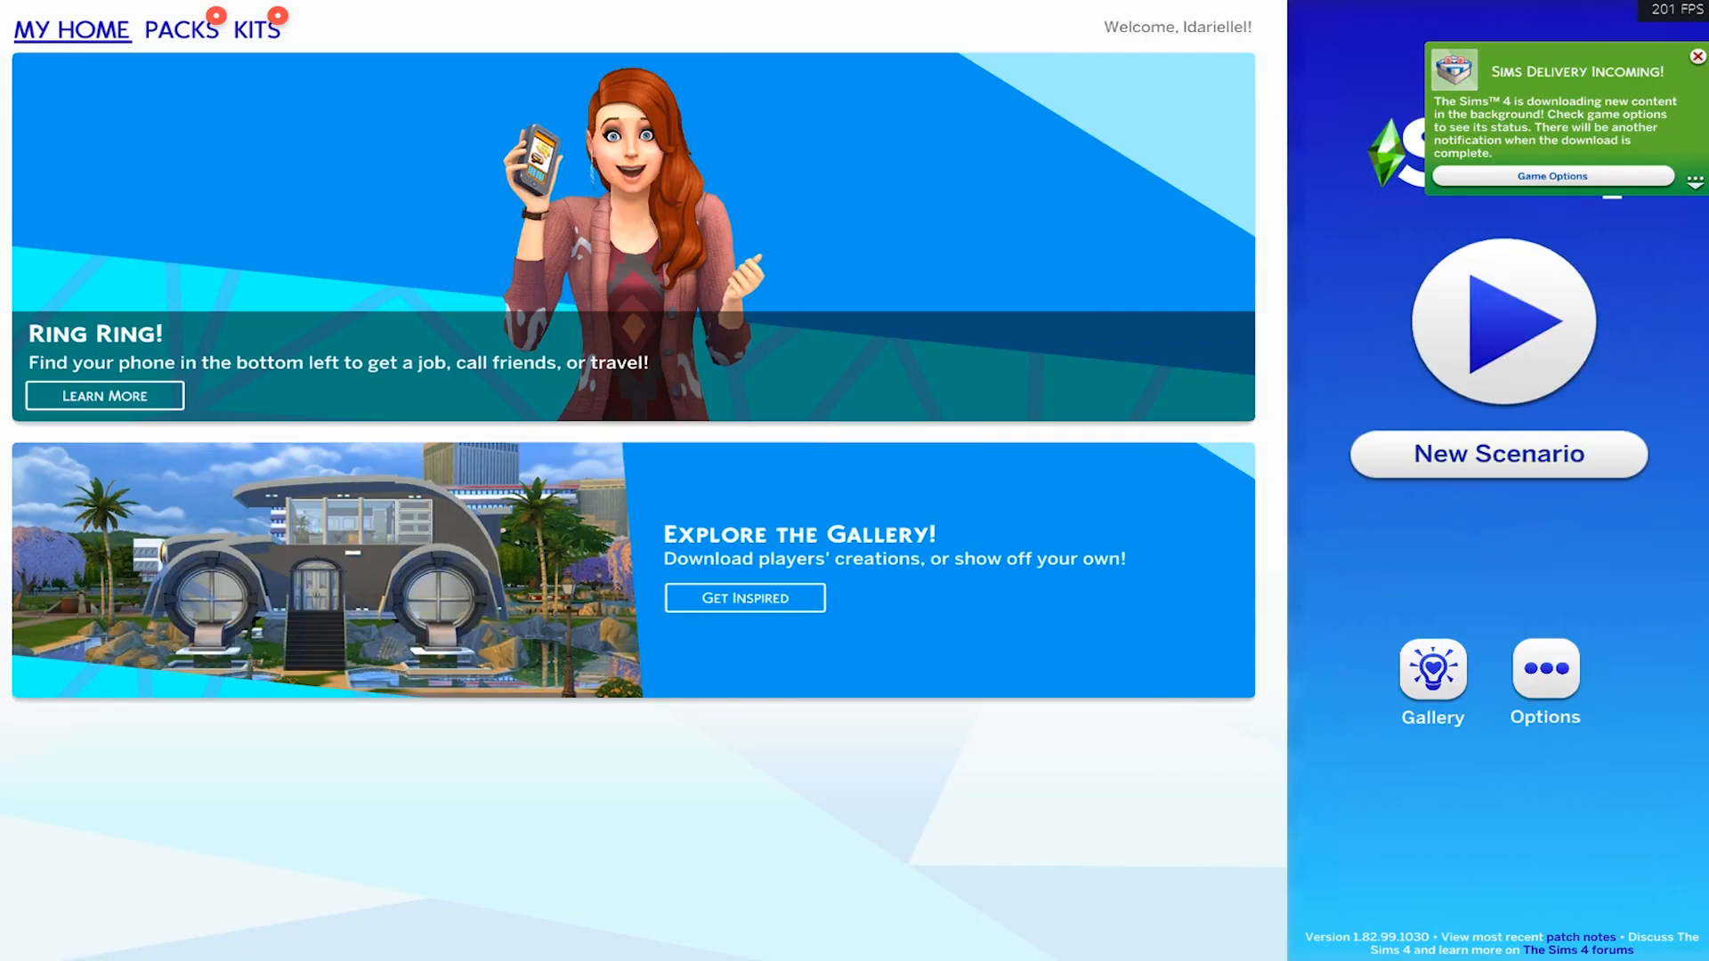
left_click(1697, 55)
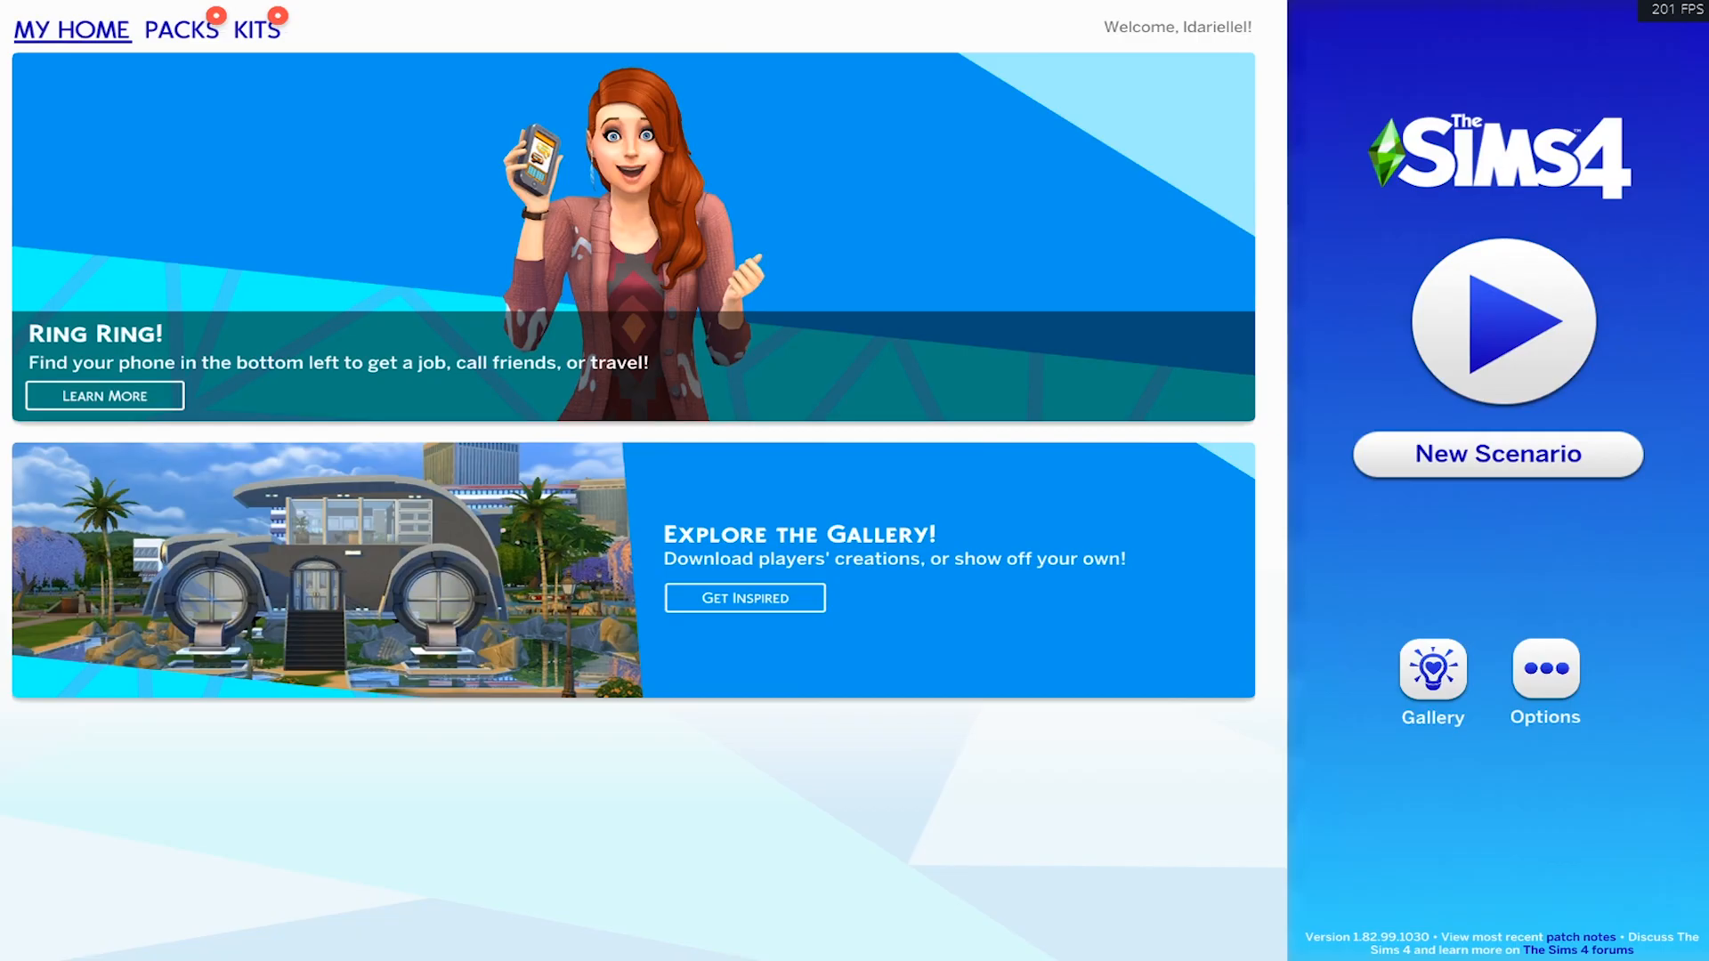
left_click(1543, 670)
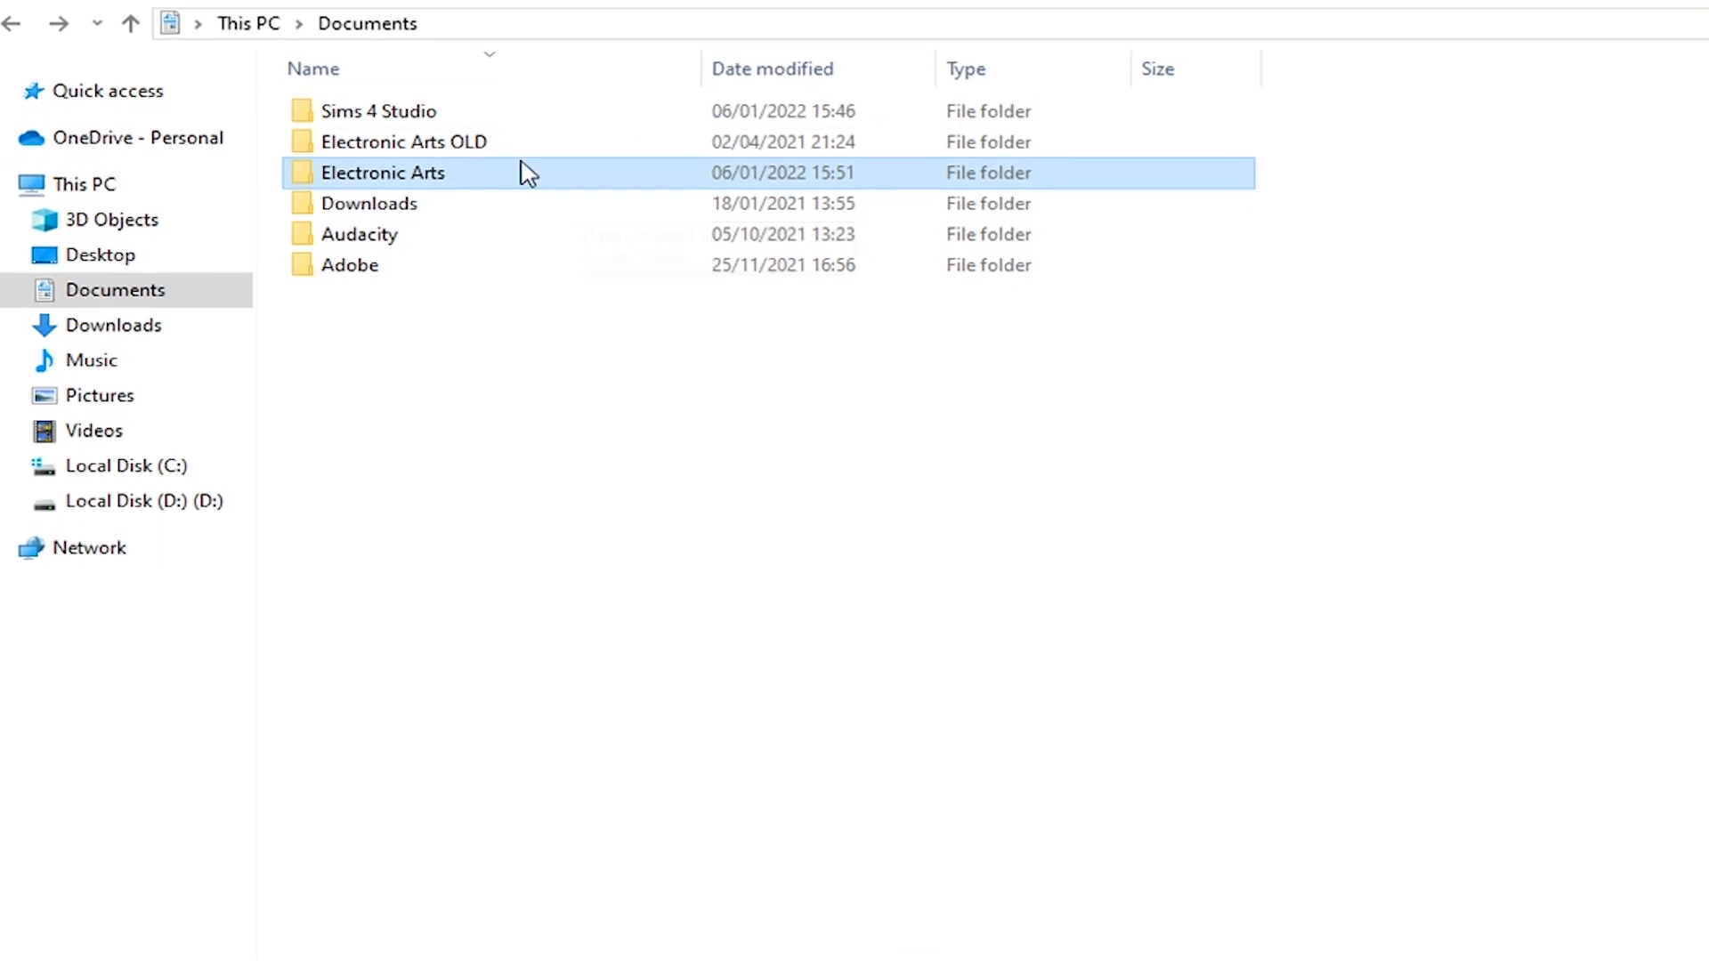
- Browse the new Electronic Arts > The Sims 4 > saves folder and return to Documents
double_click(381, 171)
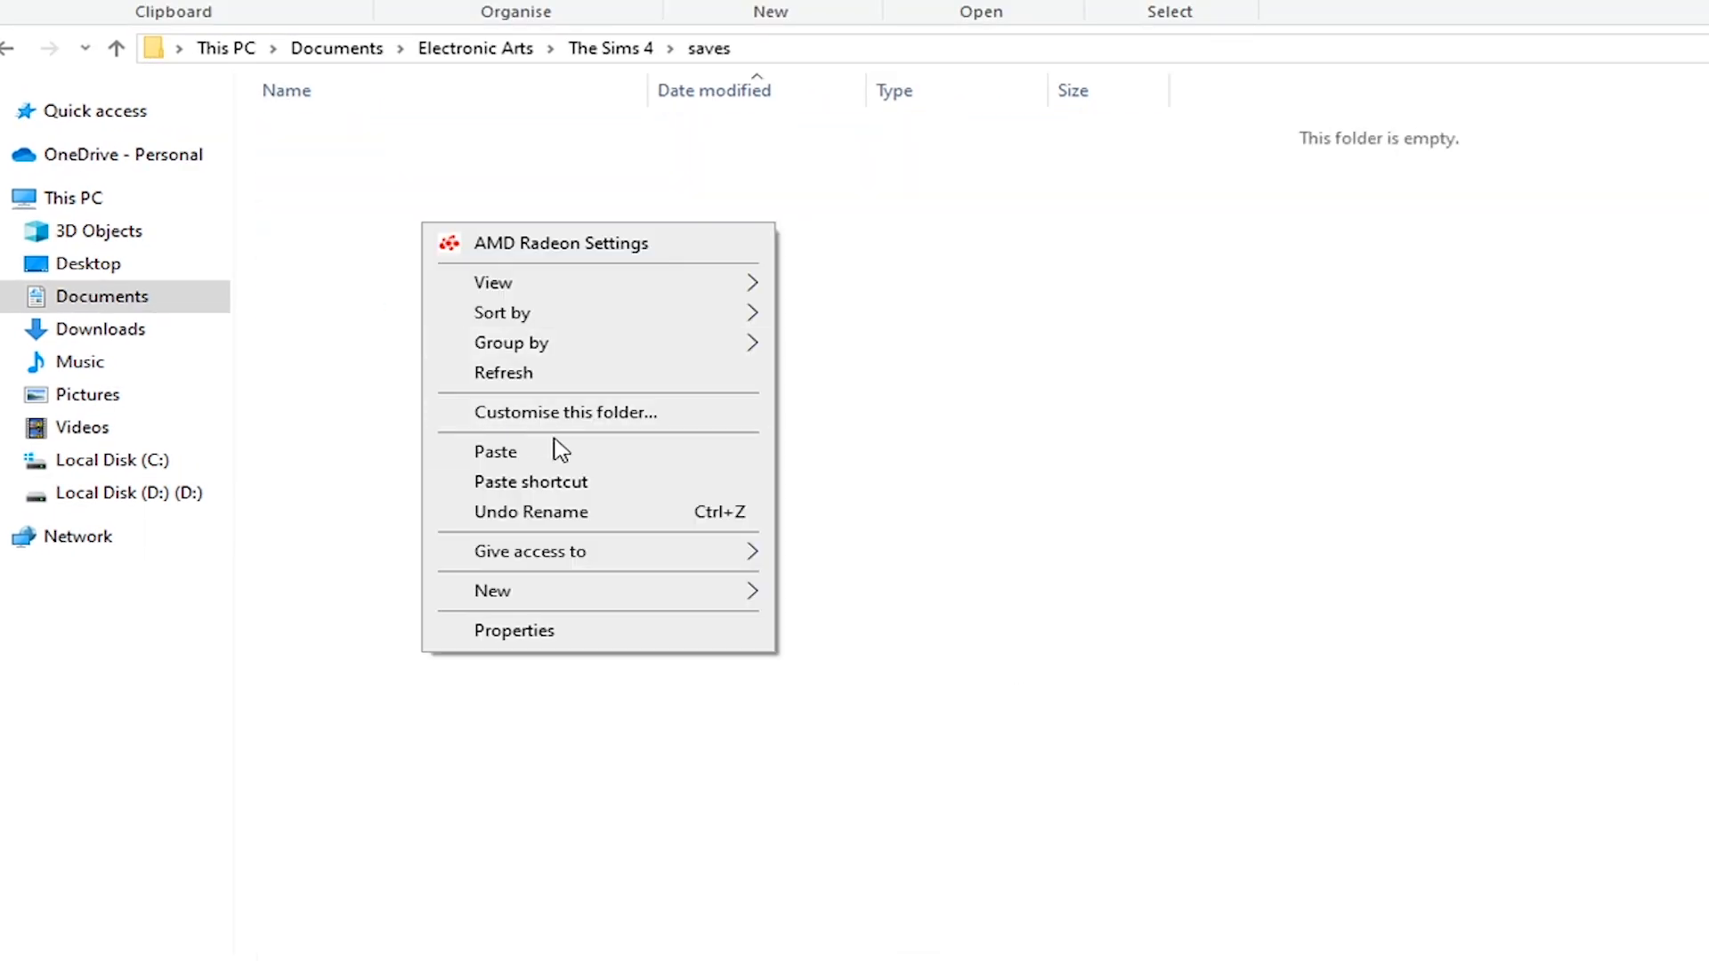
left_click(495, 451)
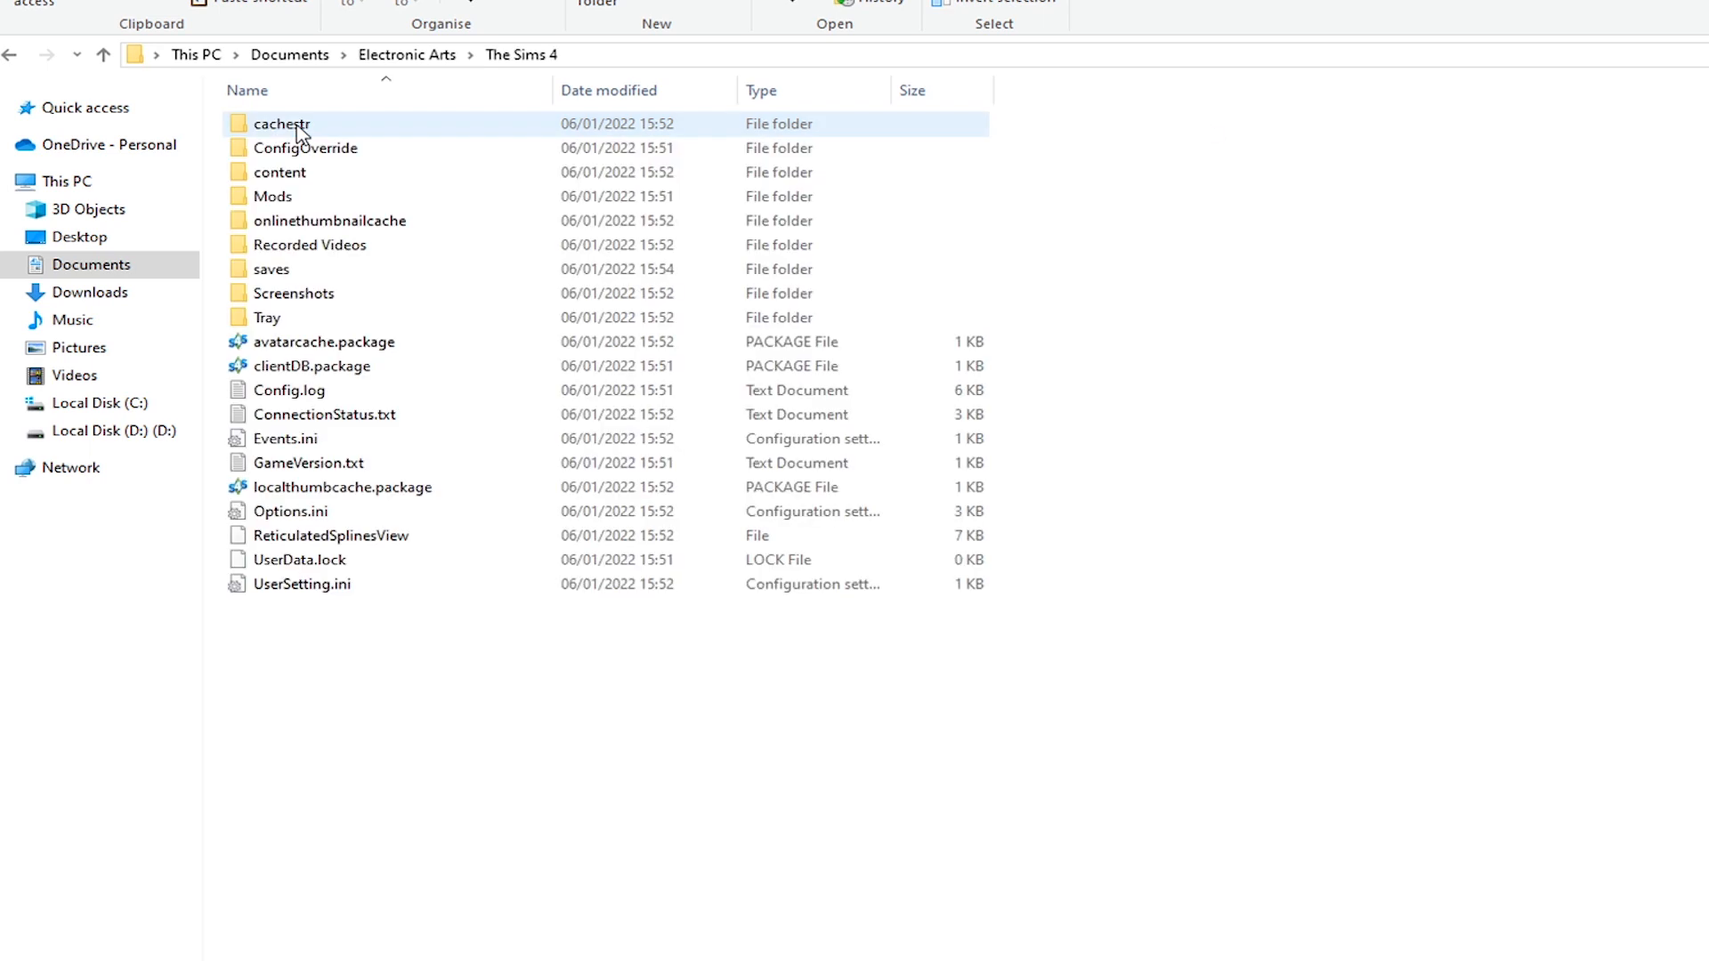
double_click(265, 317)
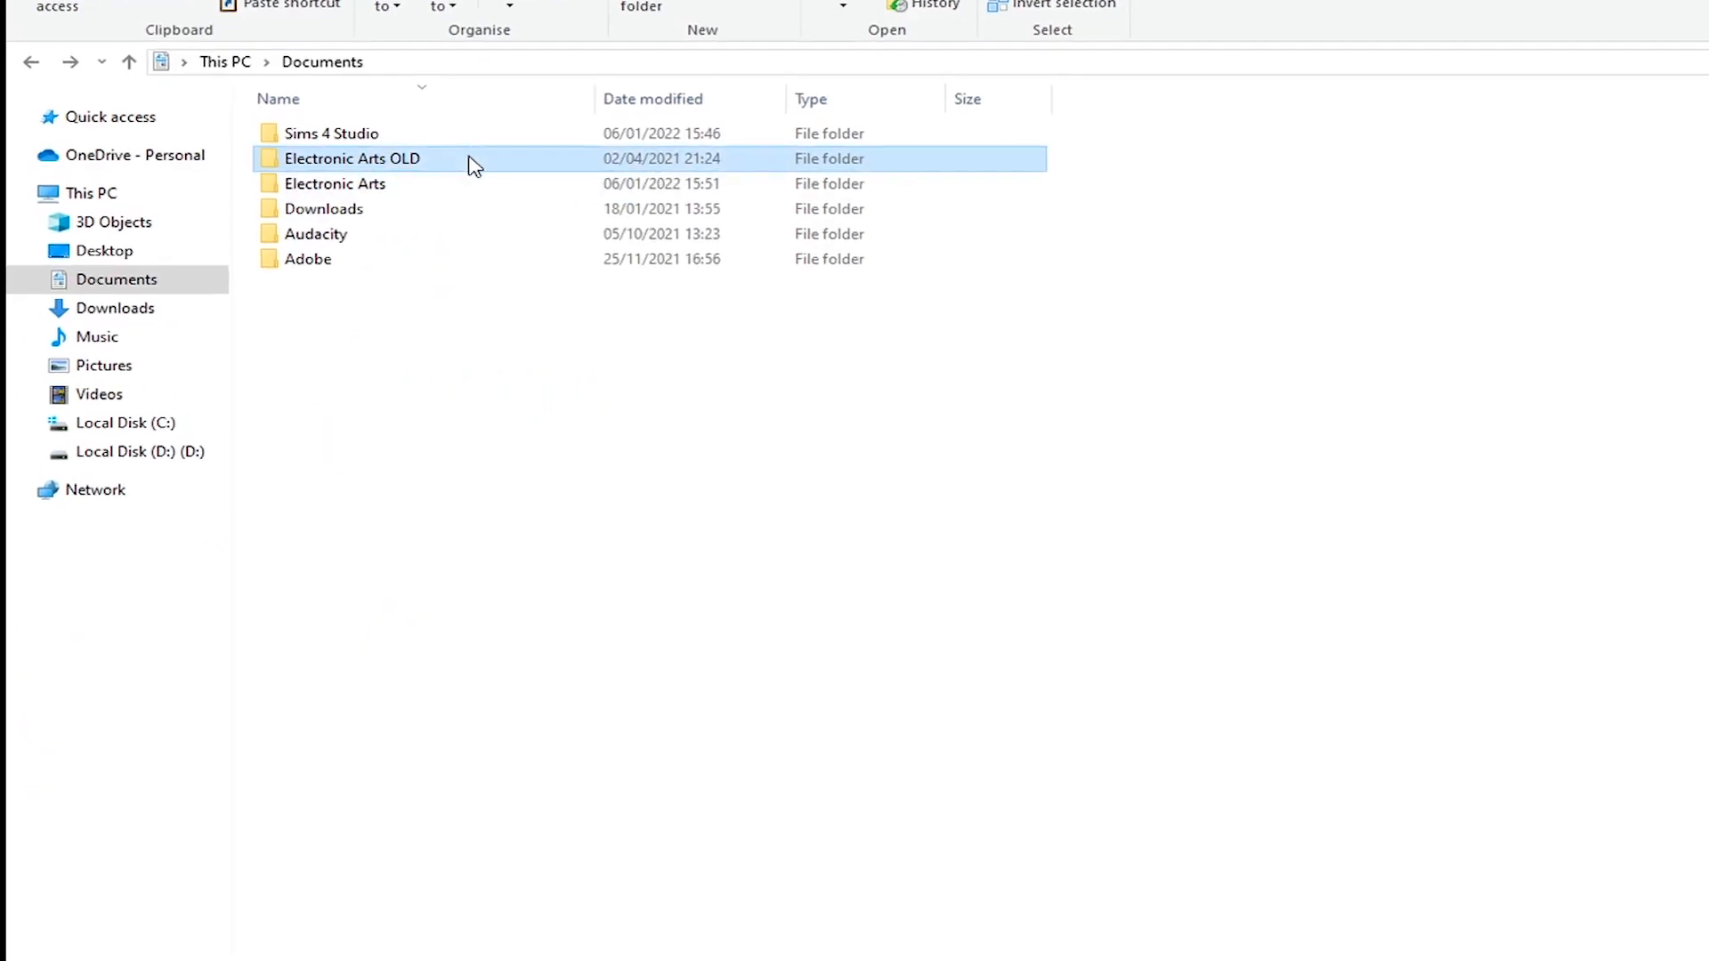
- Inspect the saves, Screenshots and Mods folders inside Electronic Arts OLD > The Sims 4
double_click(351, 158)
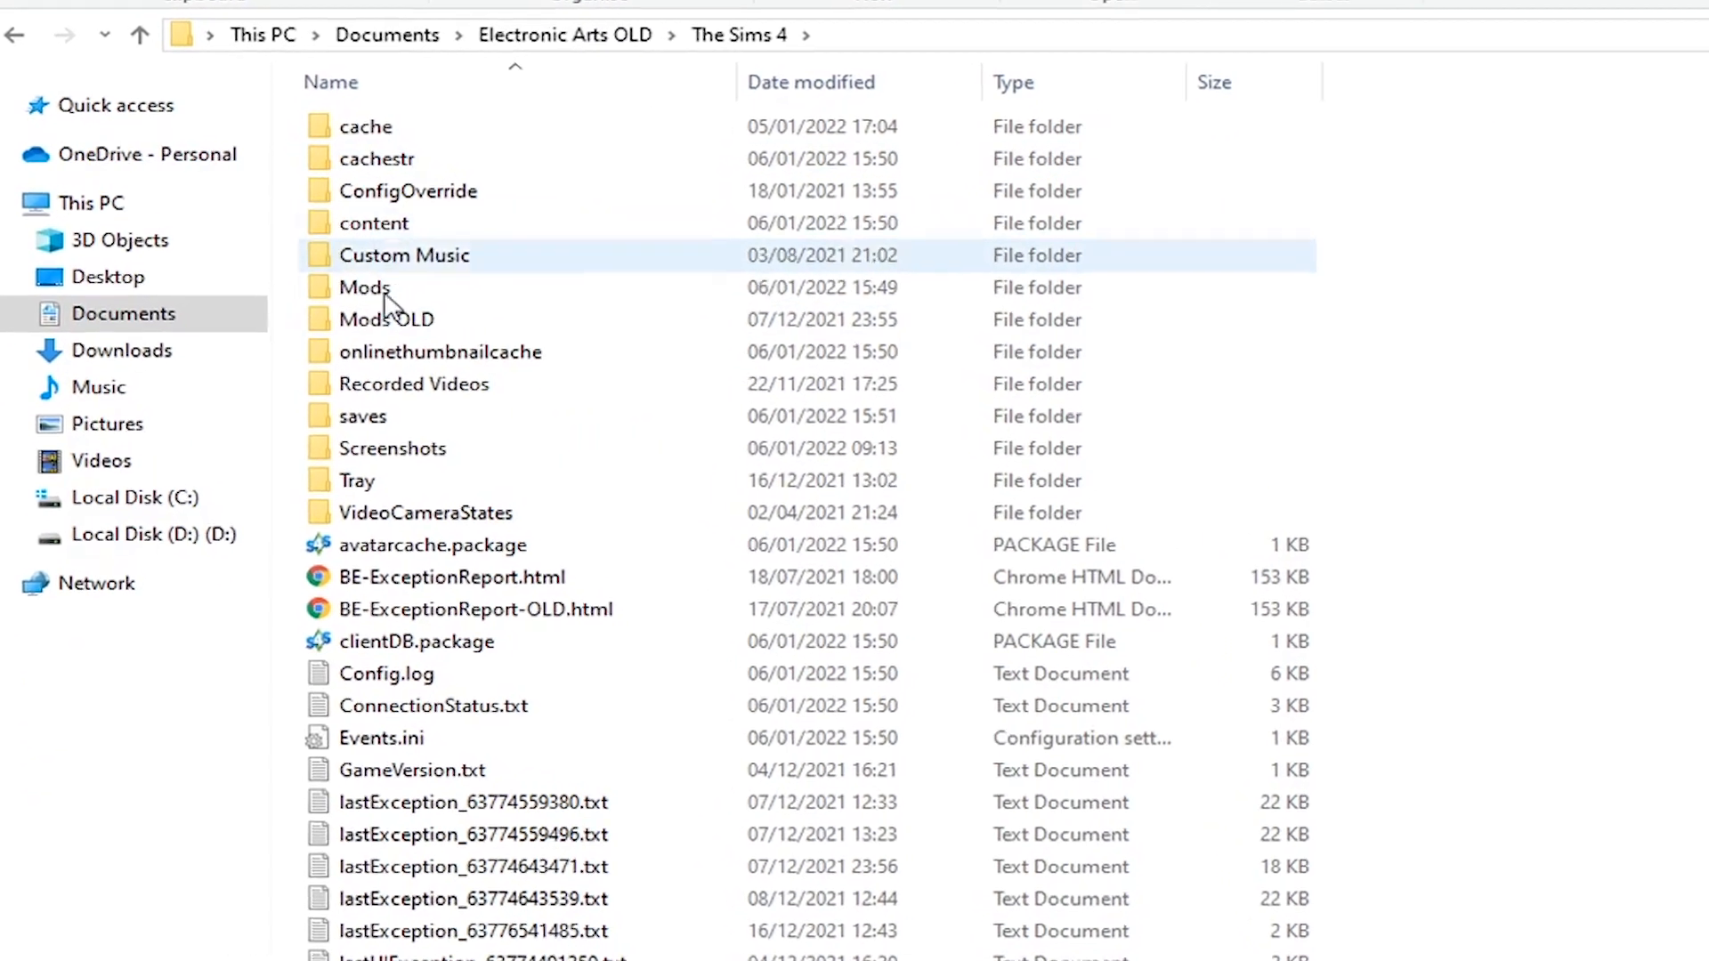
double_click(362, 415)
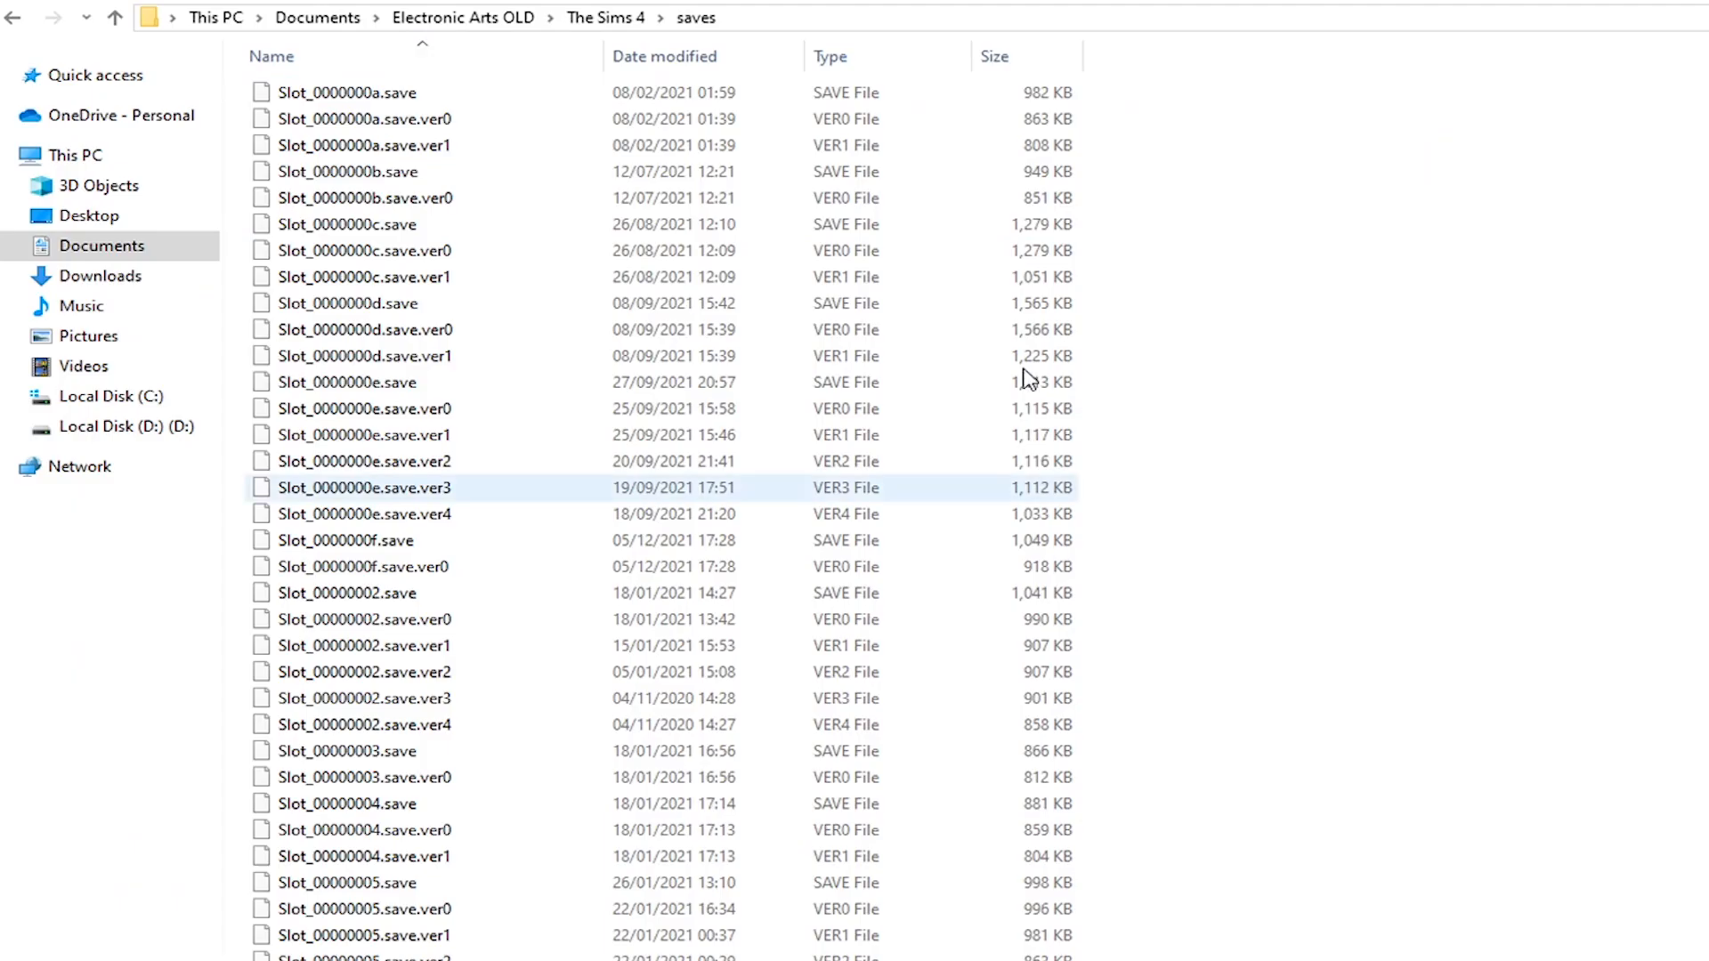
left_click(693, 18)
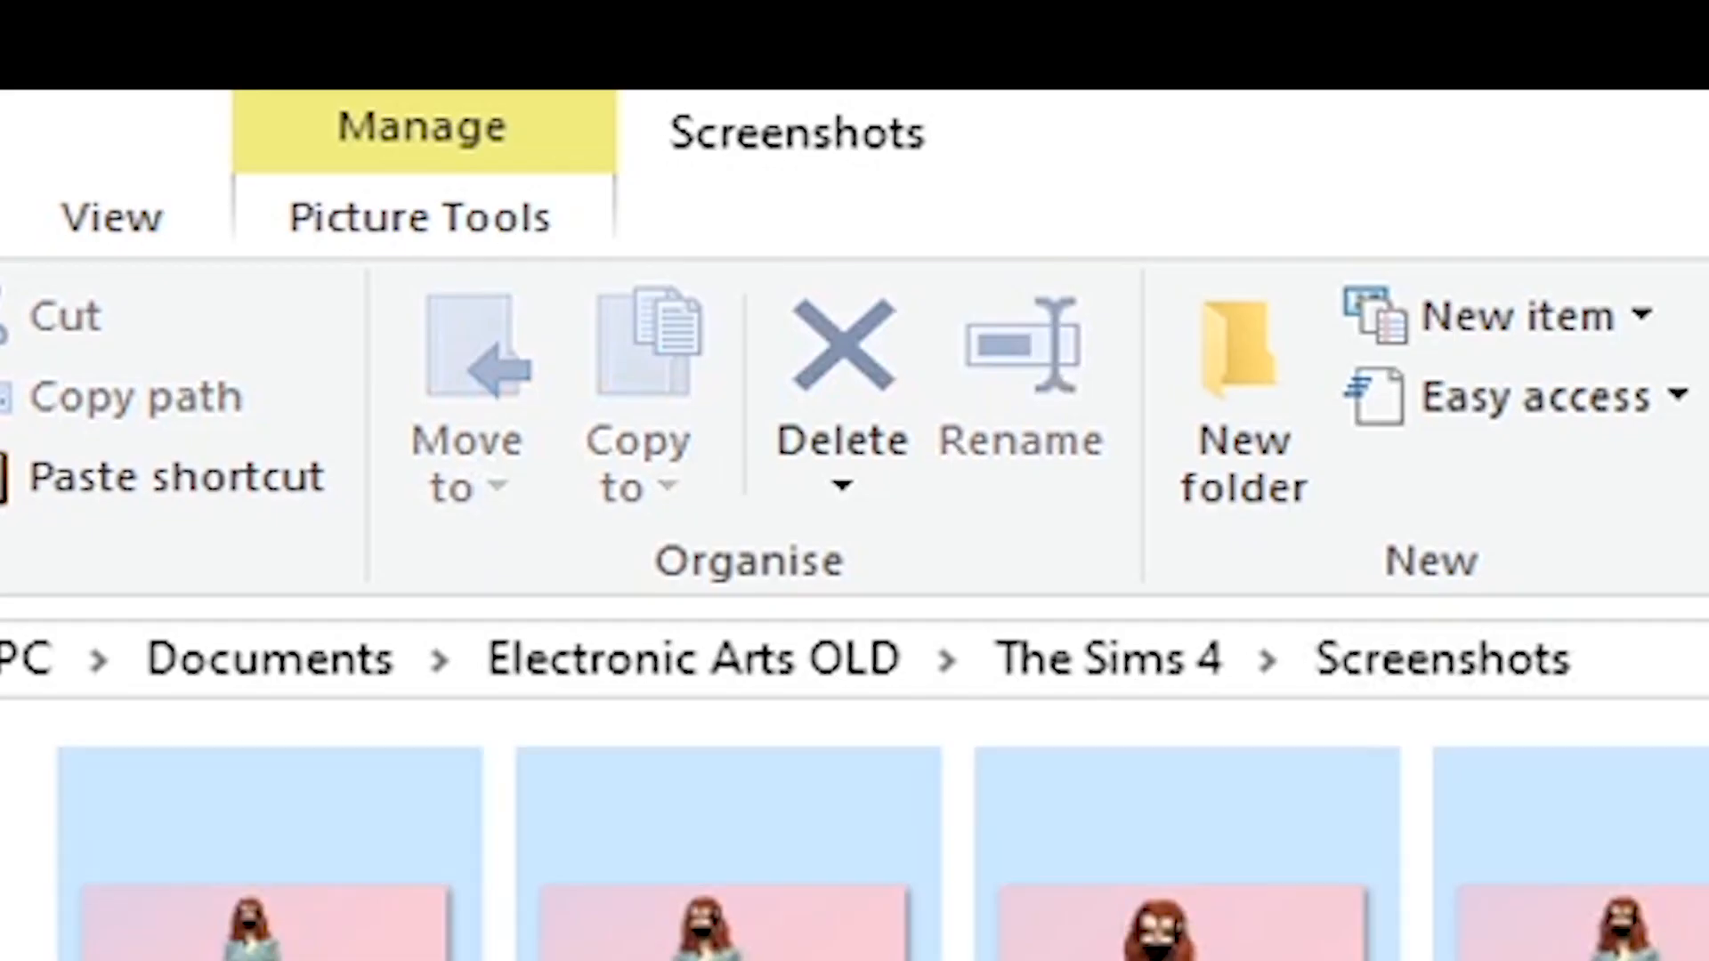
left_click(1106, 657)
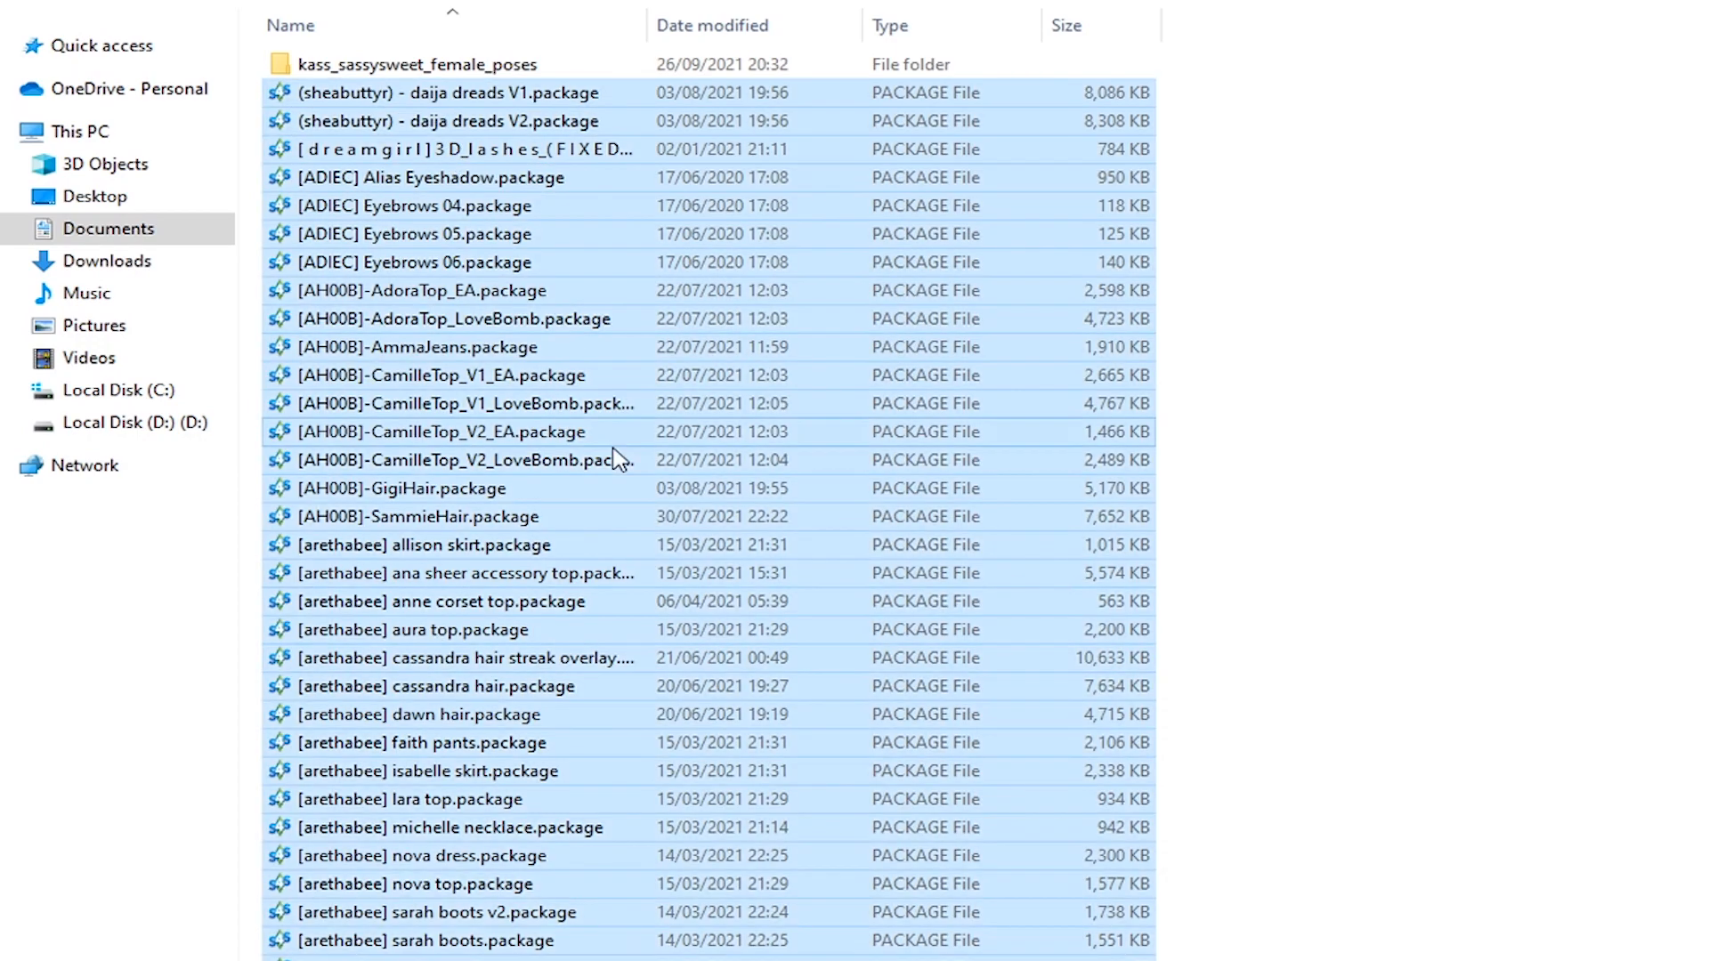
scroll("down", 3)
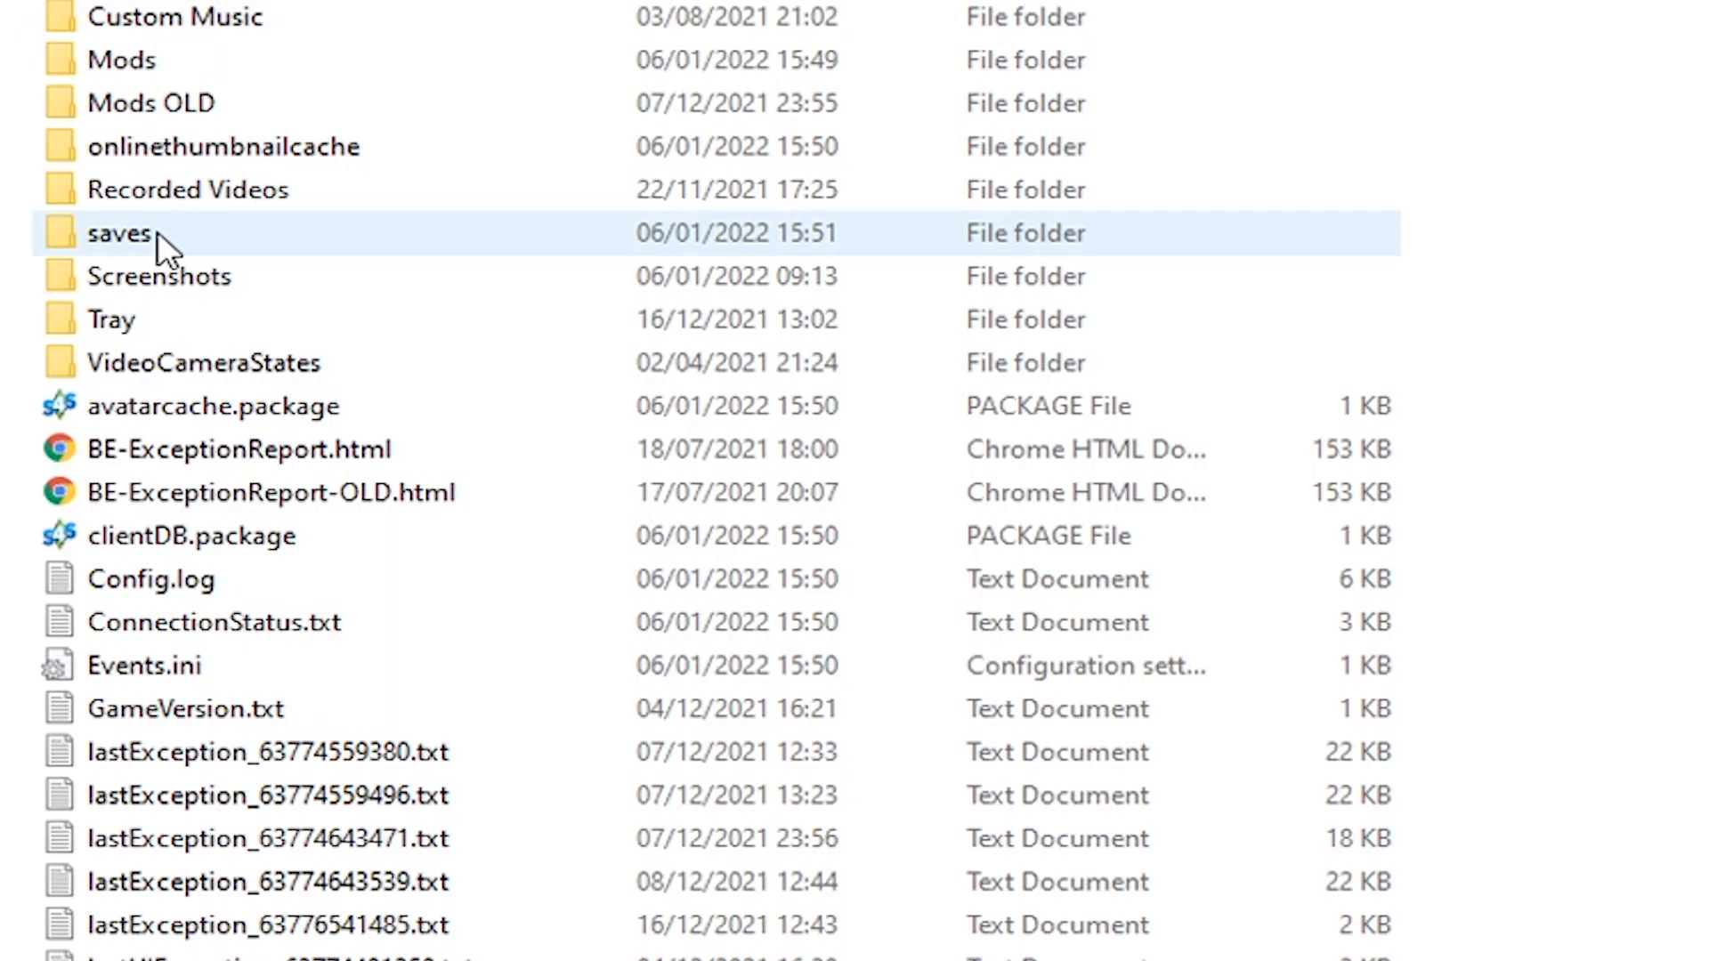
- Copy the old save files and open the new Electronic Arts > The Sims 4 folder
double_click(120, 233)
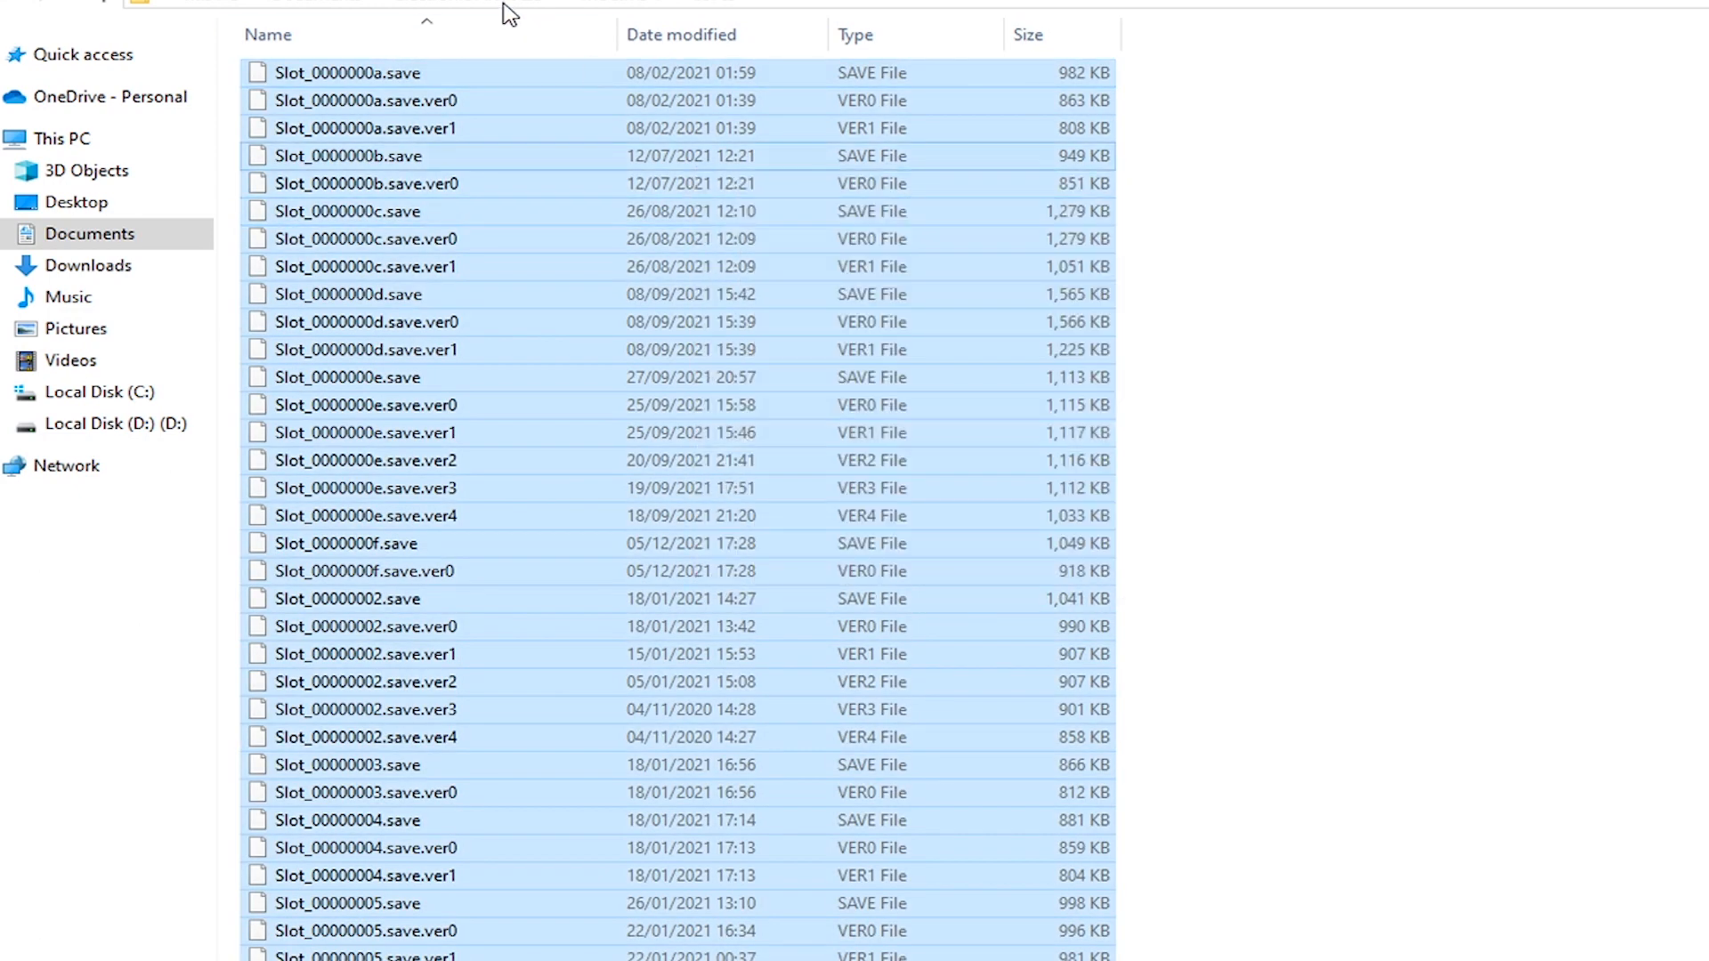
right_click(349, 262)
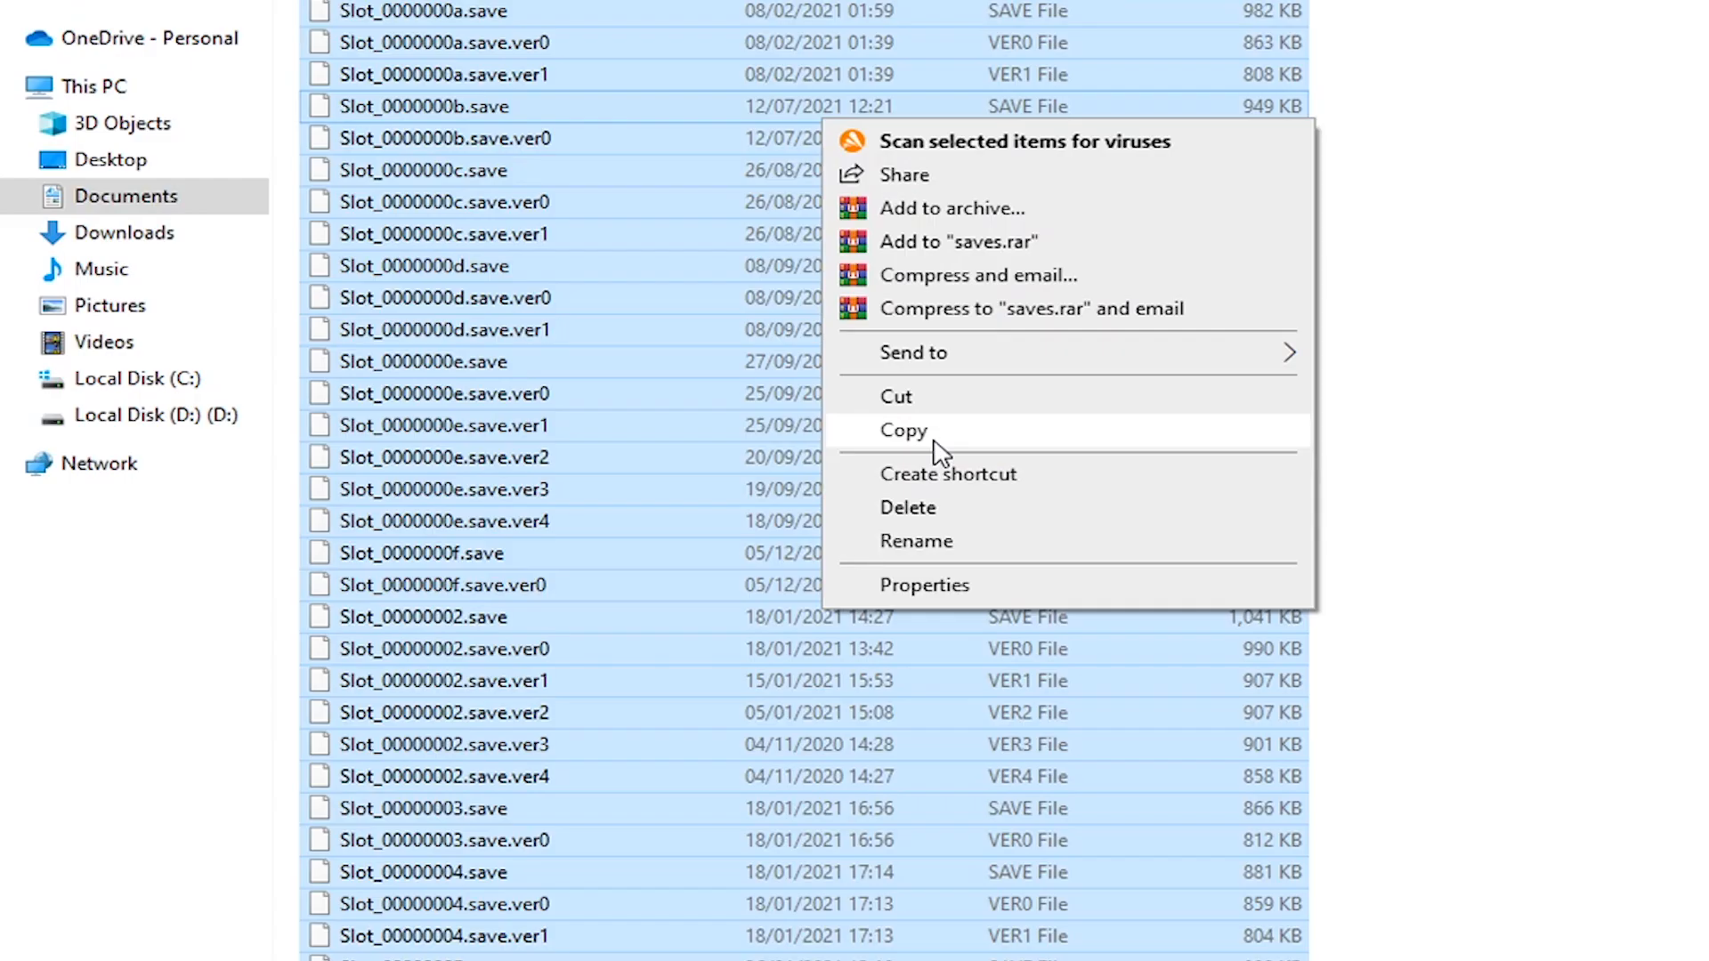
left_click(903, 429)
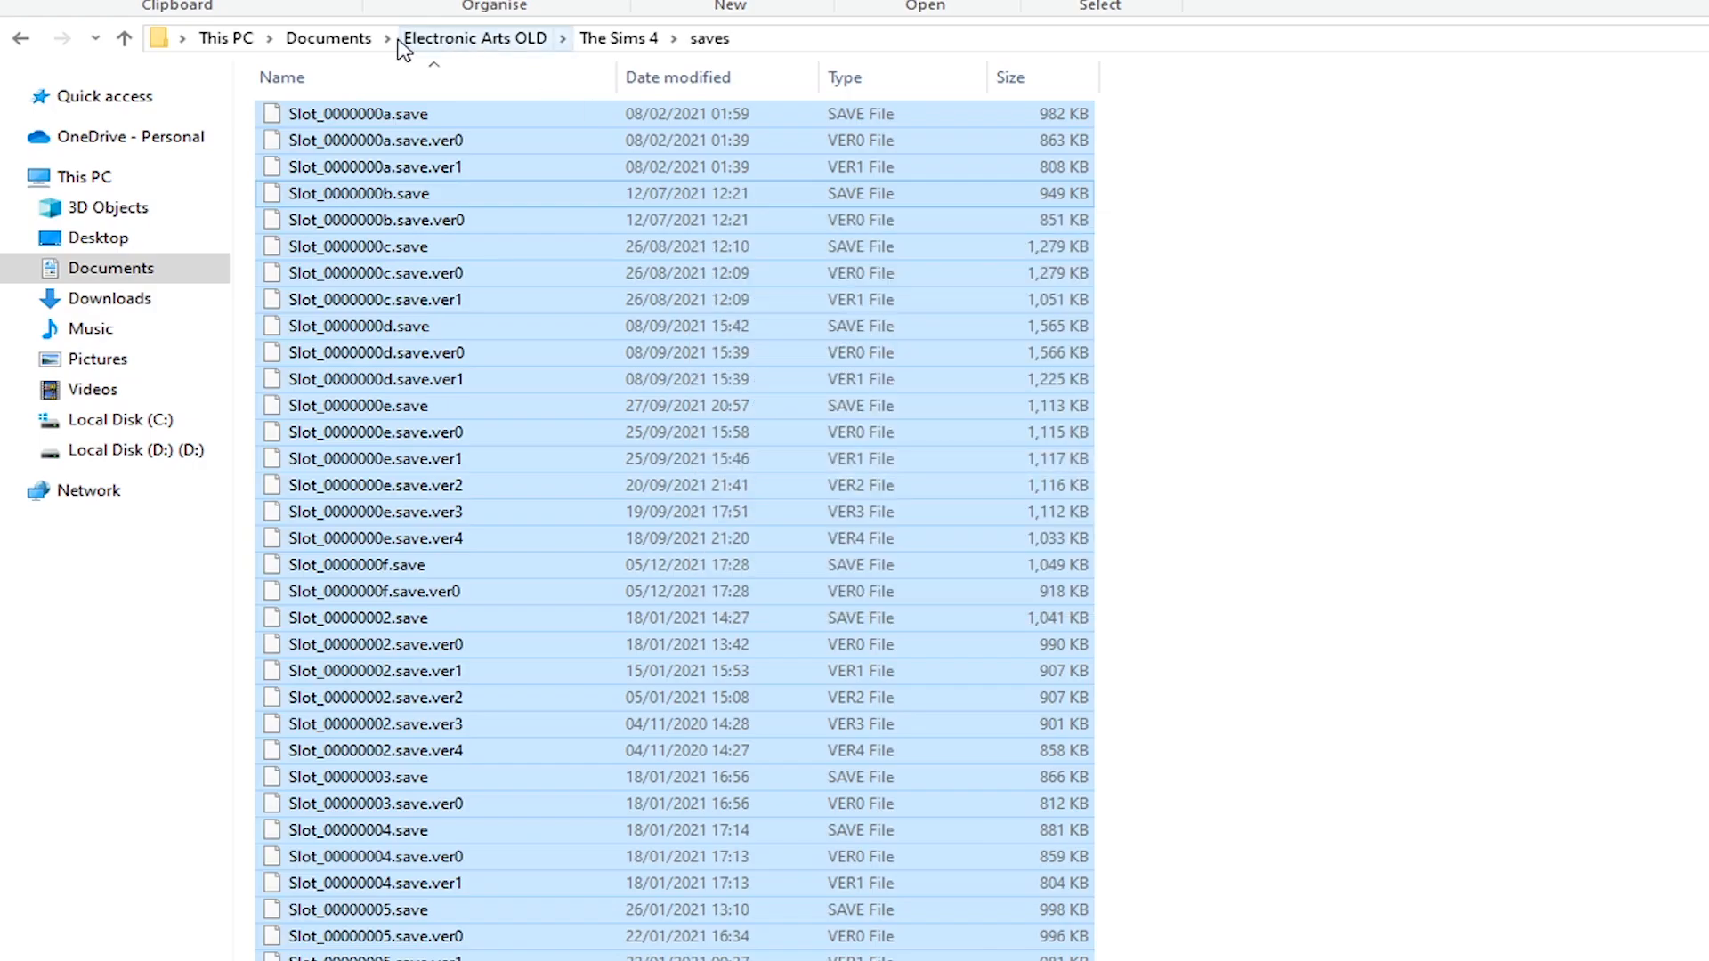
left_click(457, 38)
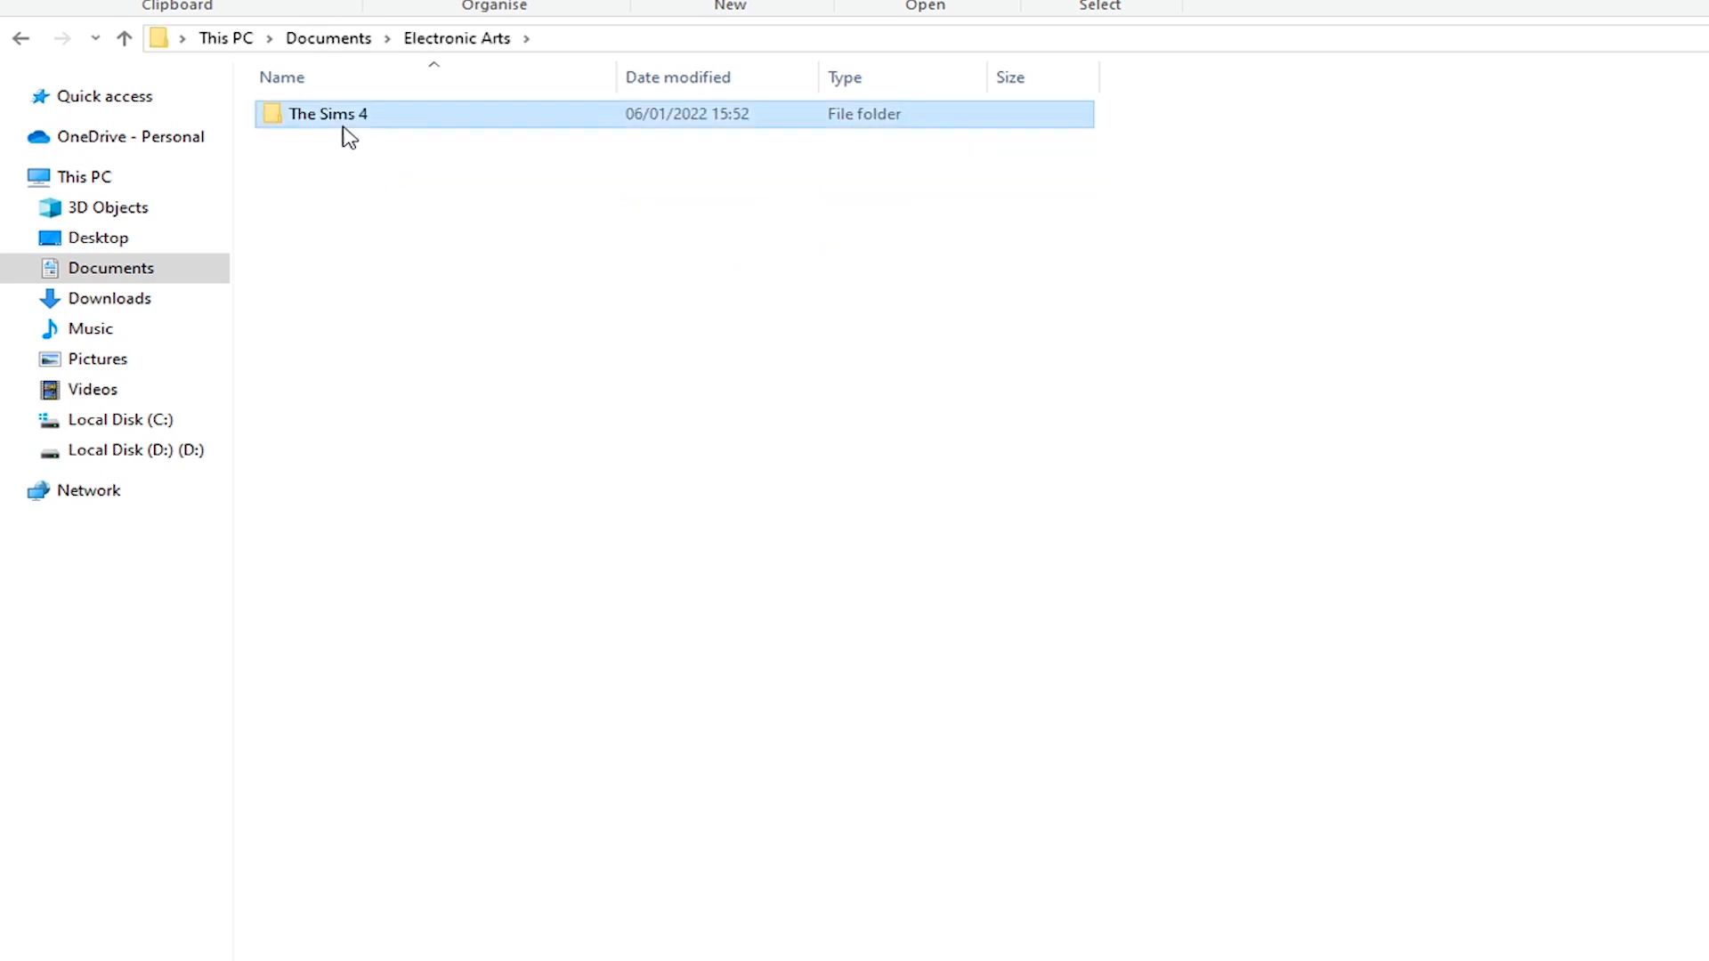
double_click(328, 113)
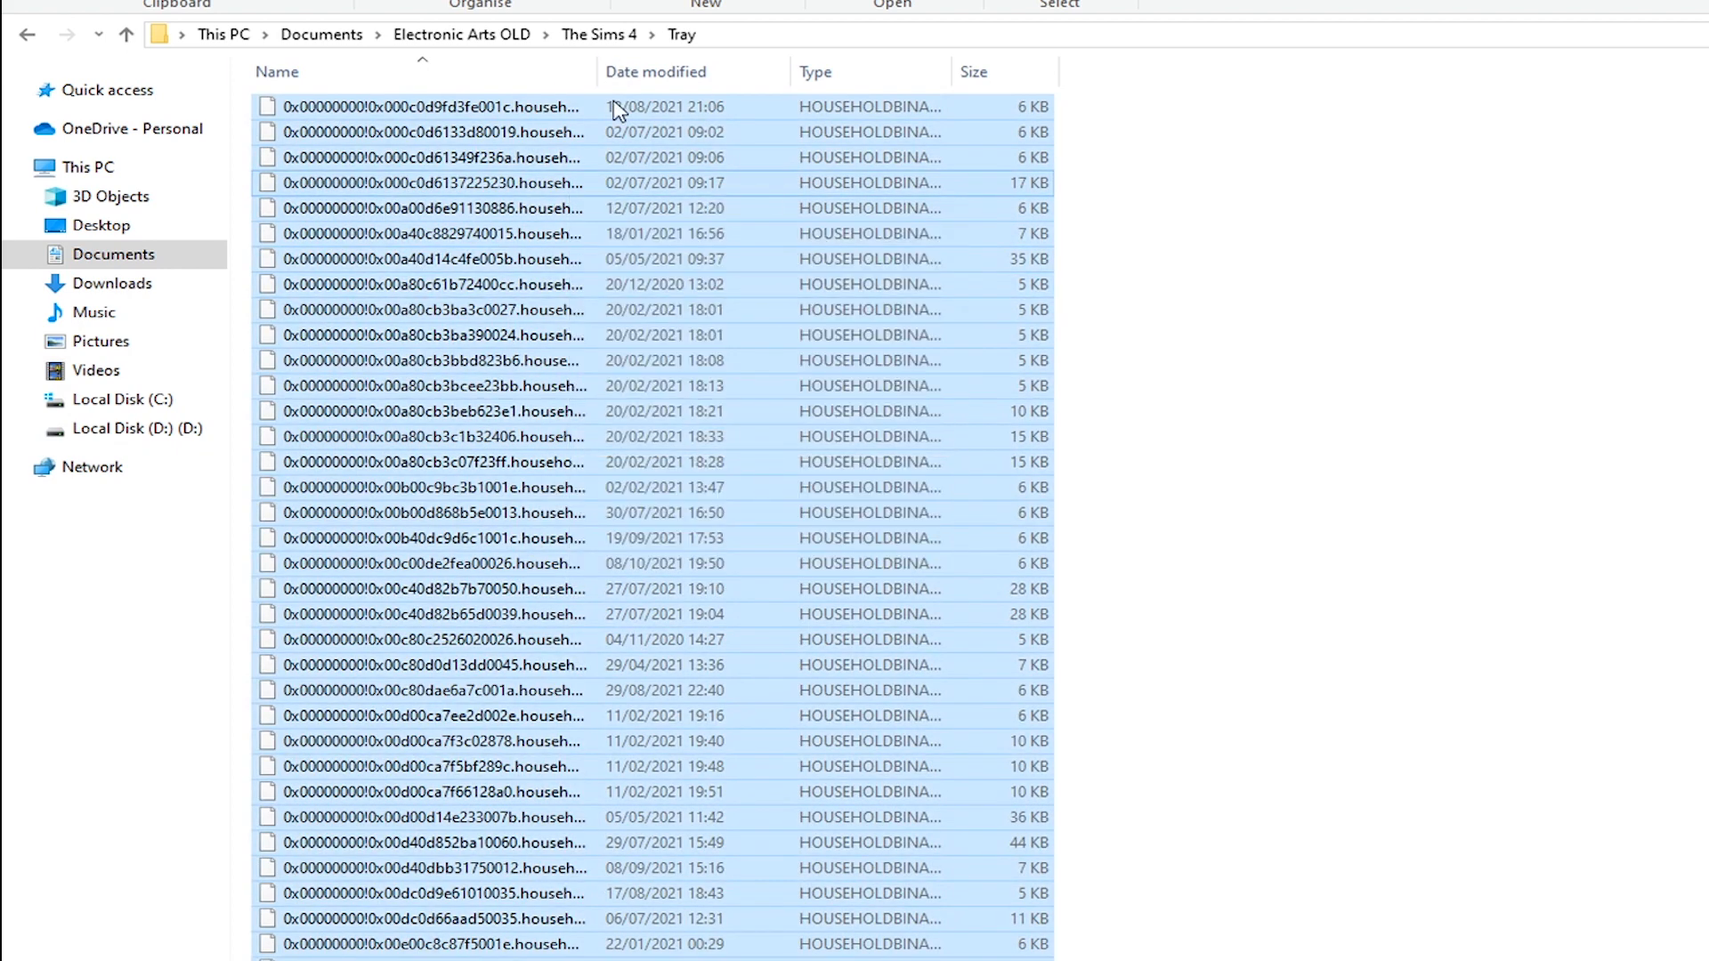
- Paste the old household and lot files into the new Electronic Arts > The Sims 4 > Tray folder
left_click(460, 34)
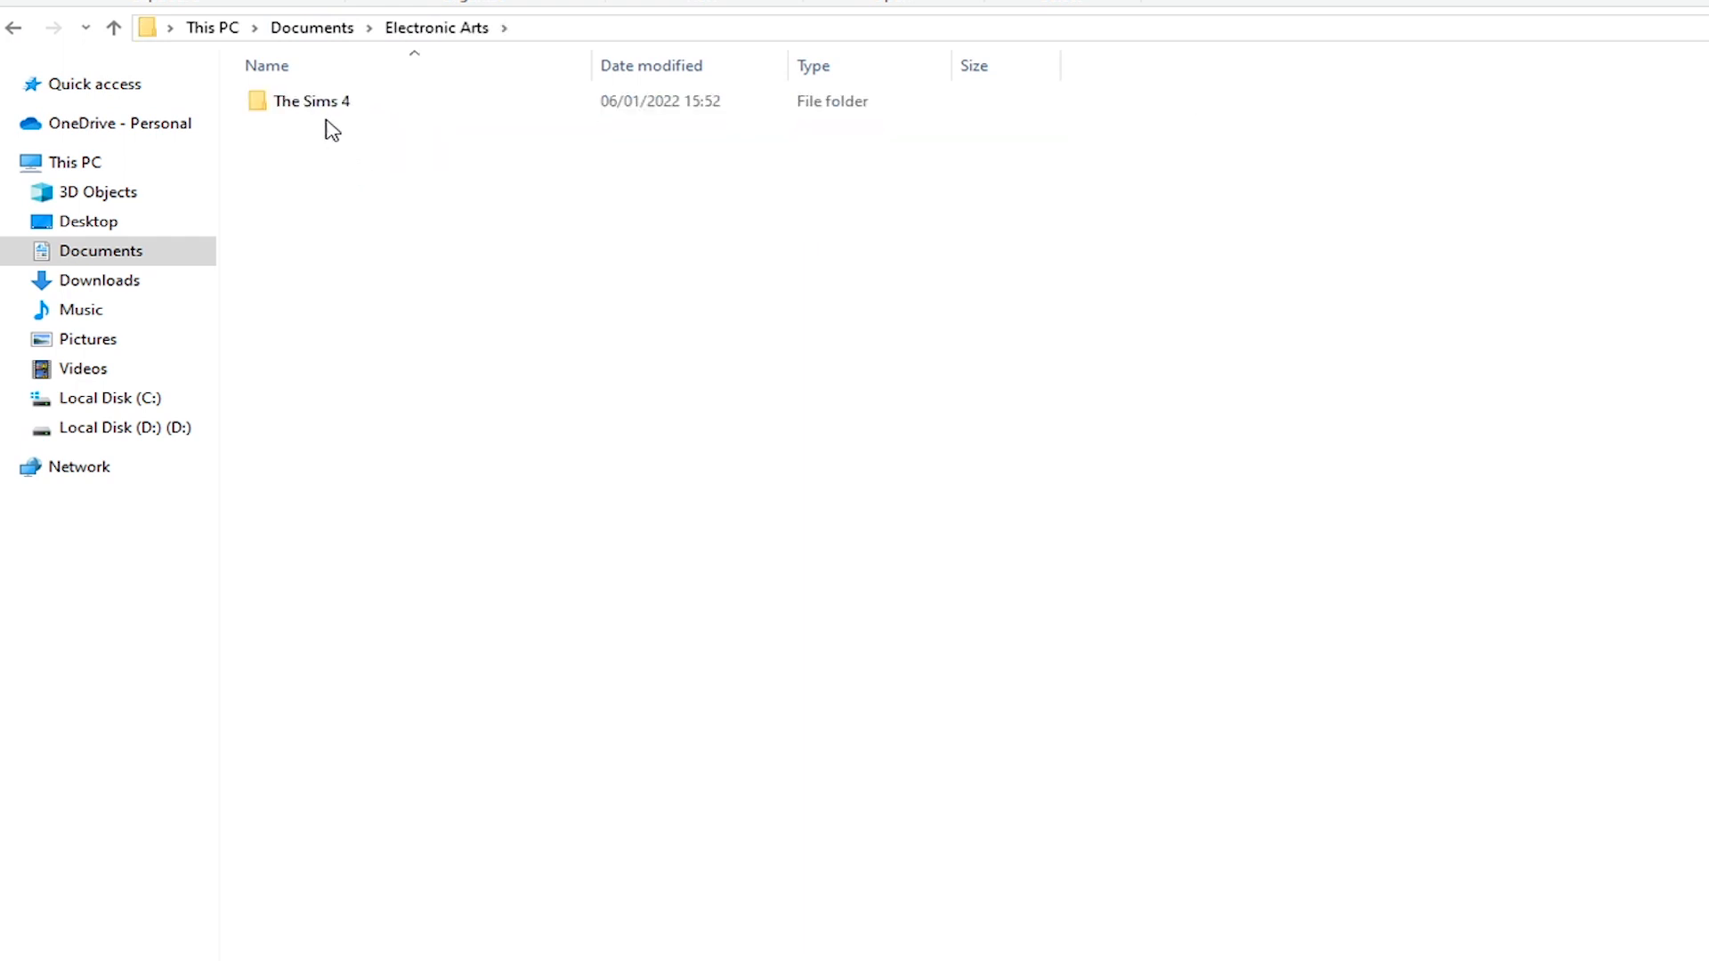
double_click(309, 100)
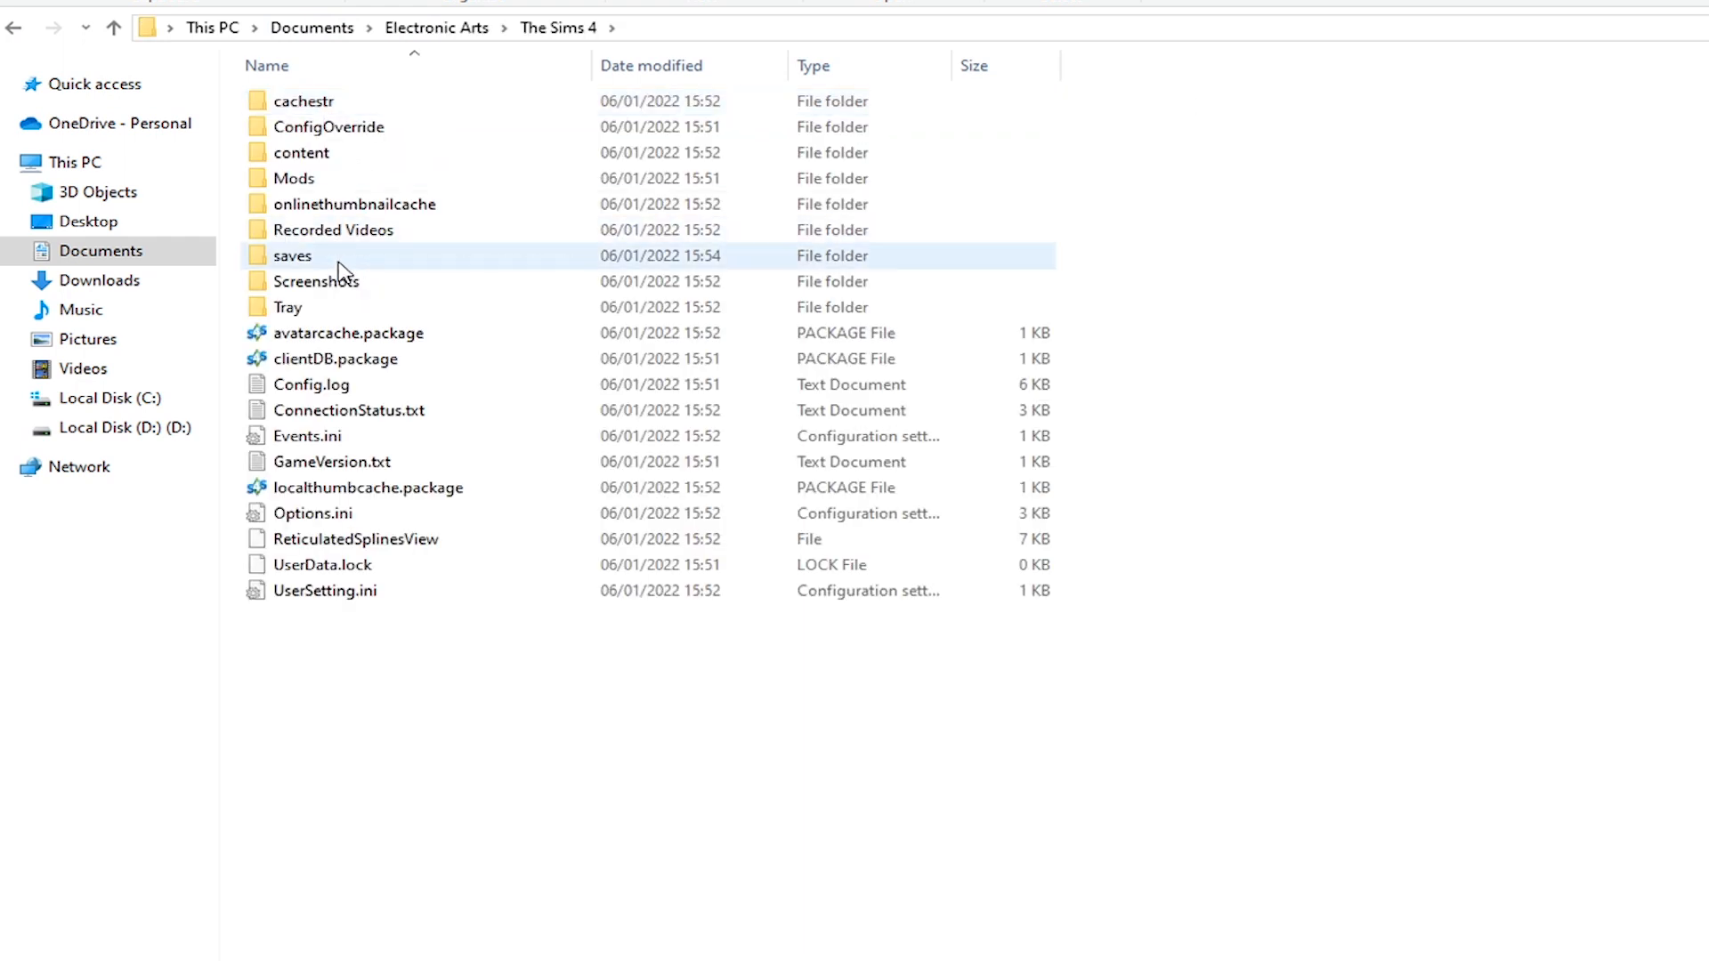
double_click(291, 256)
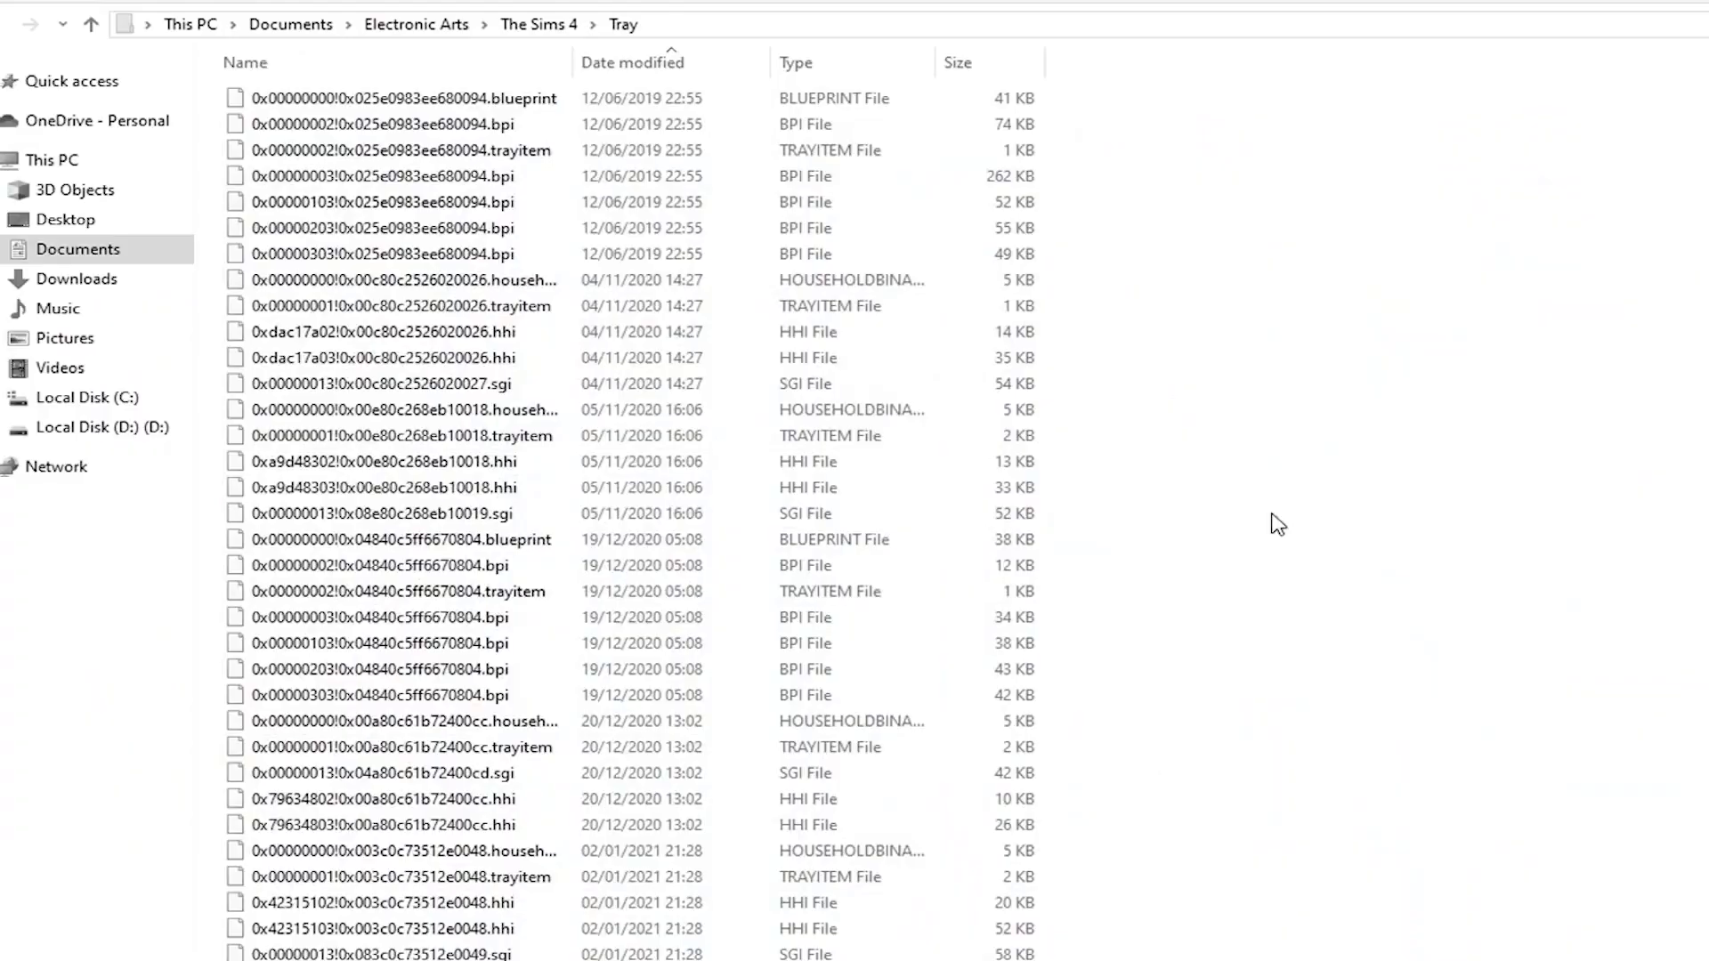
- Return to Documents and open the Electronic Arts OLD > The Sims 4 folder
left_click(77, 248)
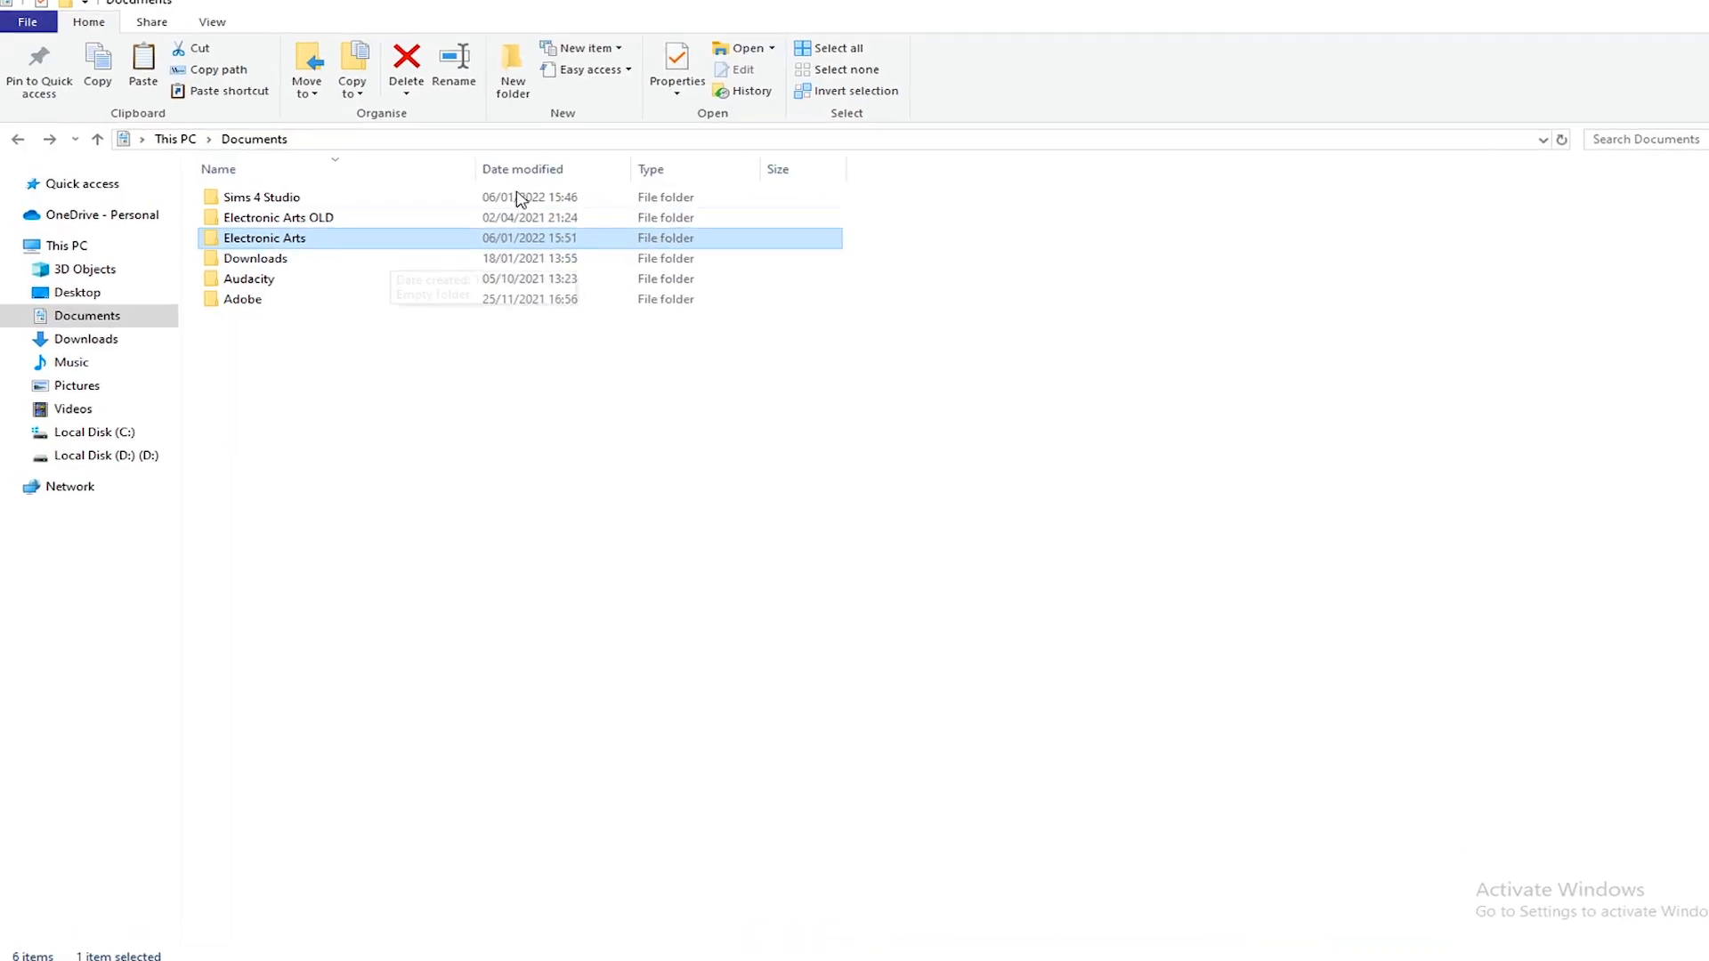
double_click(277, 217)
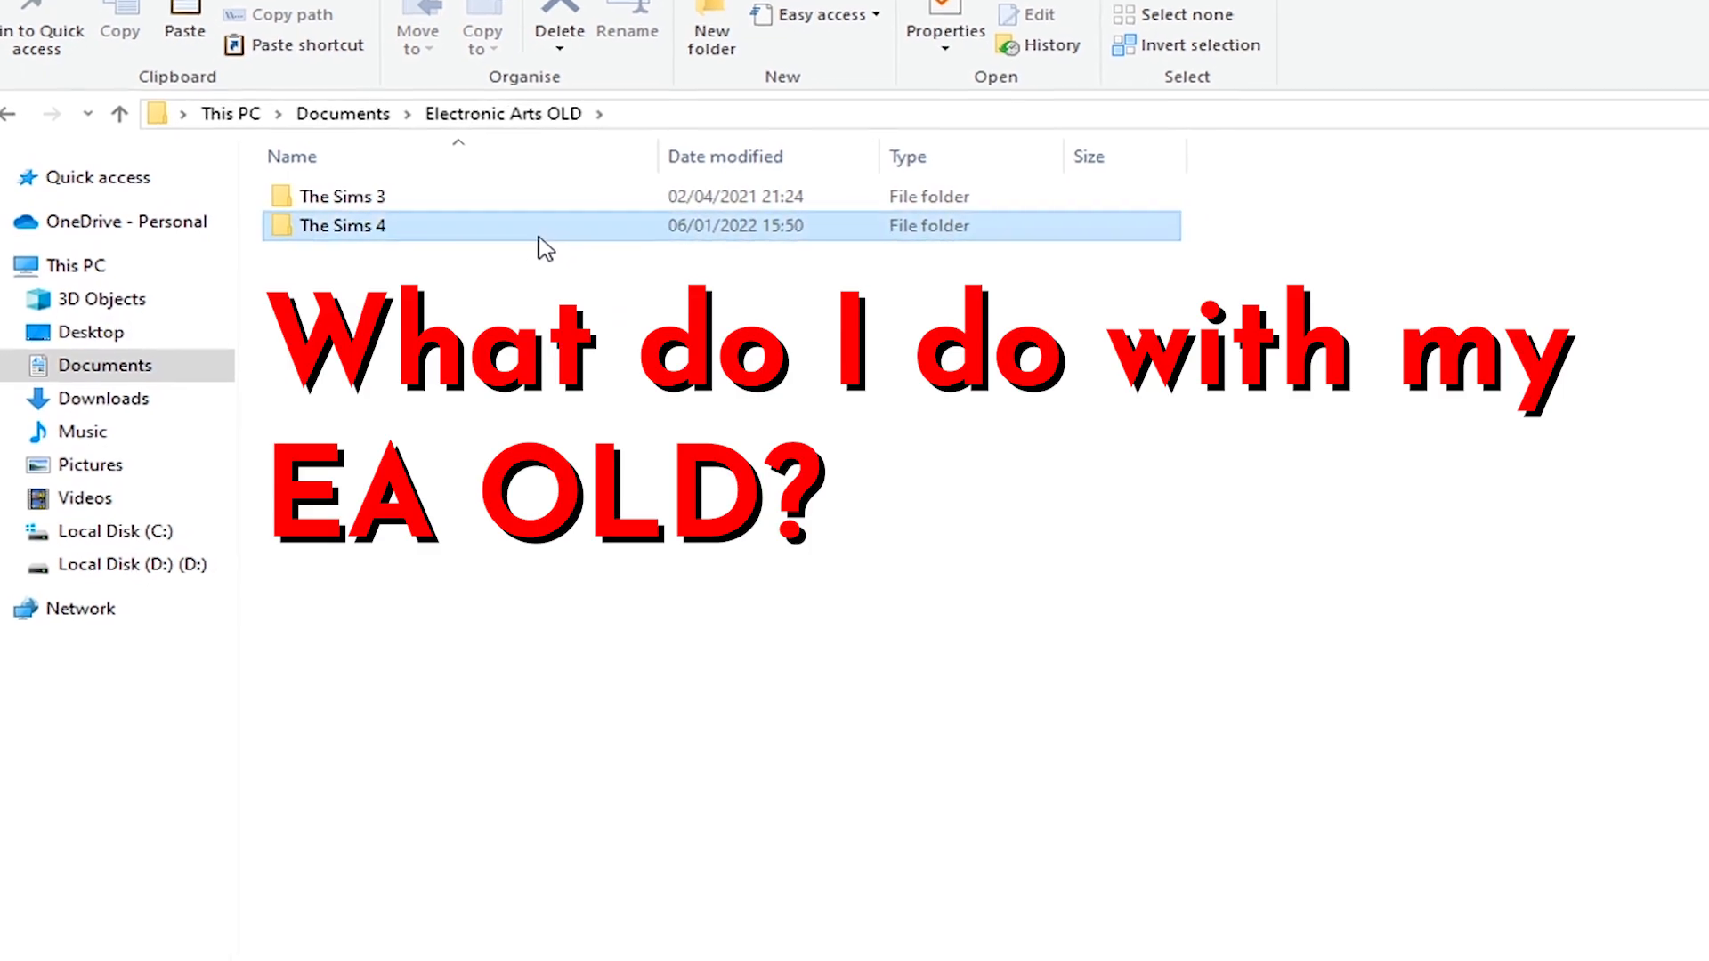
double_click(342, 225)
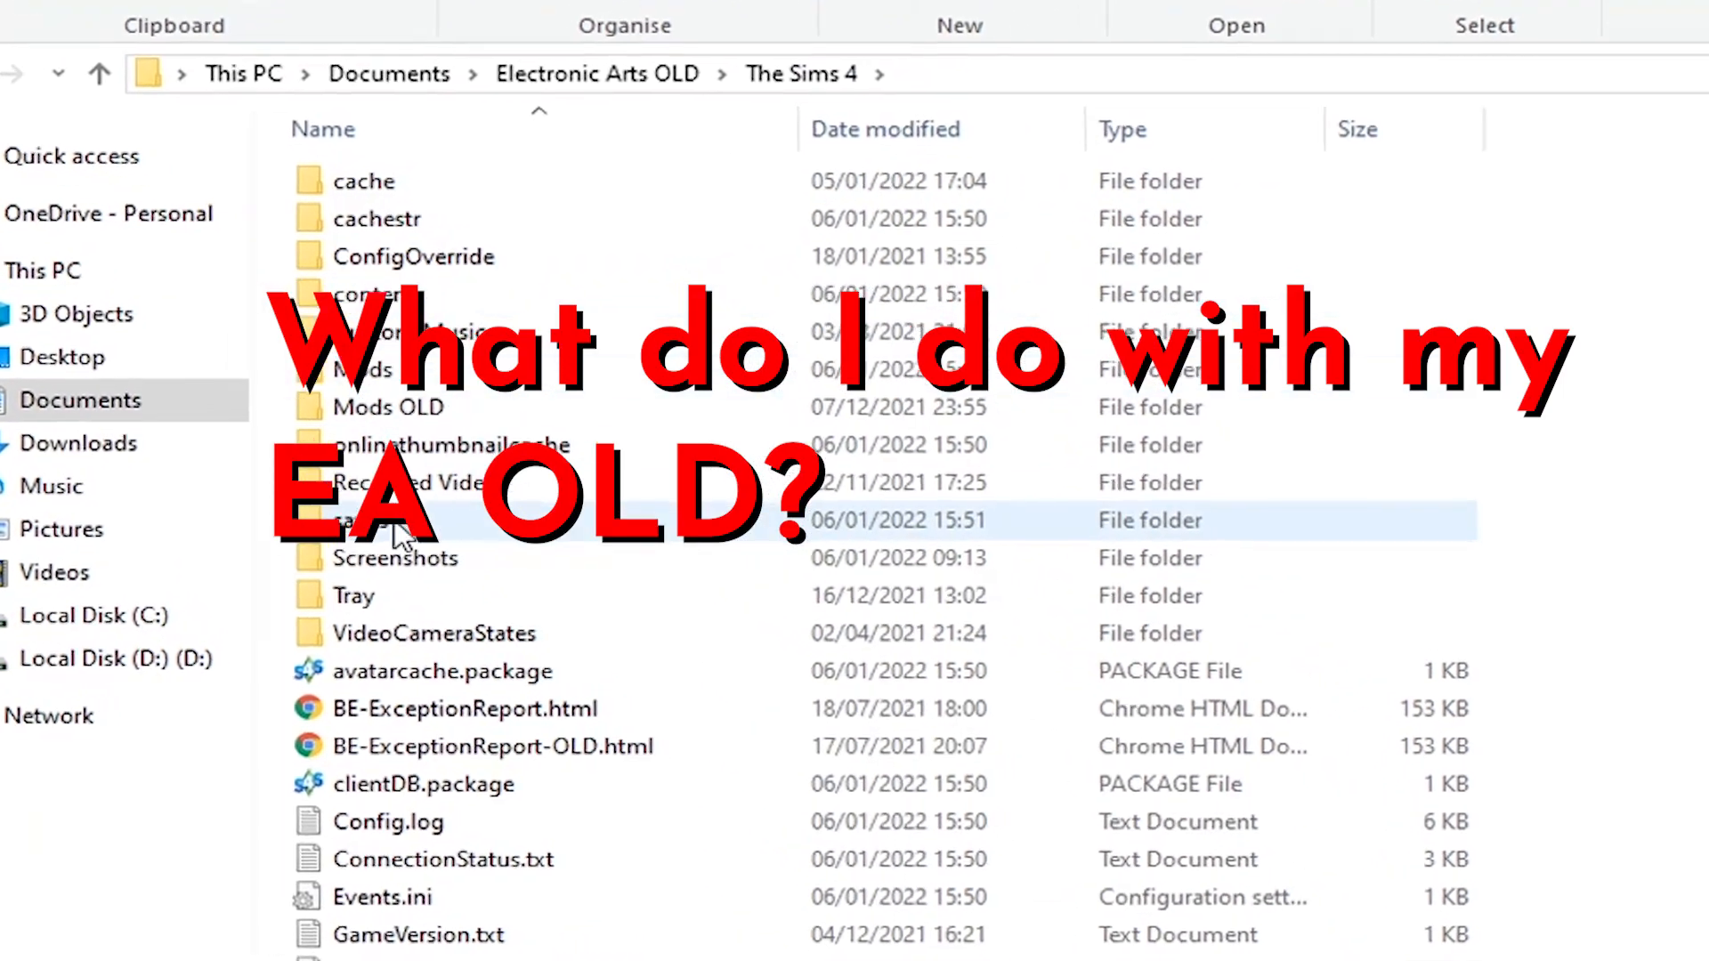